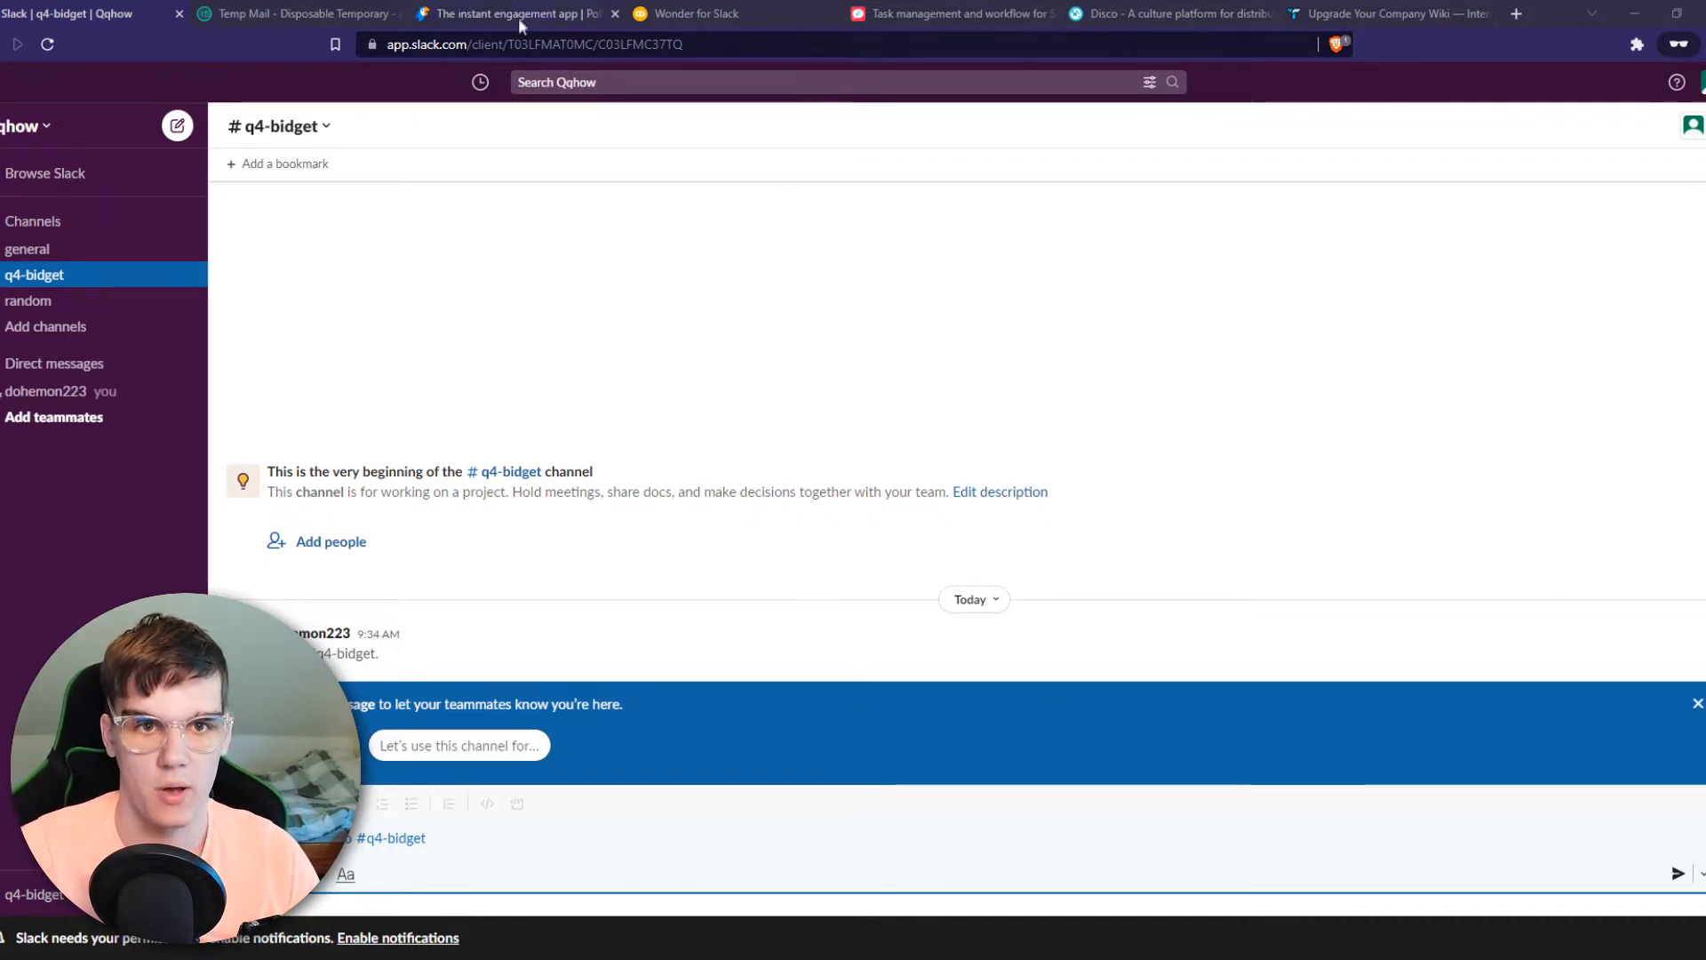
Switch from the q4-bidget Slack channel to the Polly website
{"action": "left_click", "coordinate": [512, 13]}
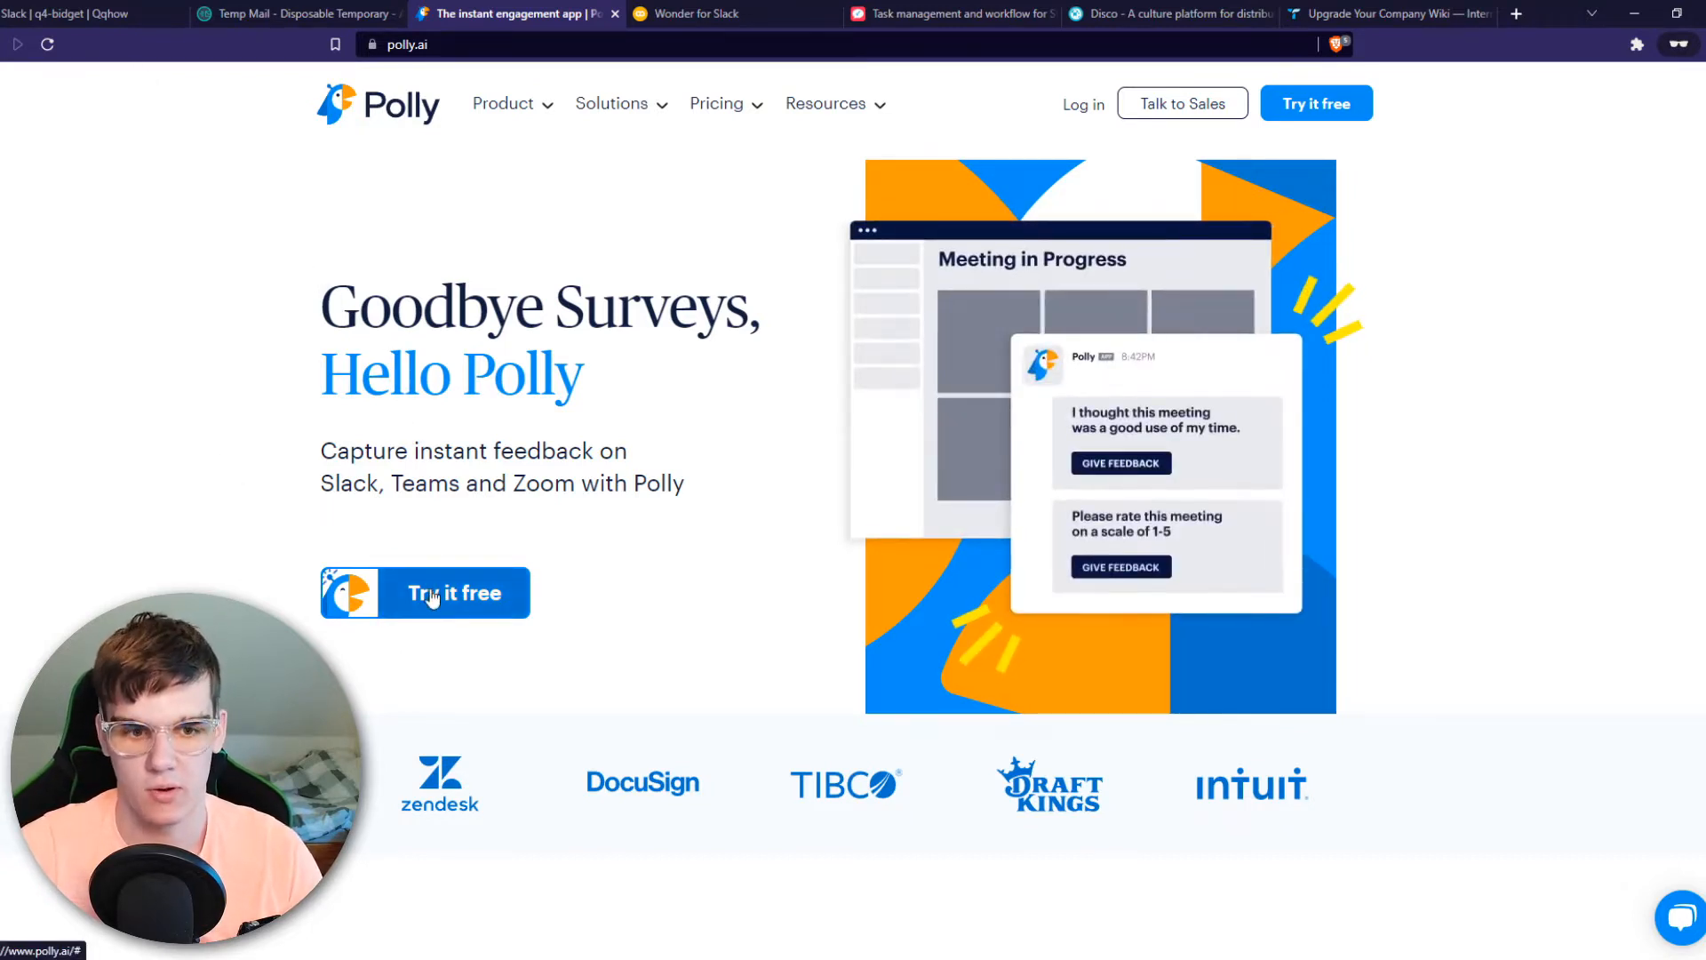
Sign up for Polly free, allow it on the Qqhow Slack workspace and reach the empty My Pollys dashboard
{"action": "left_click", "coordinate": [425, 592]}
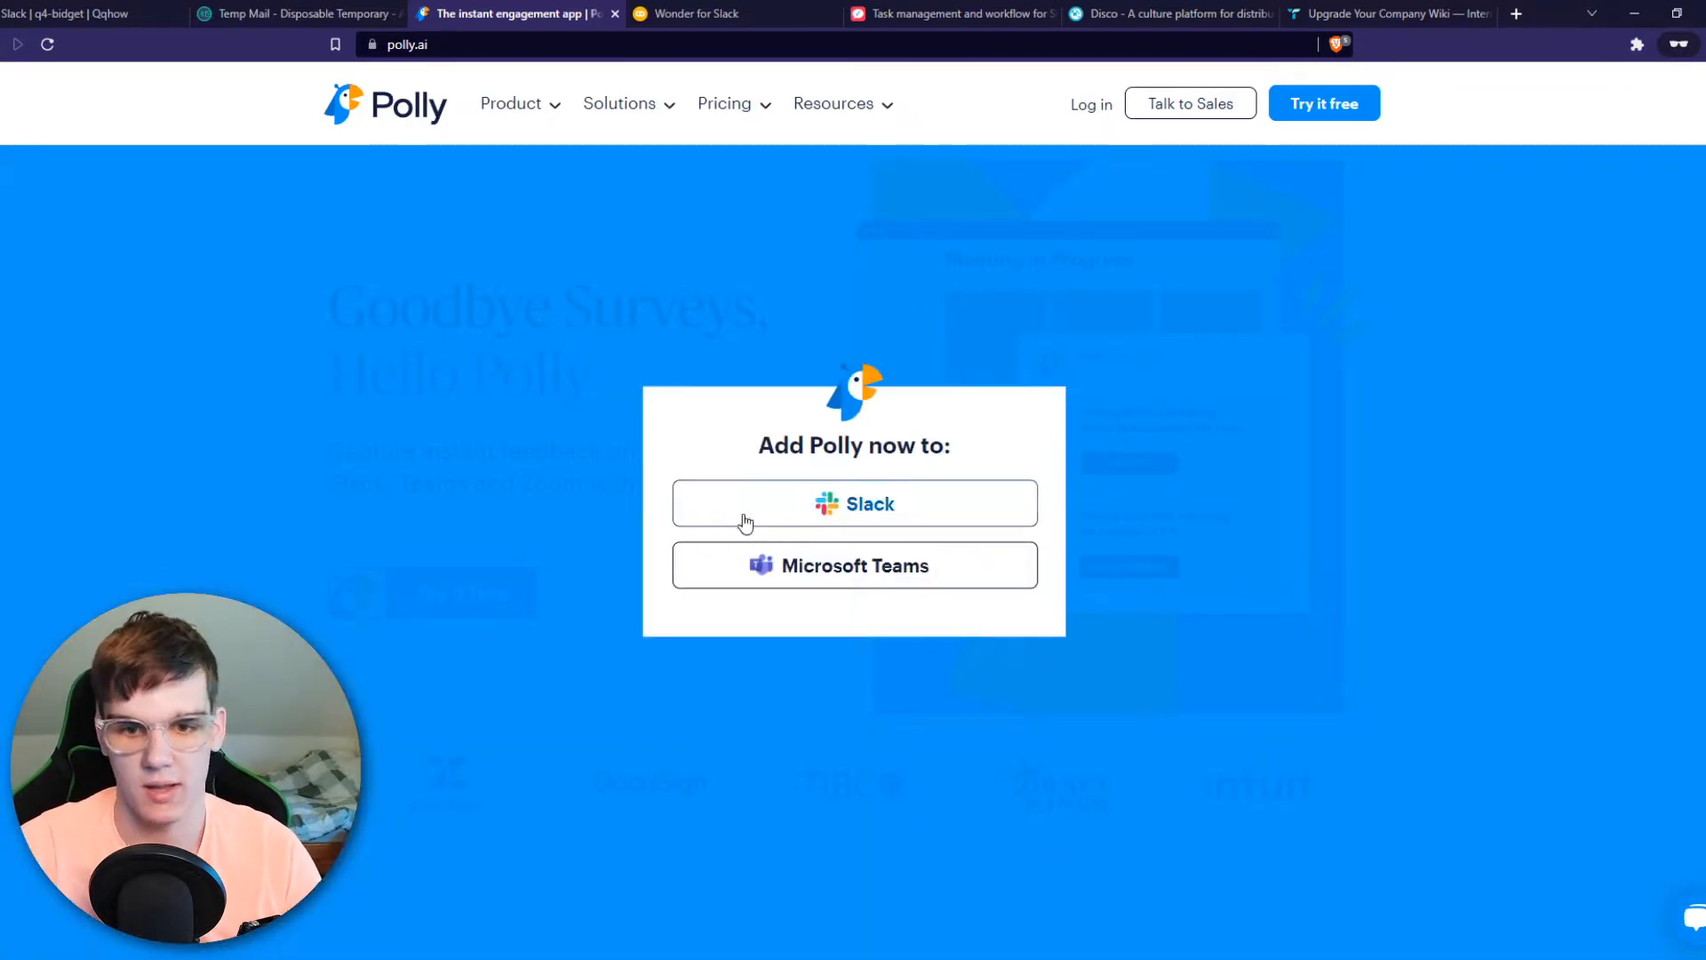
{"action": "left_click", "coordinate": [855, 503]}
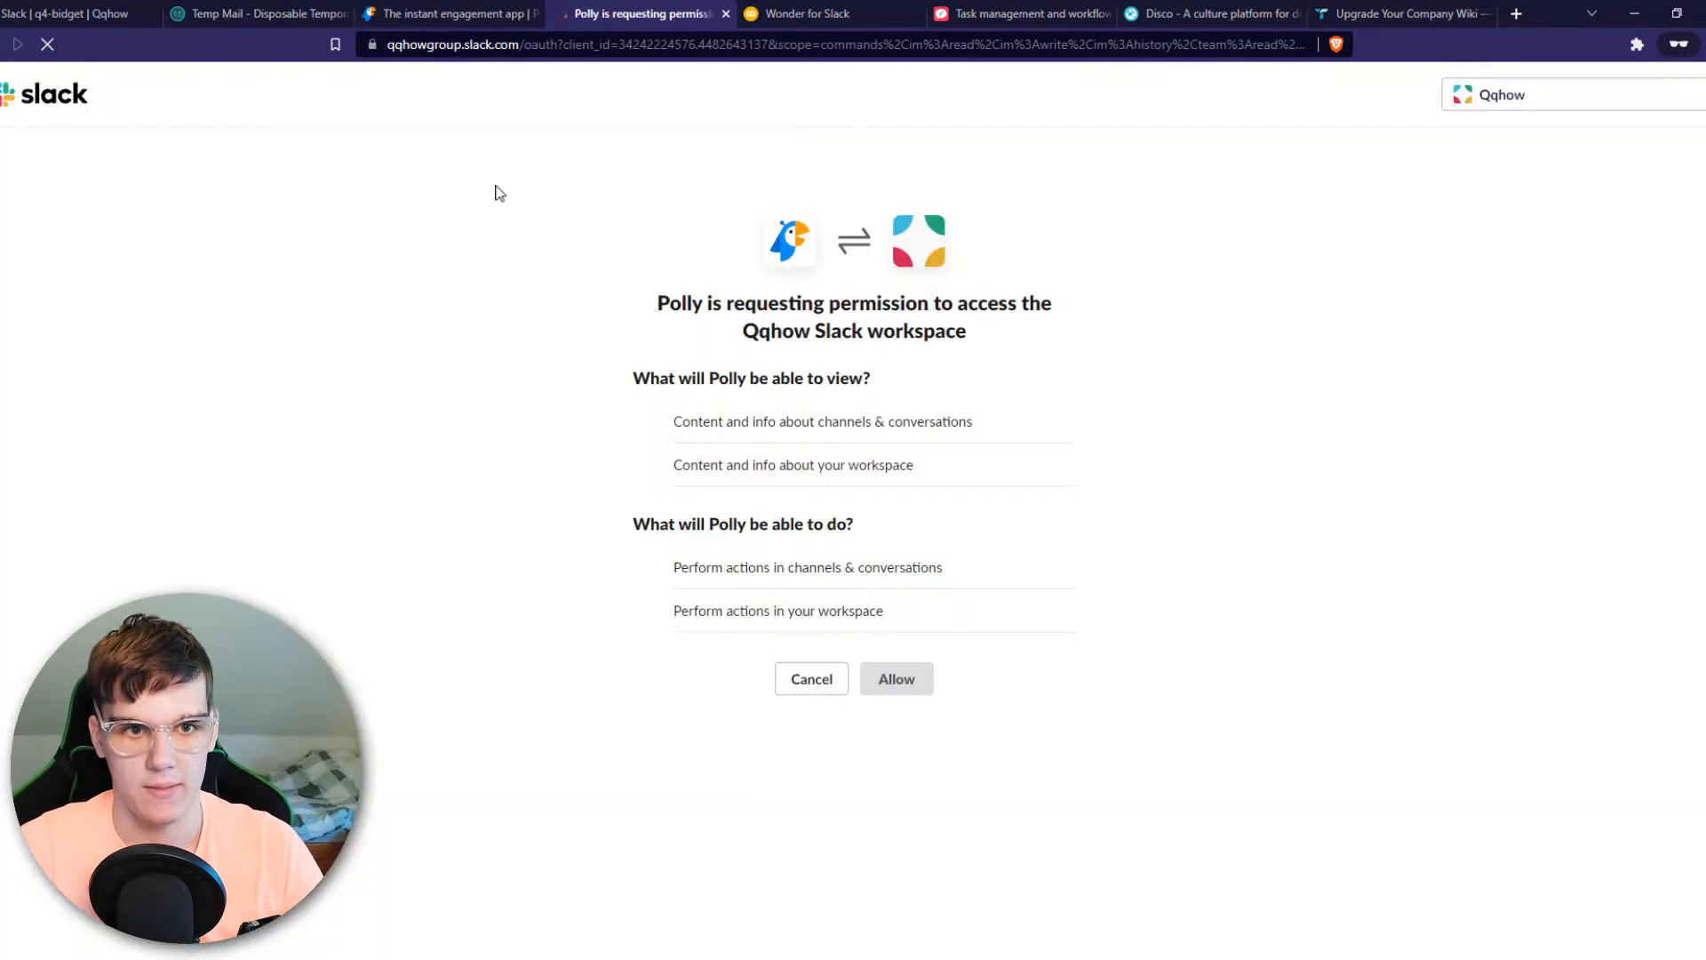
{"action": "left_click", "coordinate": [895, 677]}
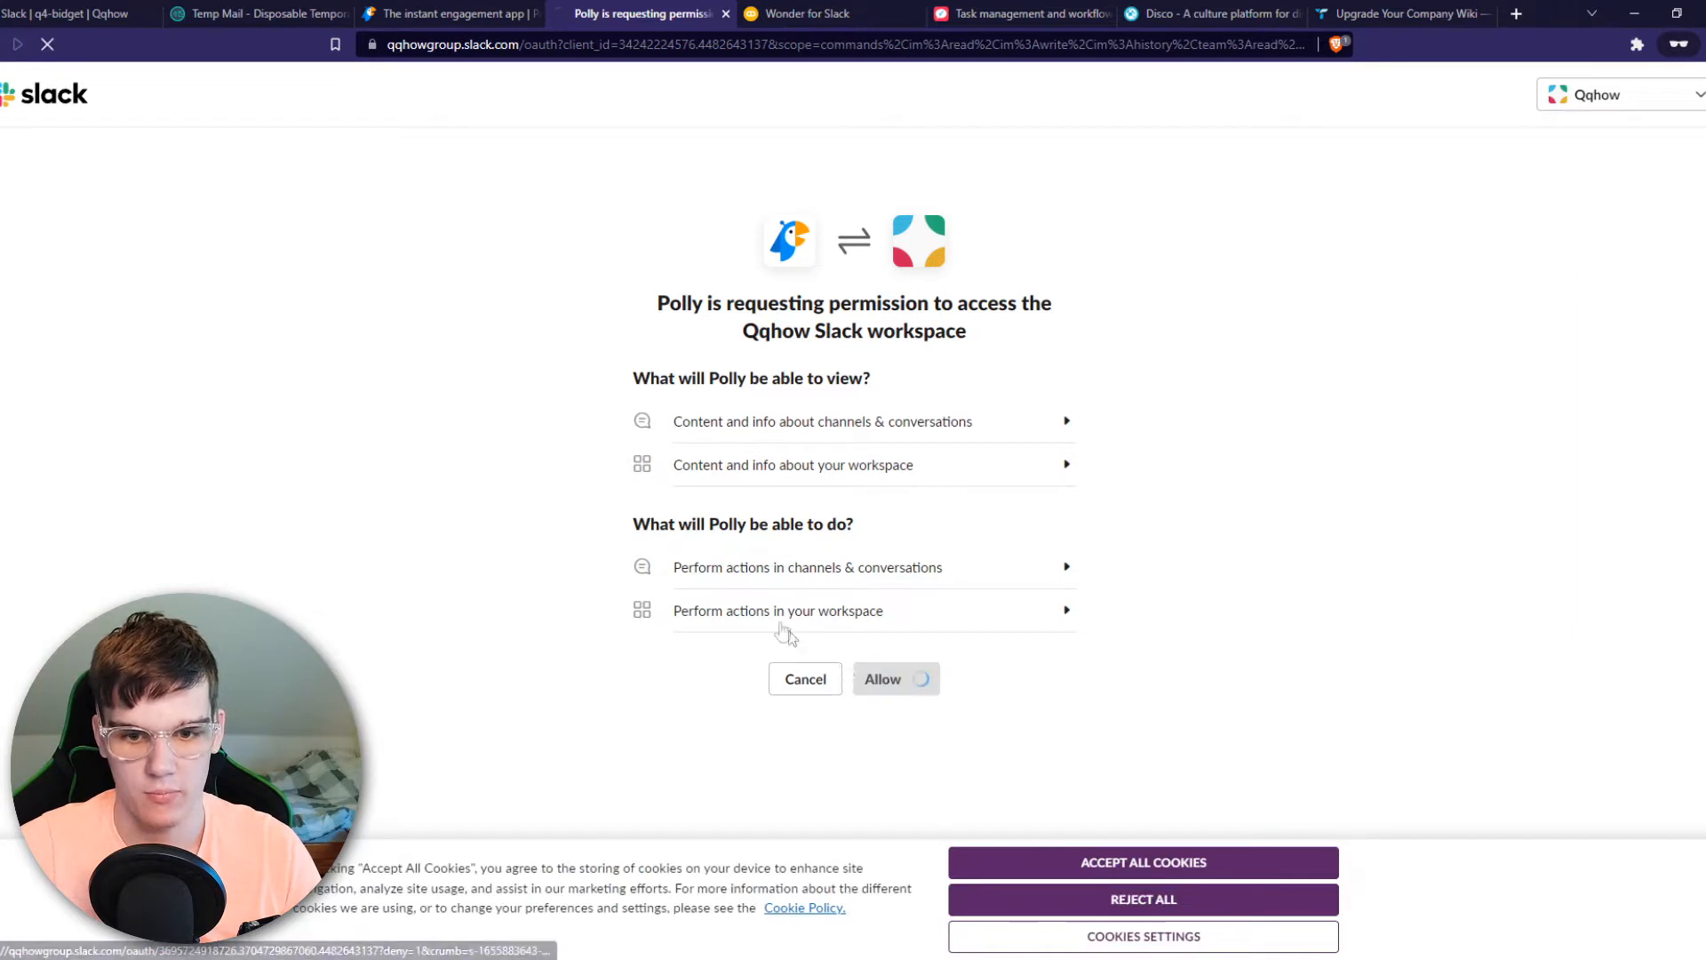
{"action": "left_click", "coordinate": [883, 677]}
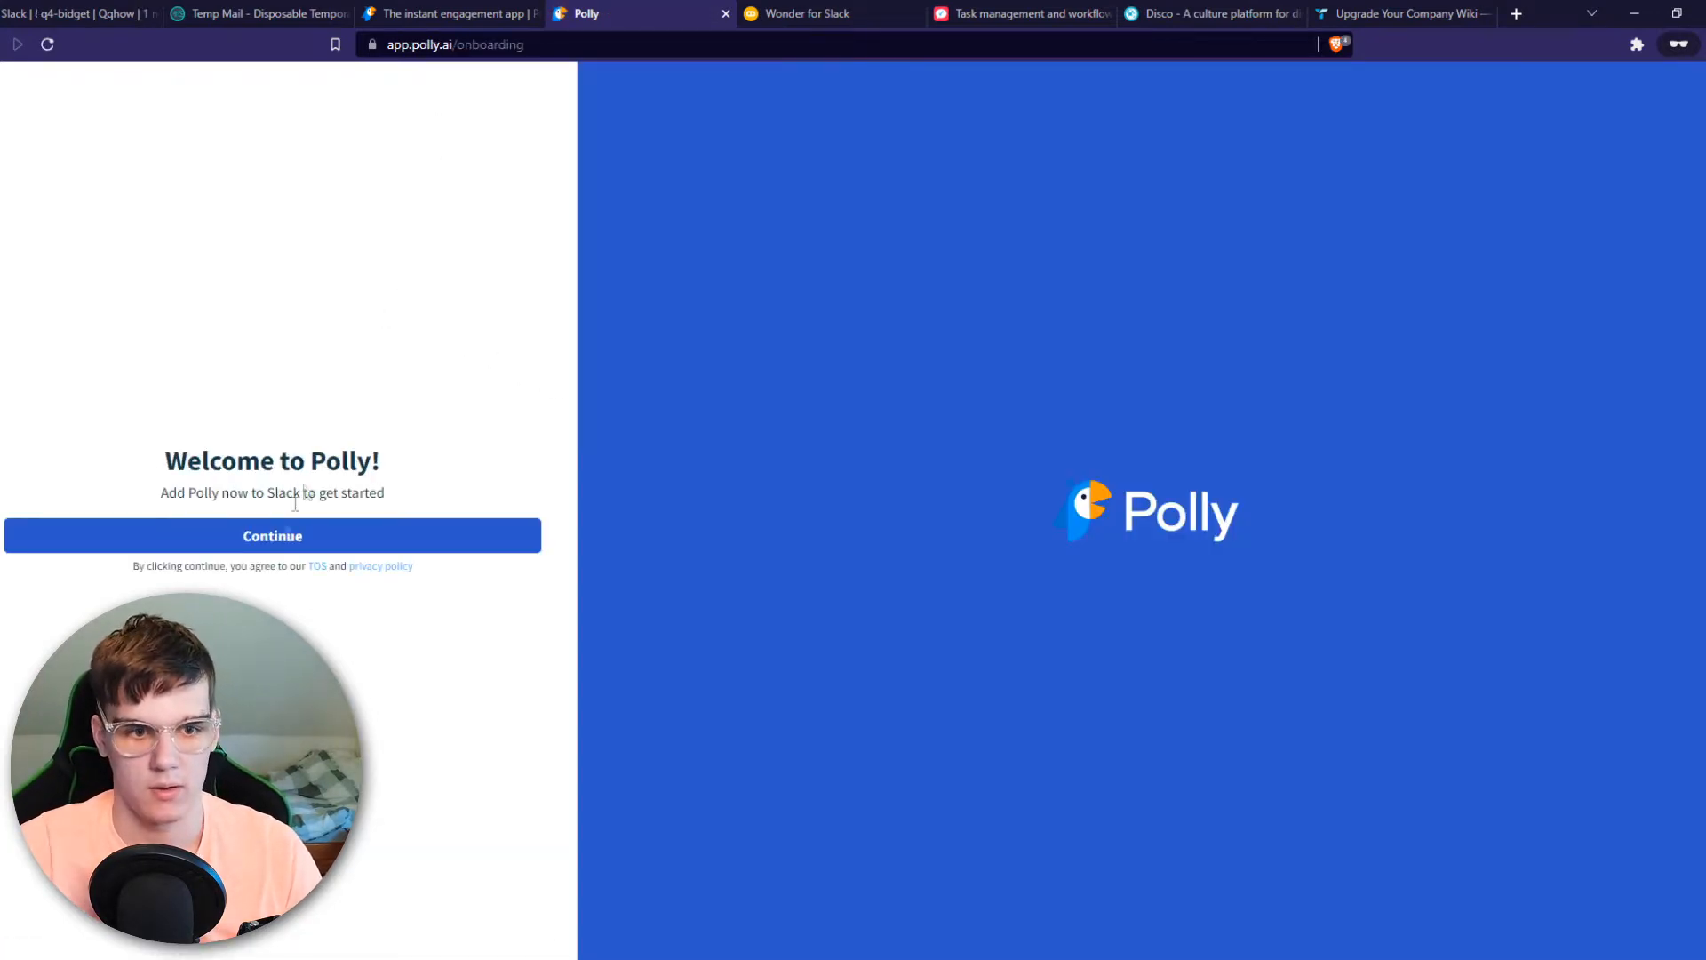
{"action": "left_click", "coordinate": [270, 535]}
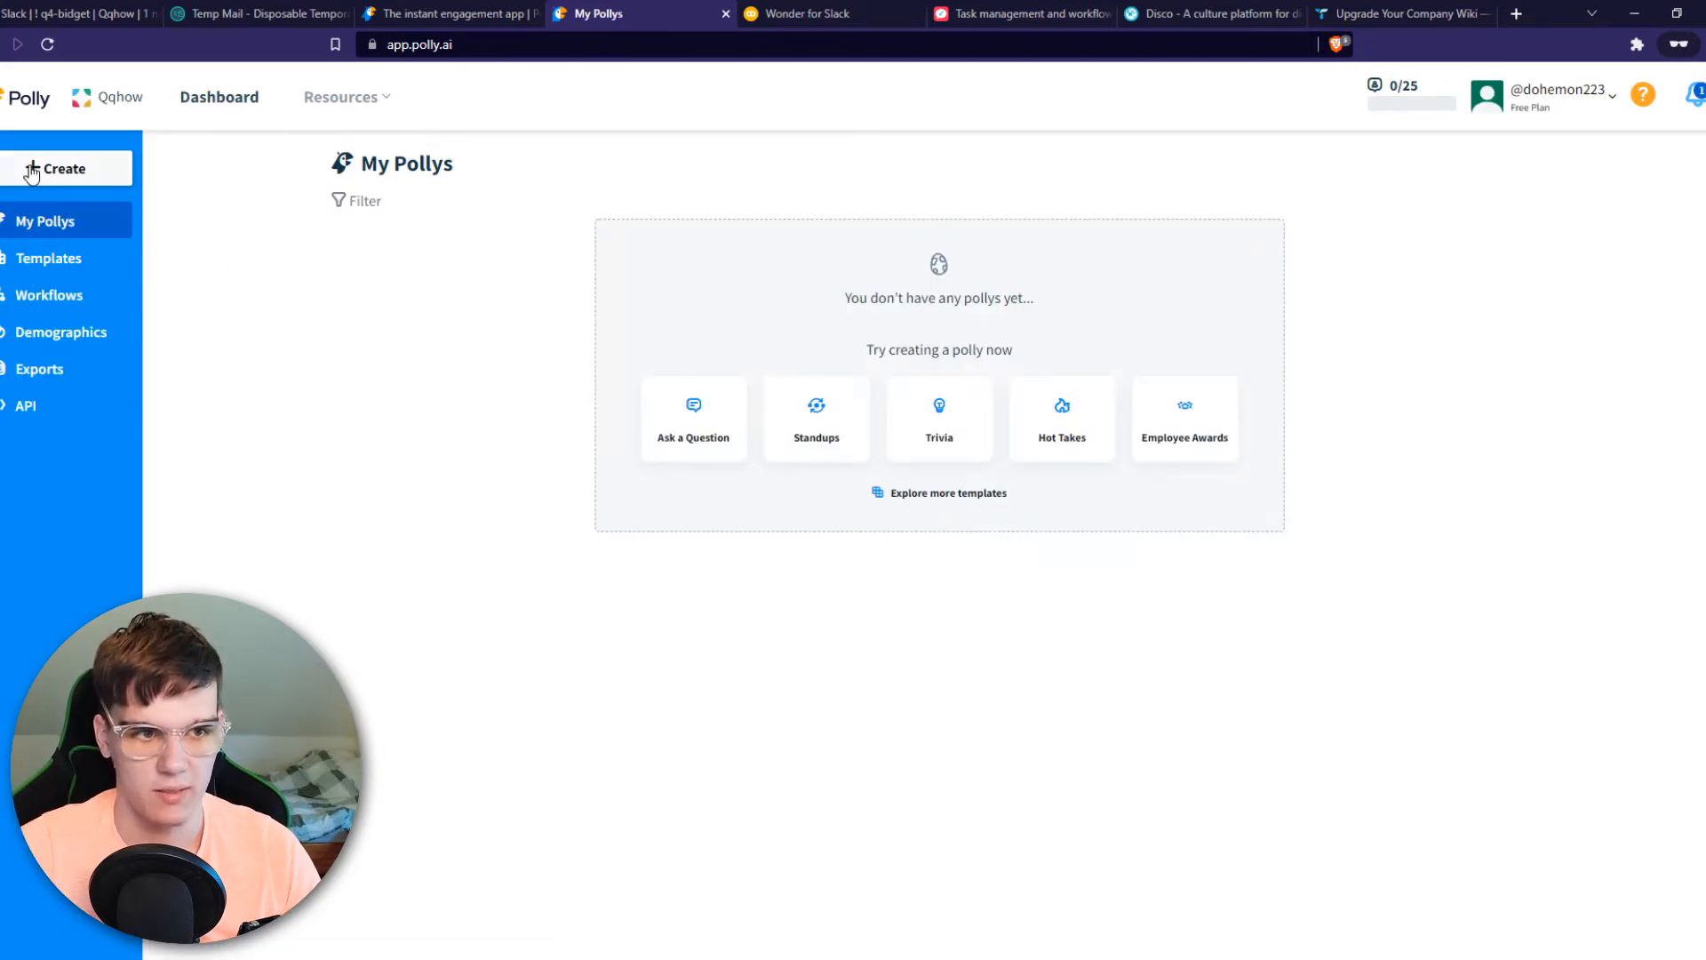
Create and save a multiple-choice question 'do you like cheese' with yes and no answers
{"action": "left_click", "coordinate": [64, 169]}
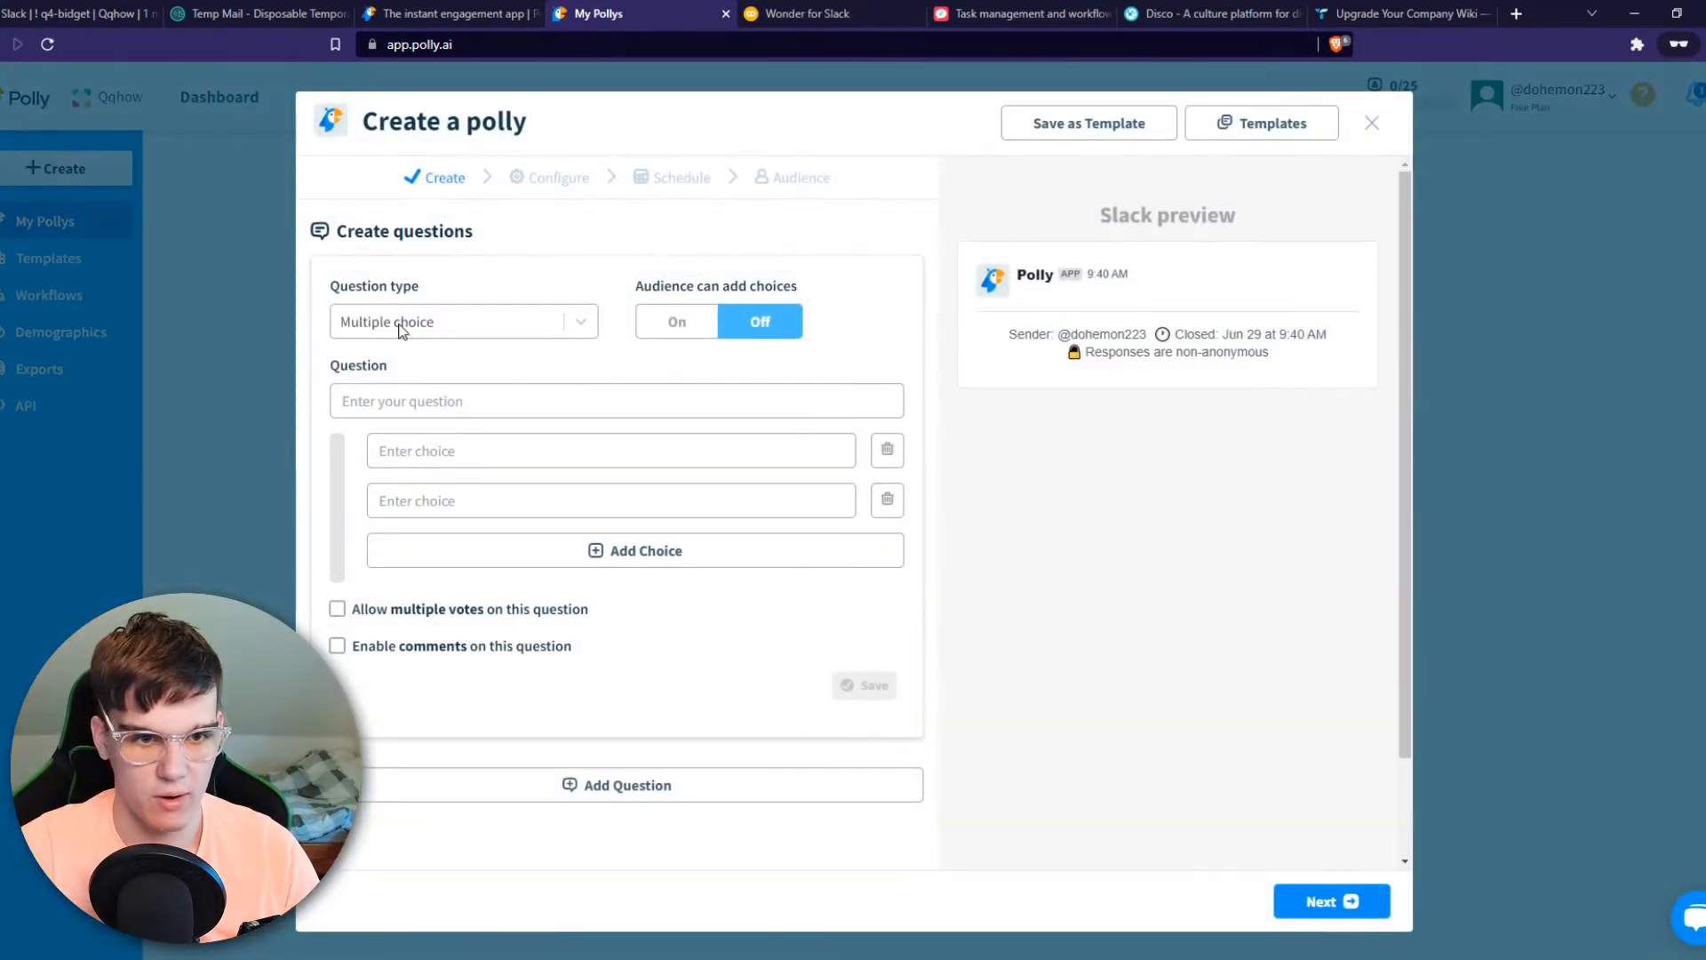
{"action": "left_click", "coordinate": [617, 400]}
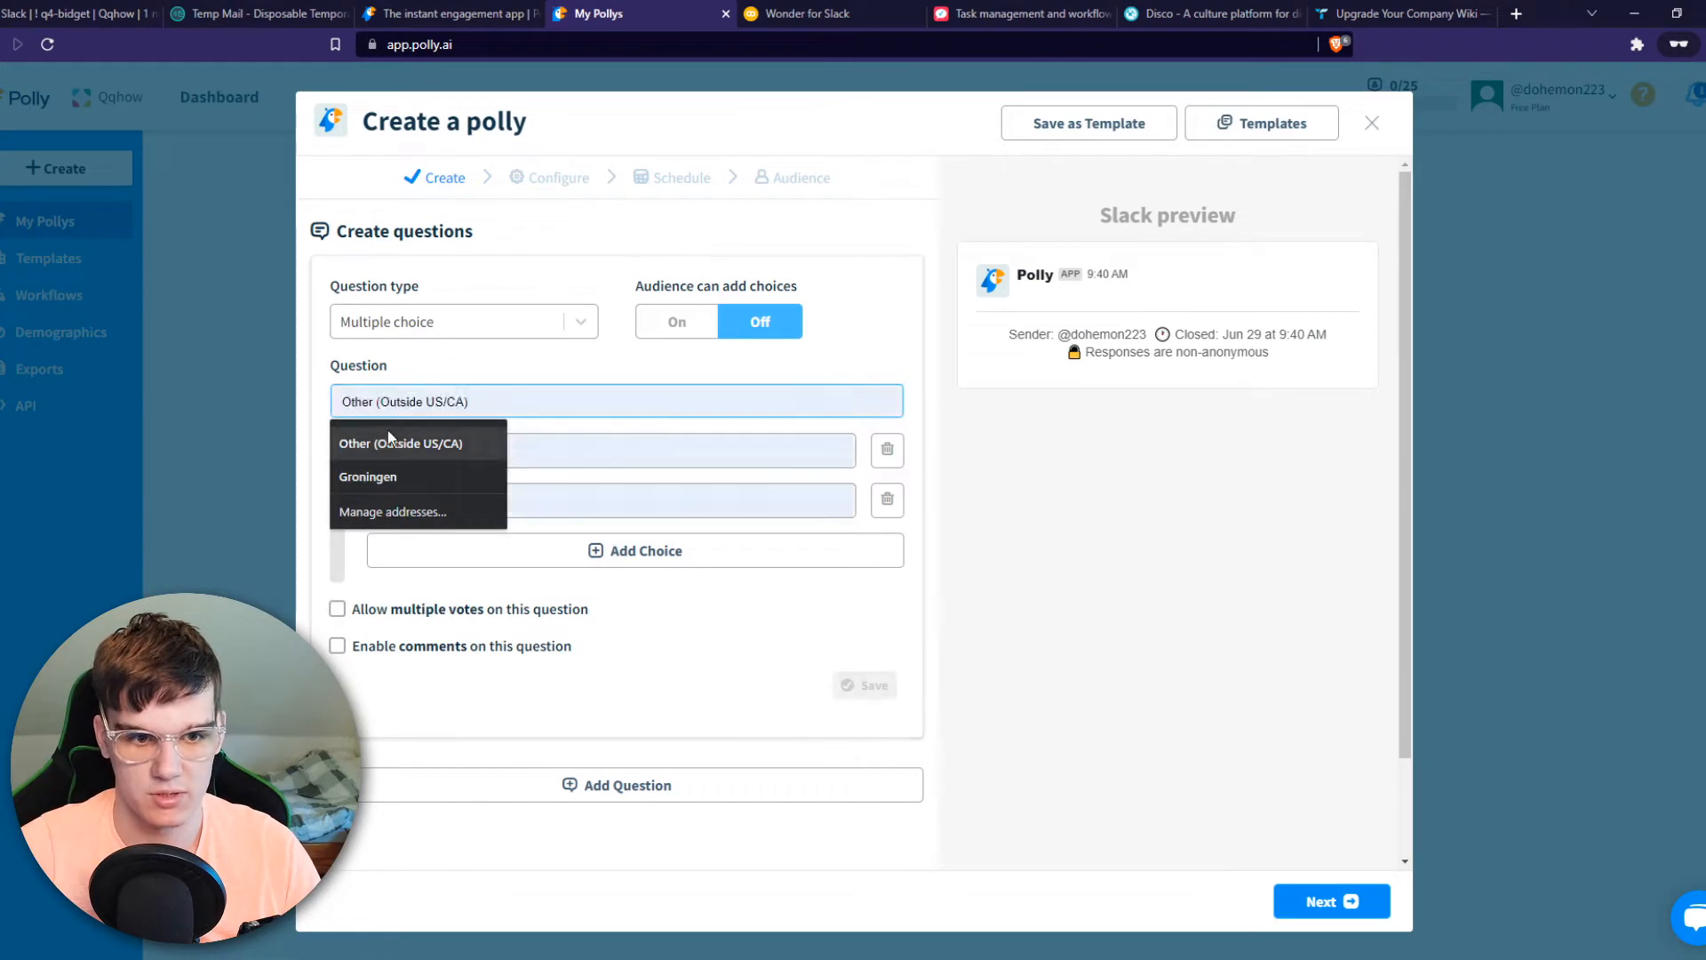
{"action": "type", "text": "do you"}
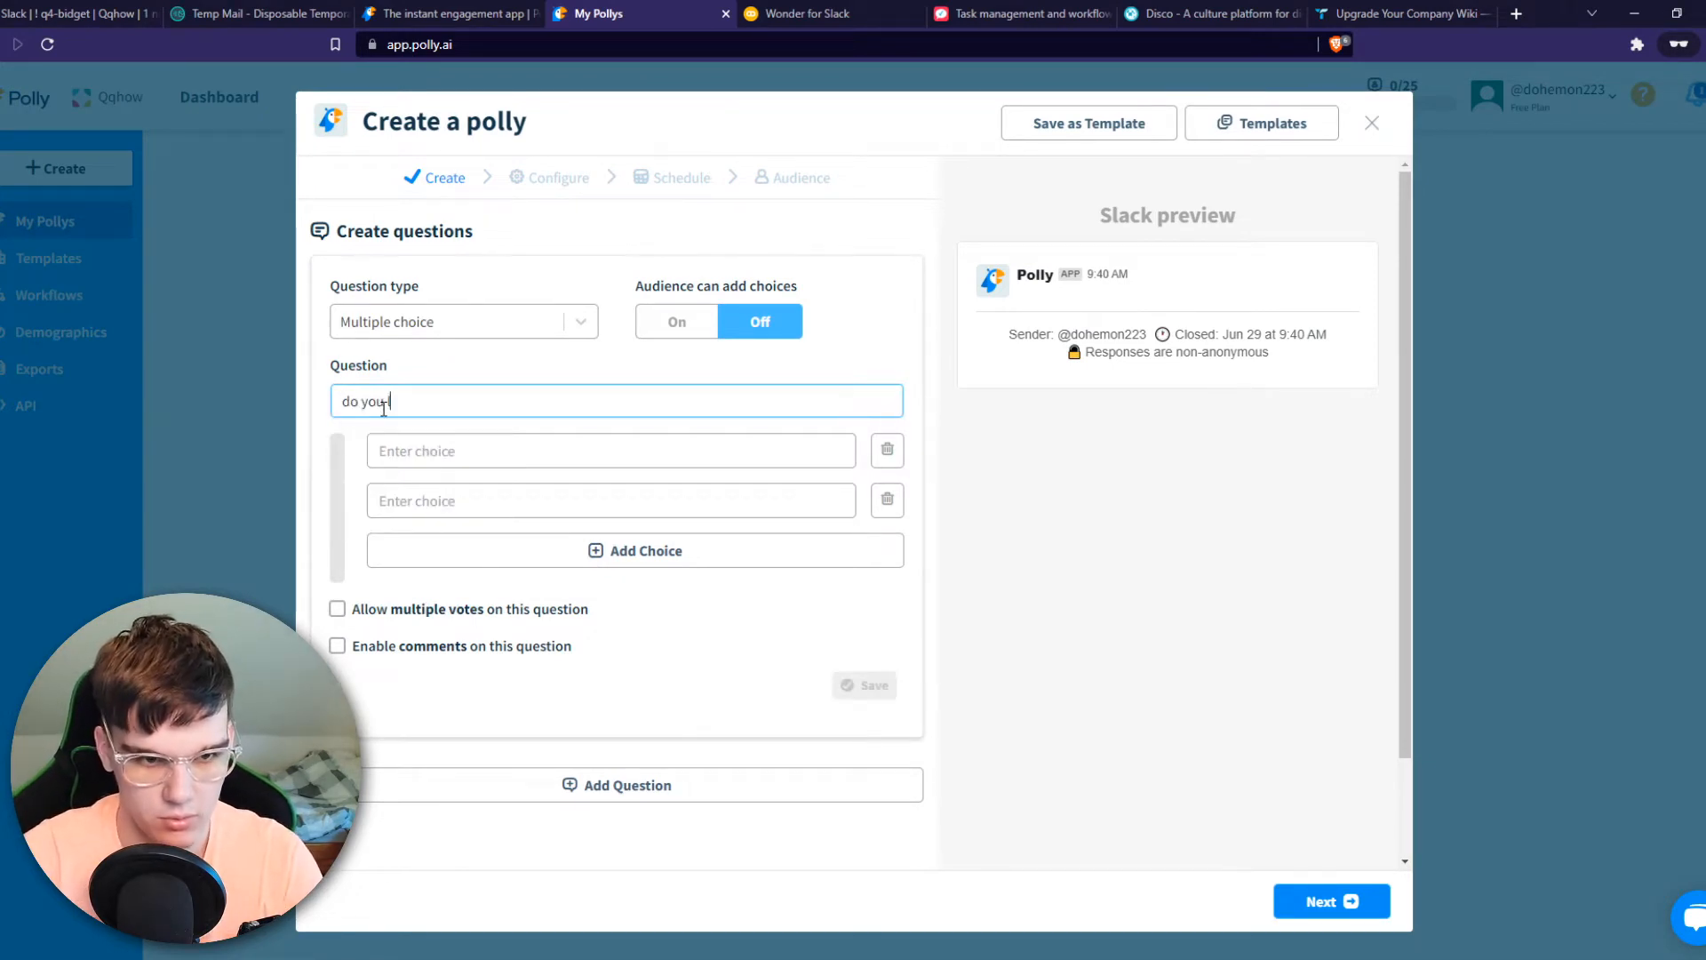
{"action": "type", "text": "like cheese"}
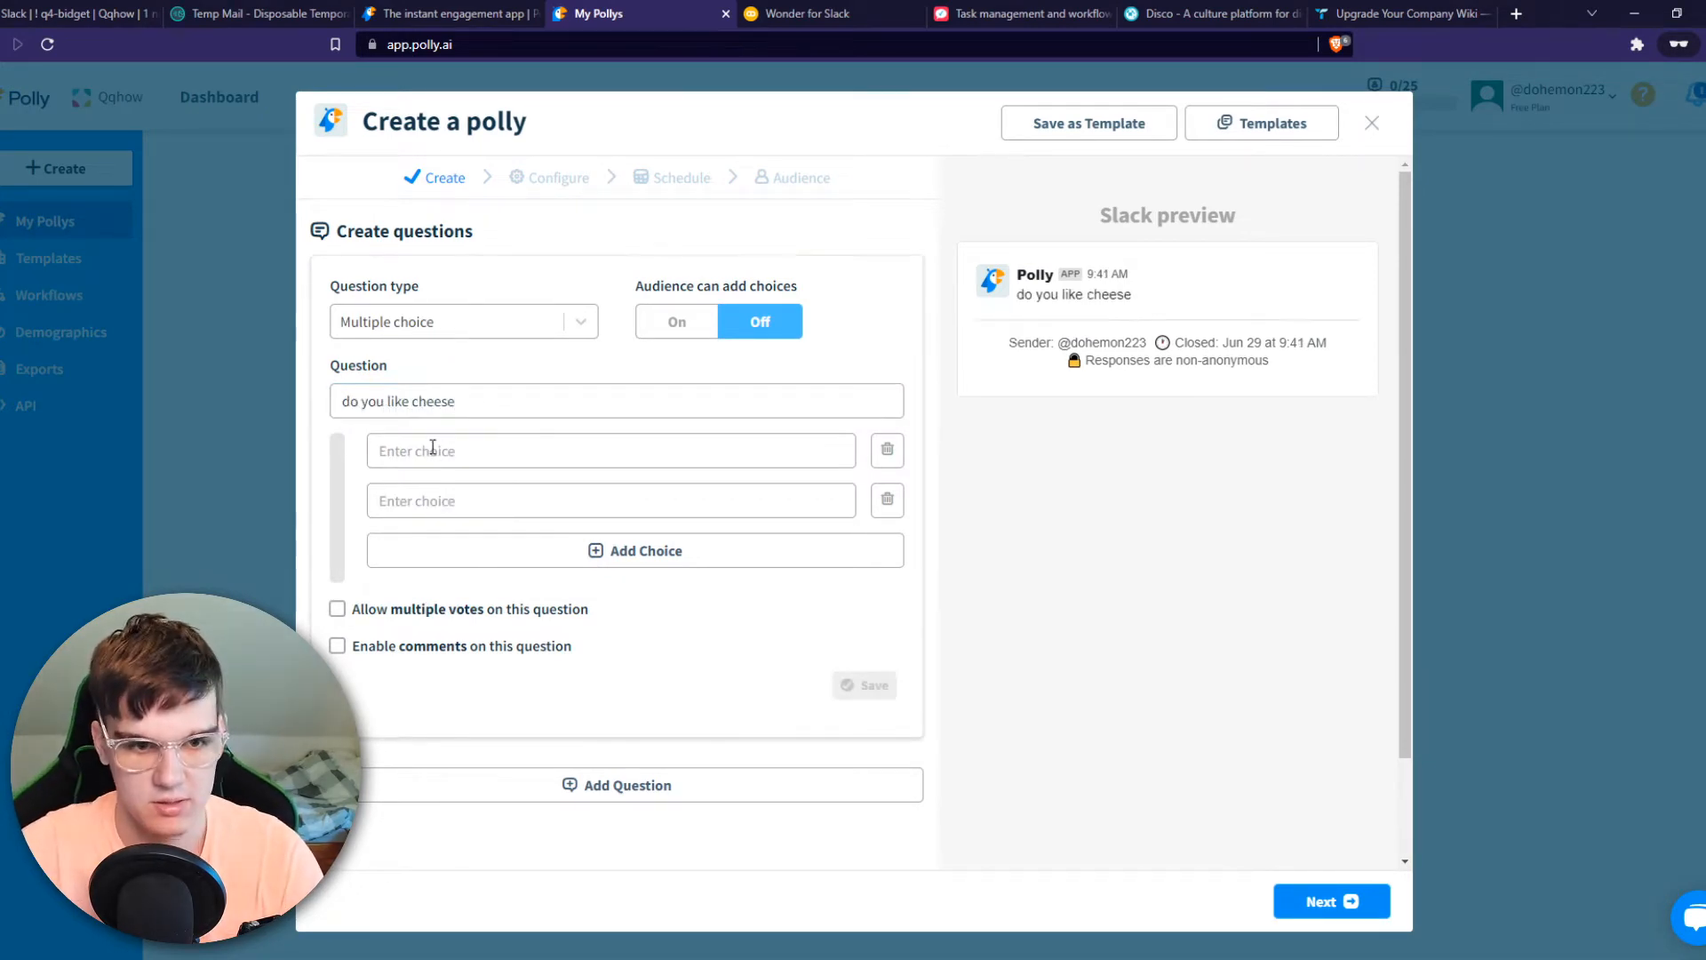
{"action": "type", "text": "no"}
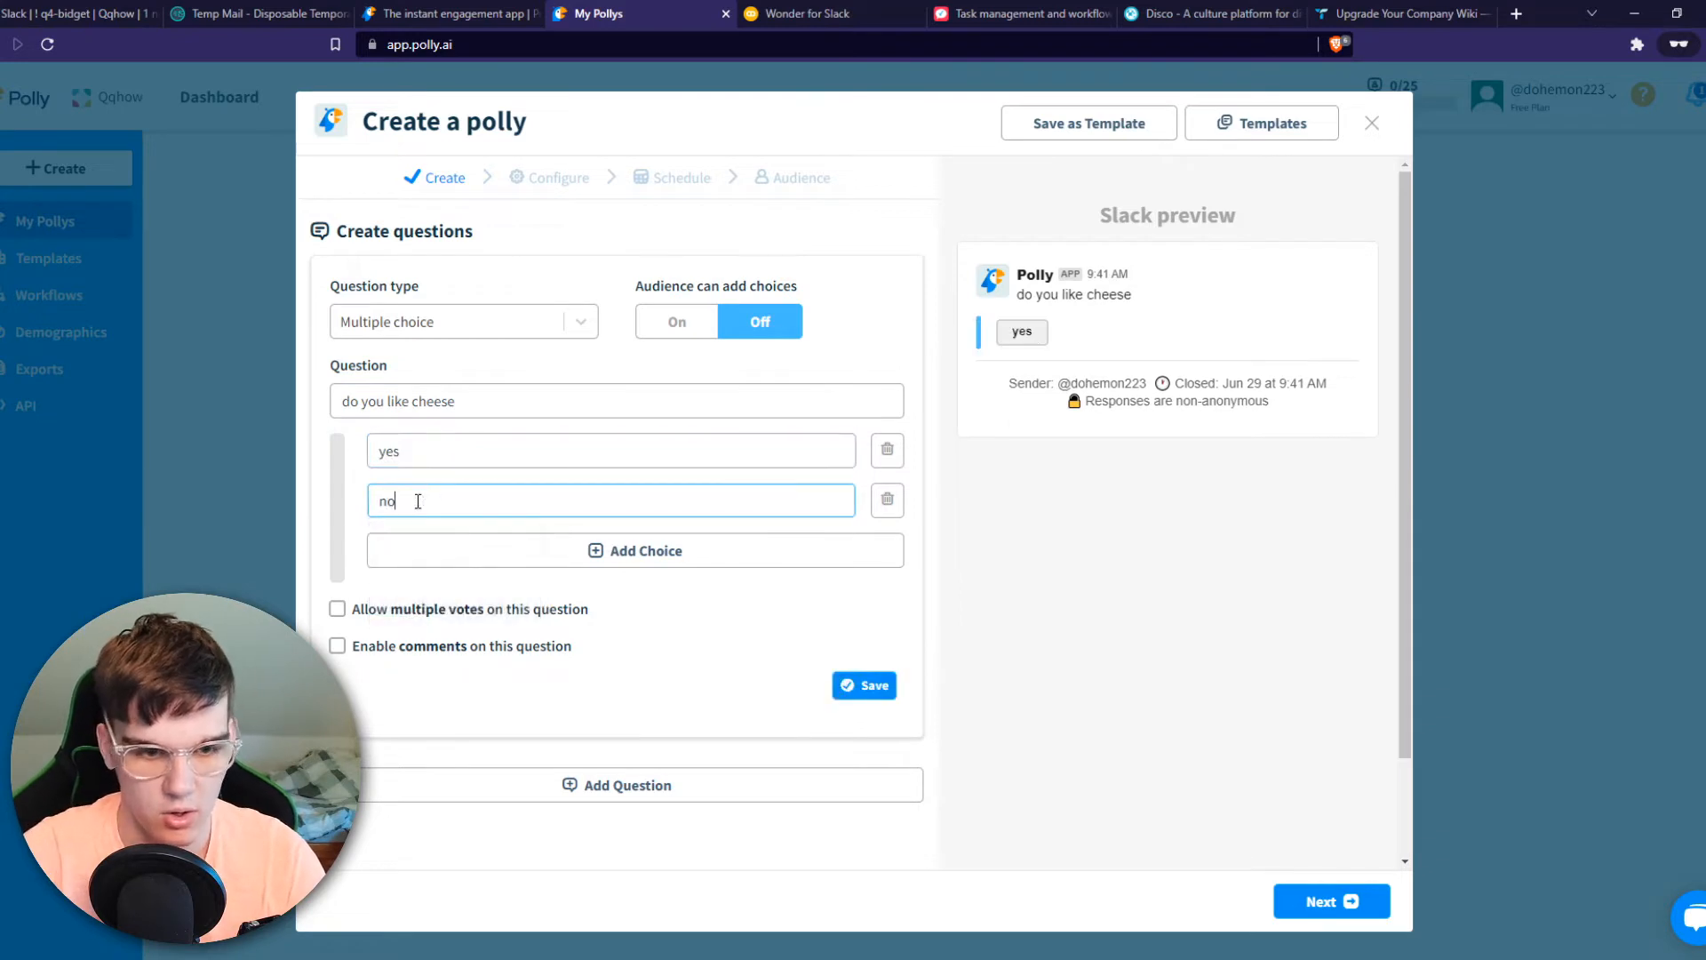
{"action": "left_click", "coordinate": [864, 684]}
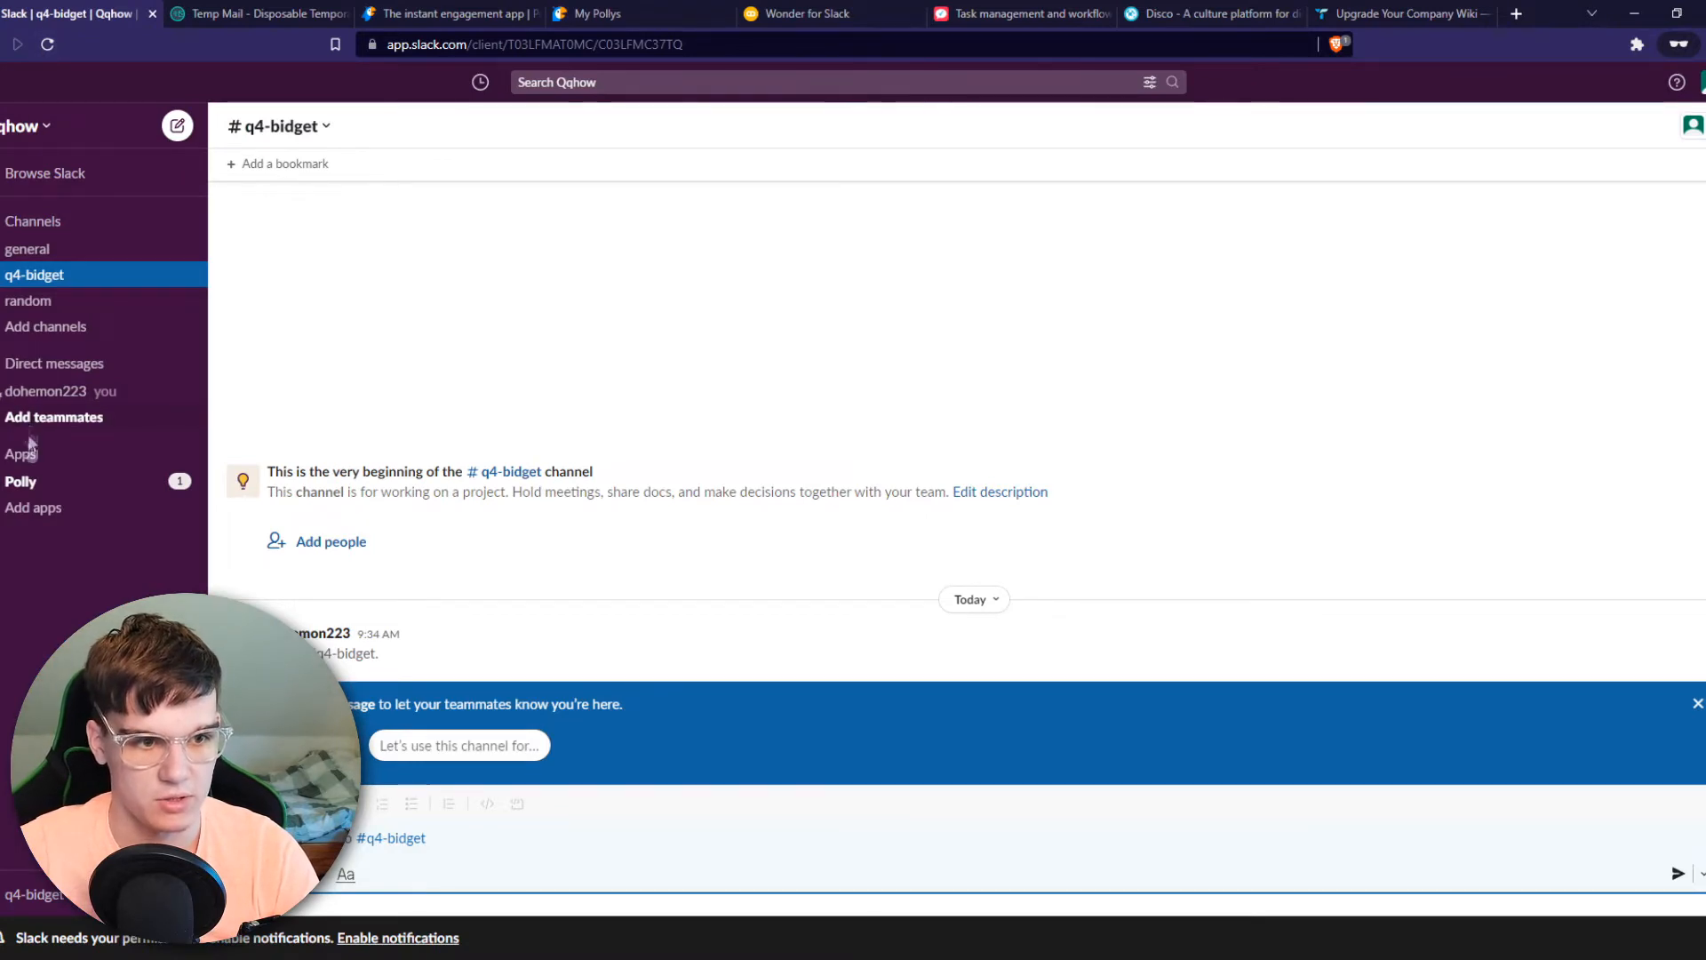
Return from Slack's Apps list to the saved cheese poll draft in My Pollys
{"action": "left_click", "coordinate": [19, 482]}
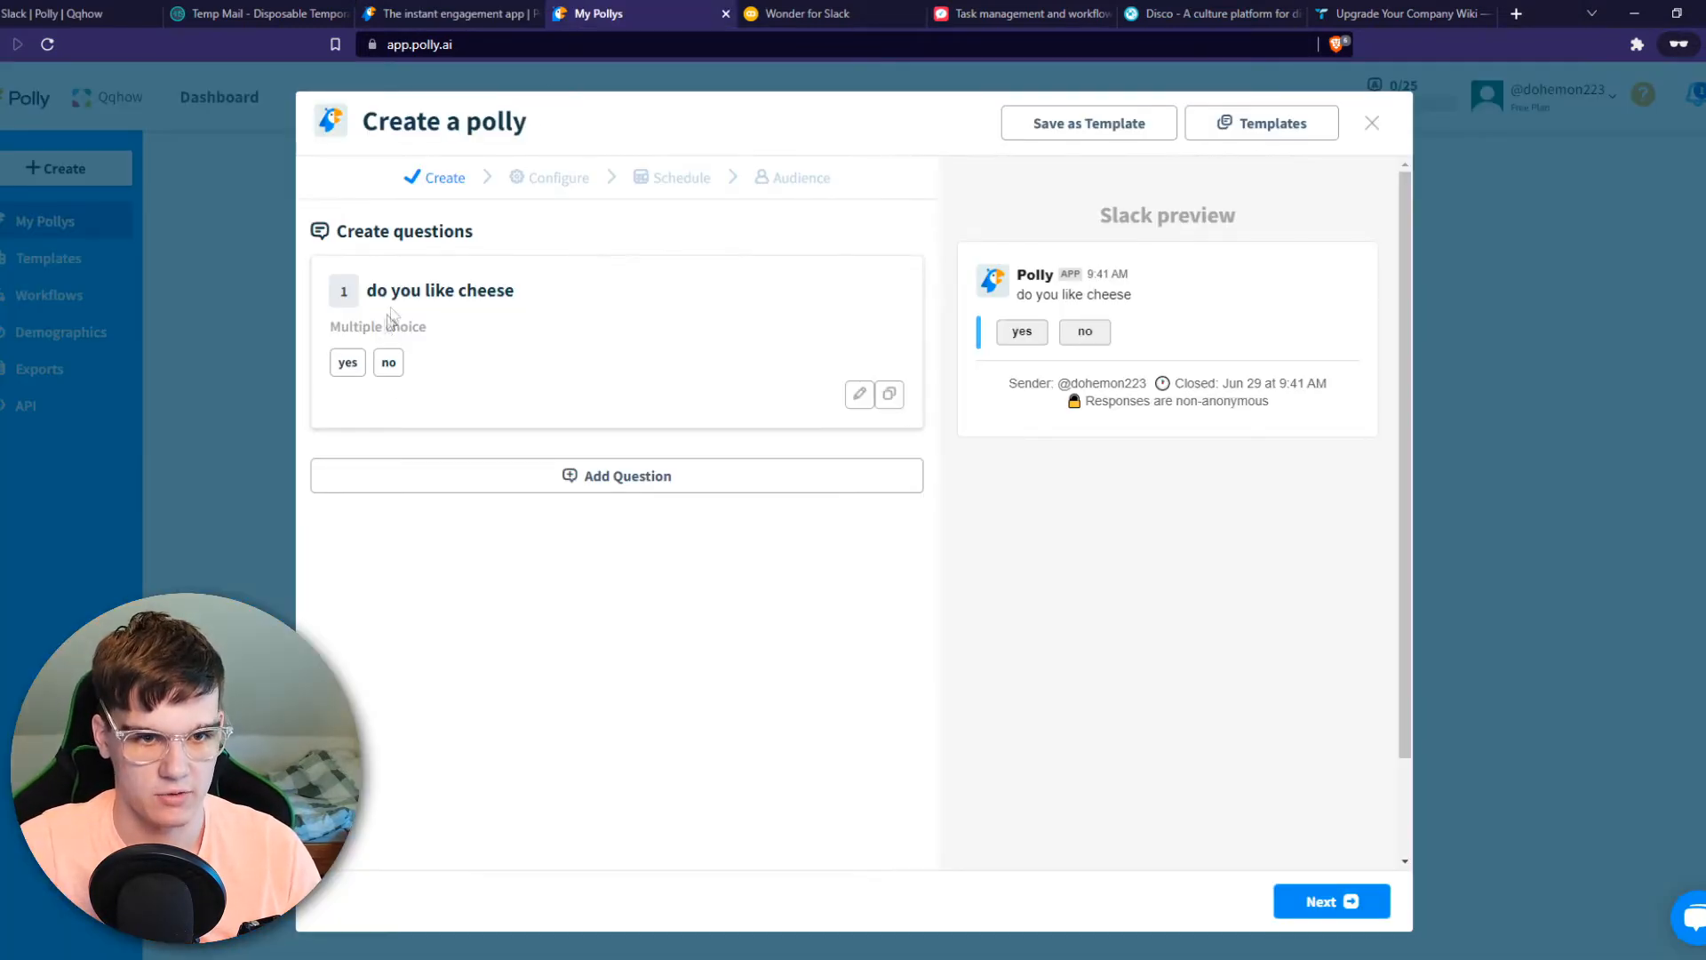
Add a blank second question to the poll, then move to the Wonder for Slack page
{"action": "left_click", "coordinate": [462, 525]}
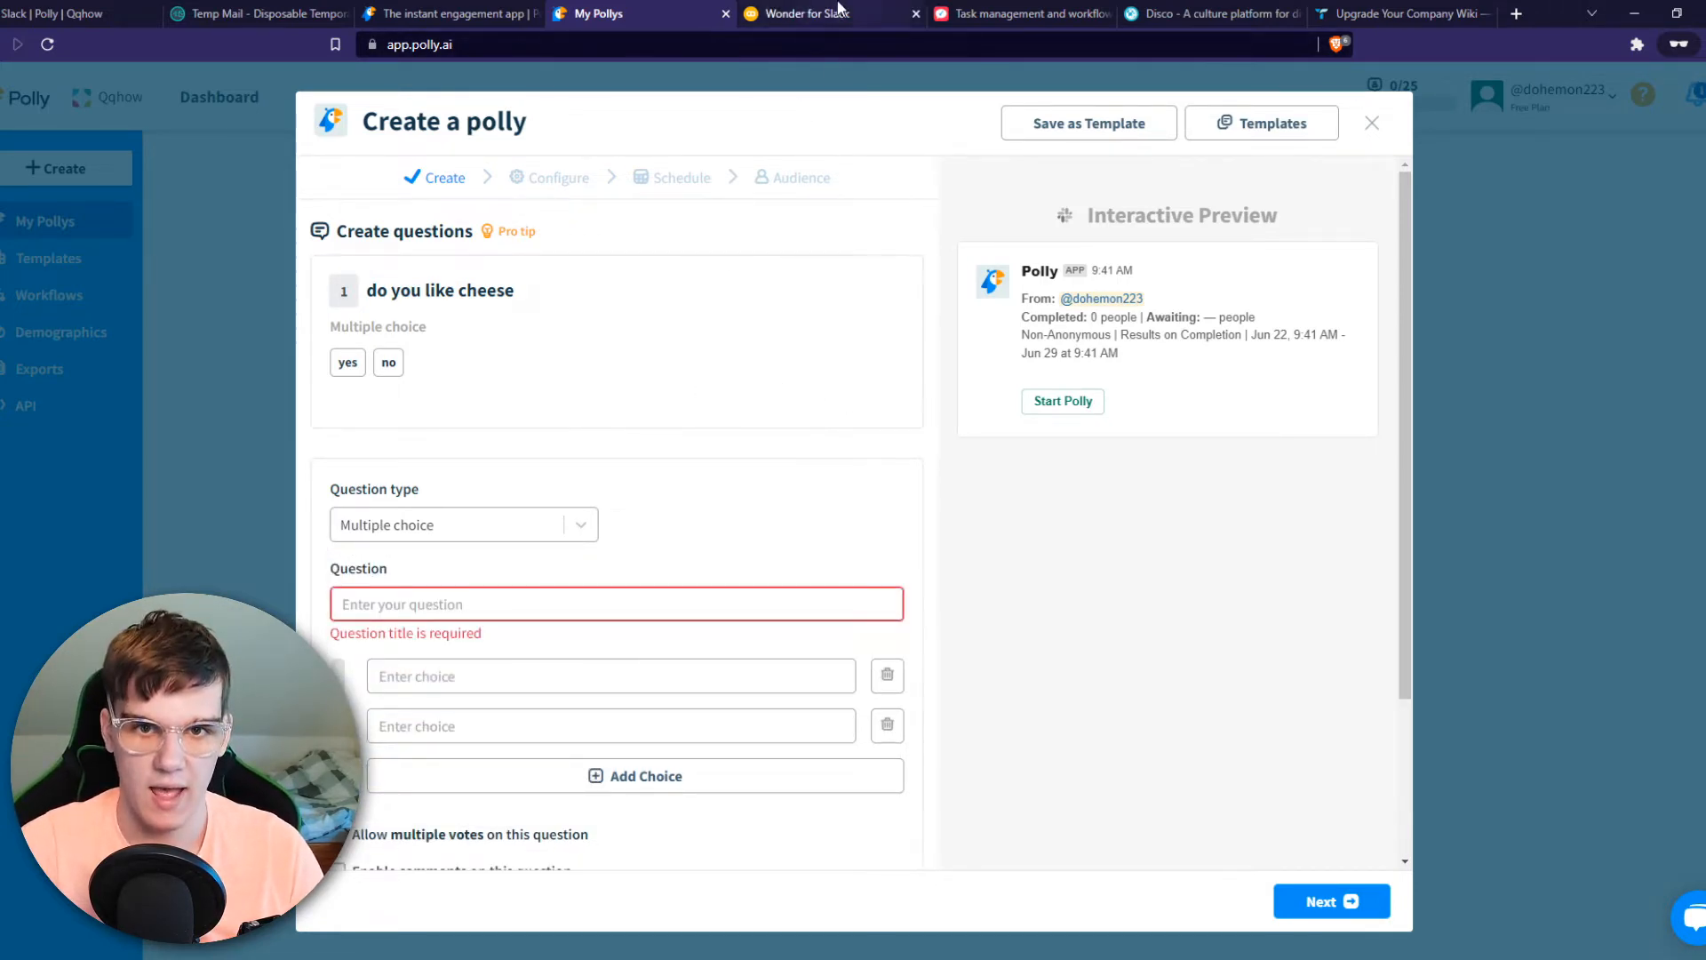
{"action": "left_click", "coordinate": [810, 12]}
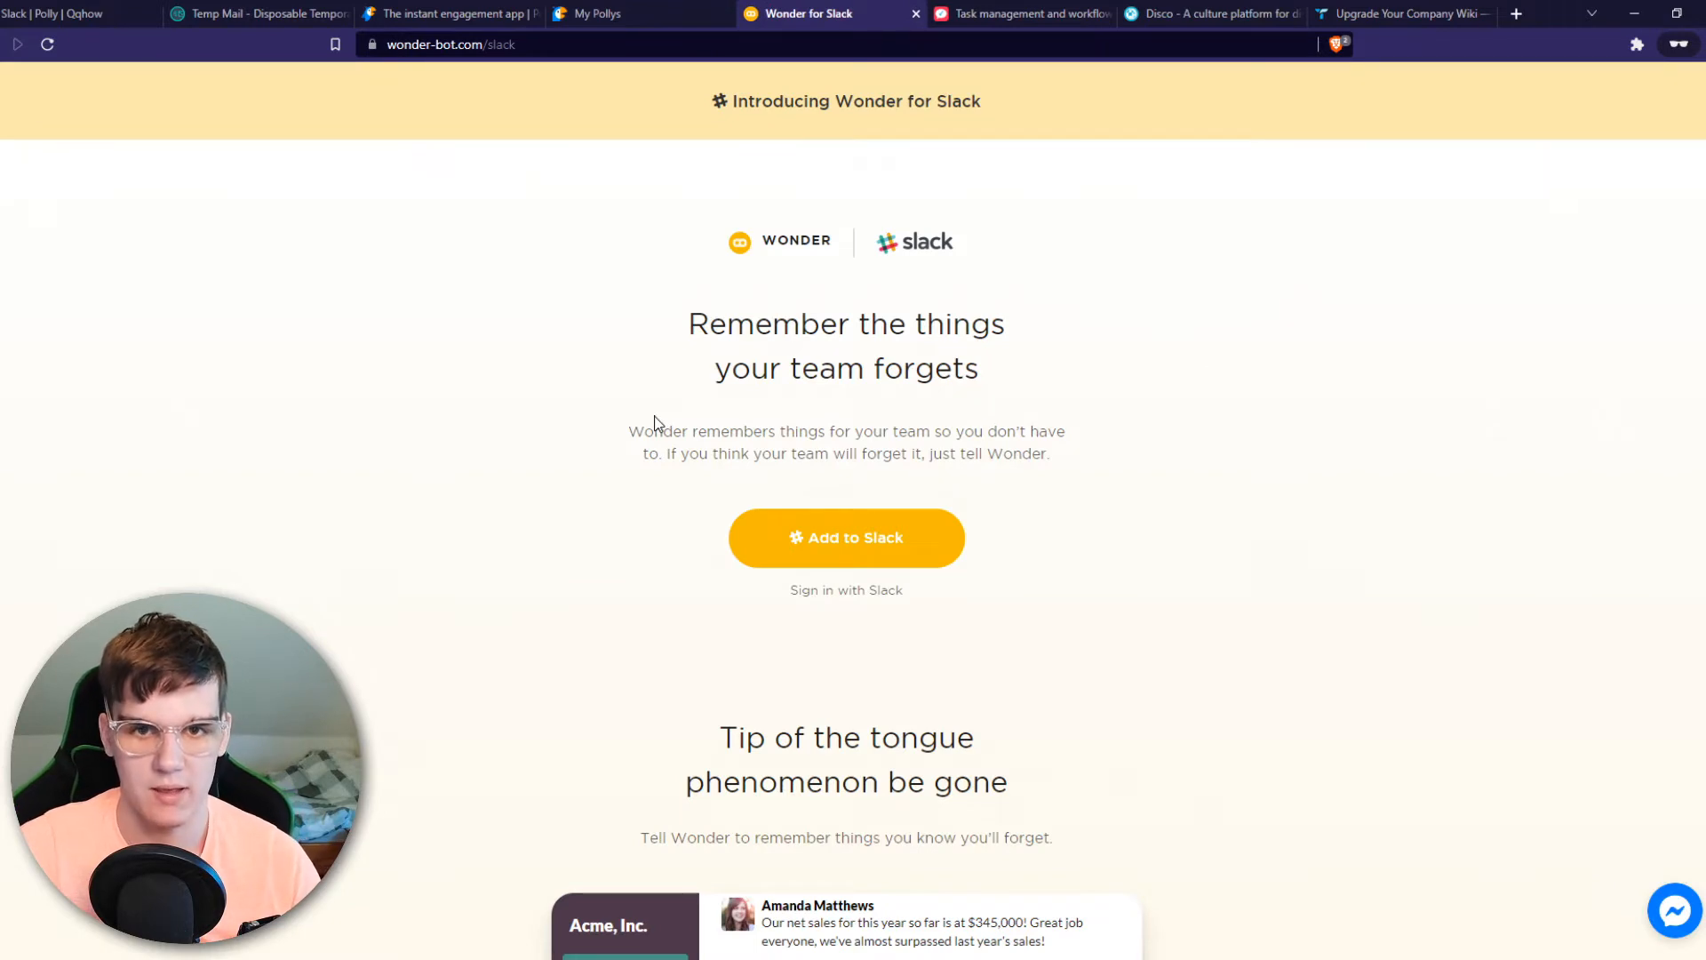
{"action": "mouse_move", "coordinate": [675, 323]}
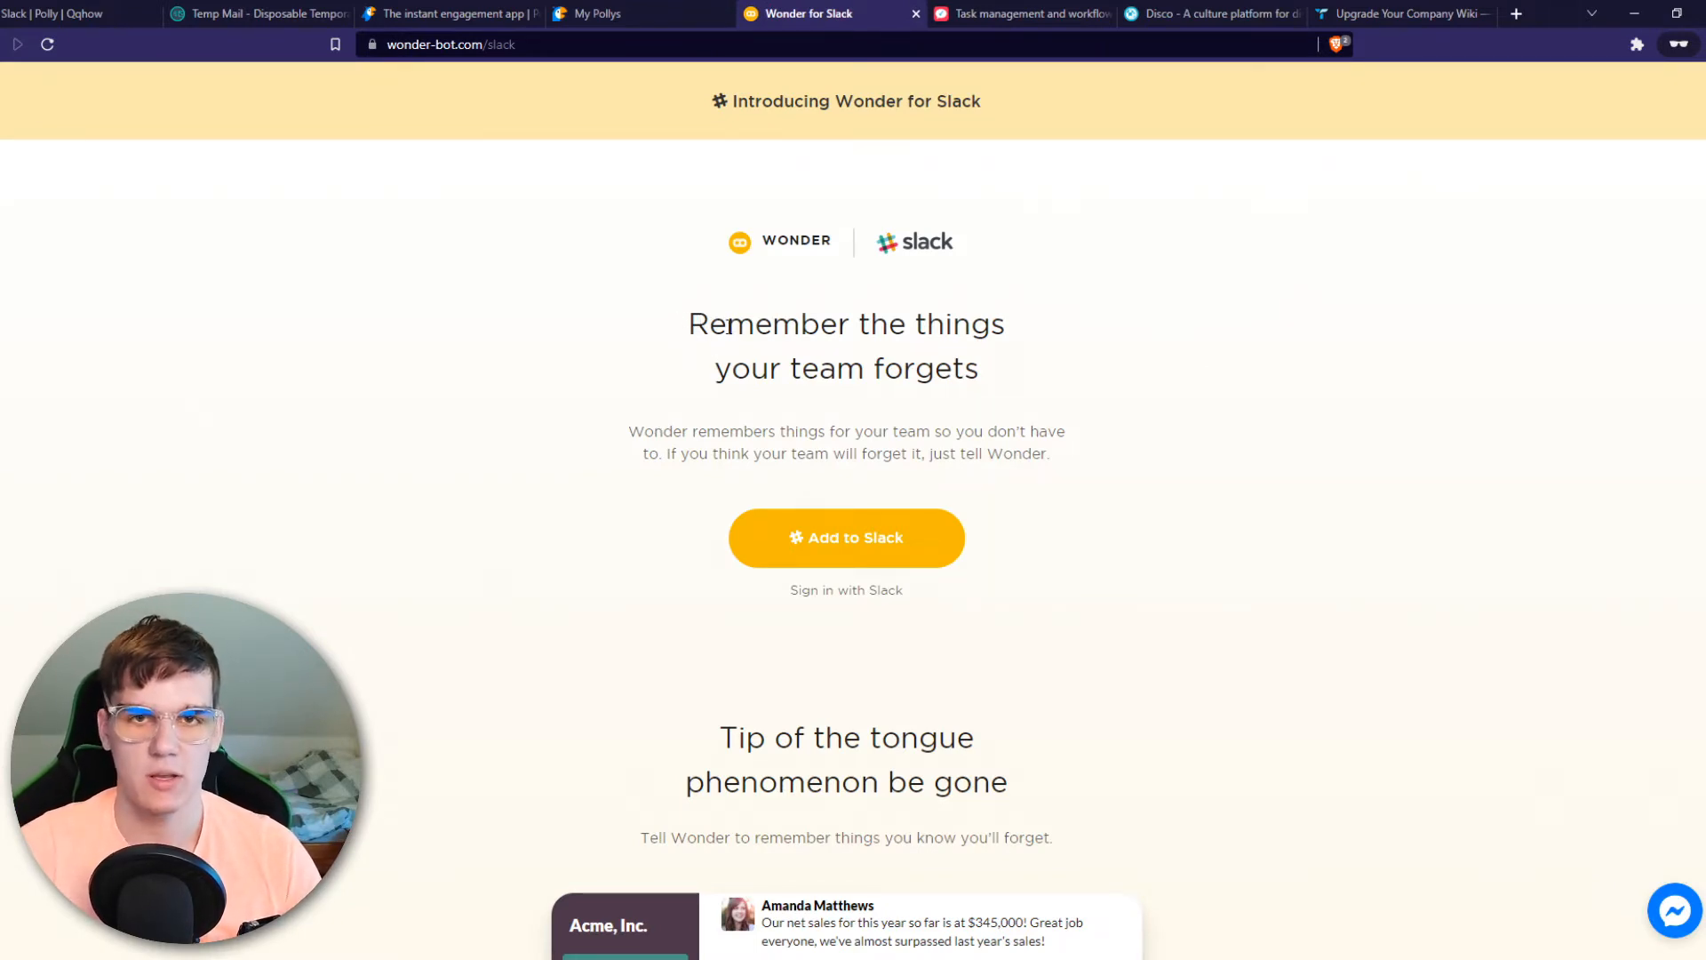
Add Wonder to Slack, allow it on the Qqhow workspace and return to Slack
{"action": "left_click", "coordinate": [846, 537]}
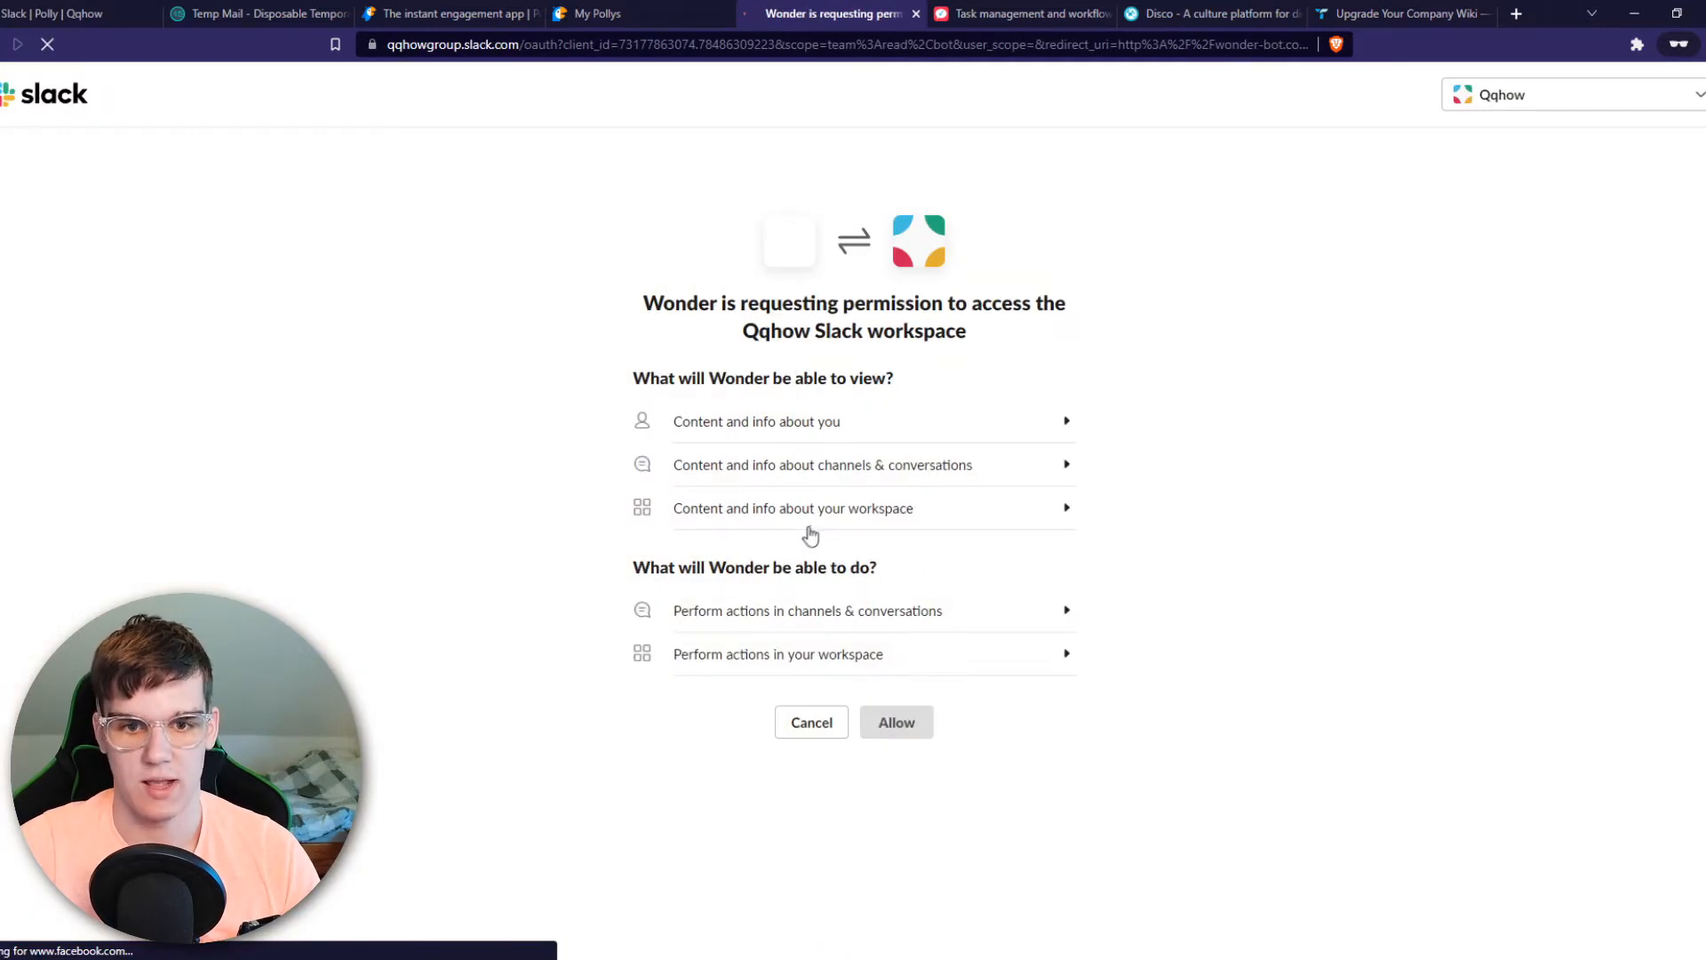
{"action": "left_click", "coordinate": [896, 722]}
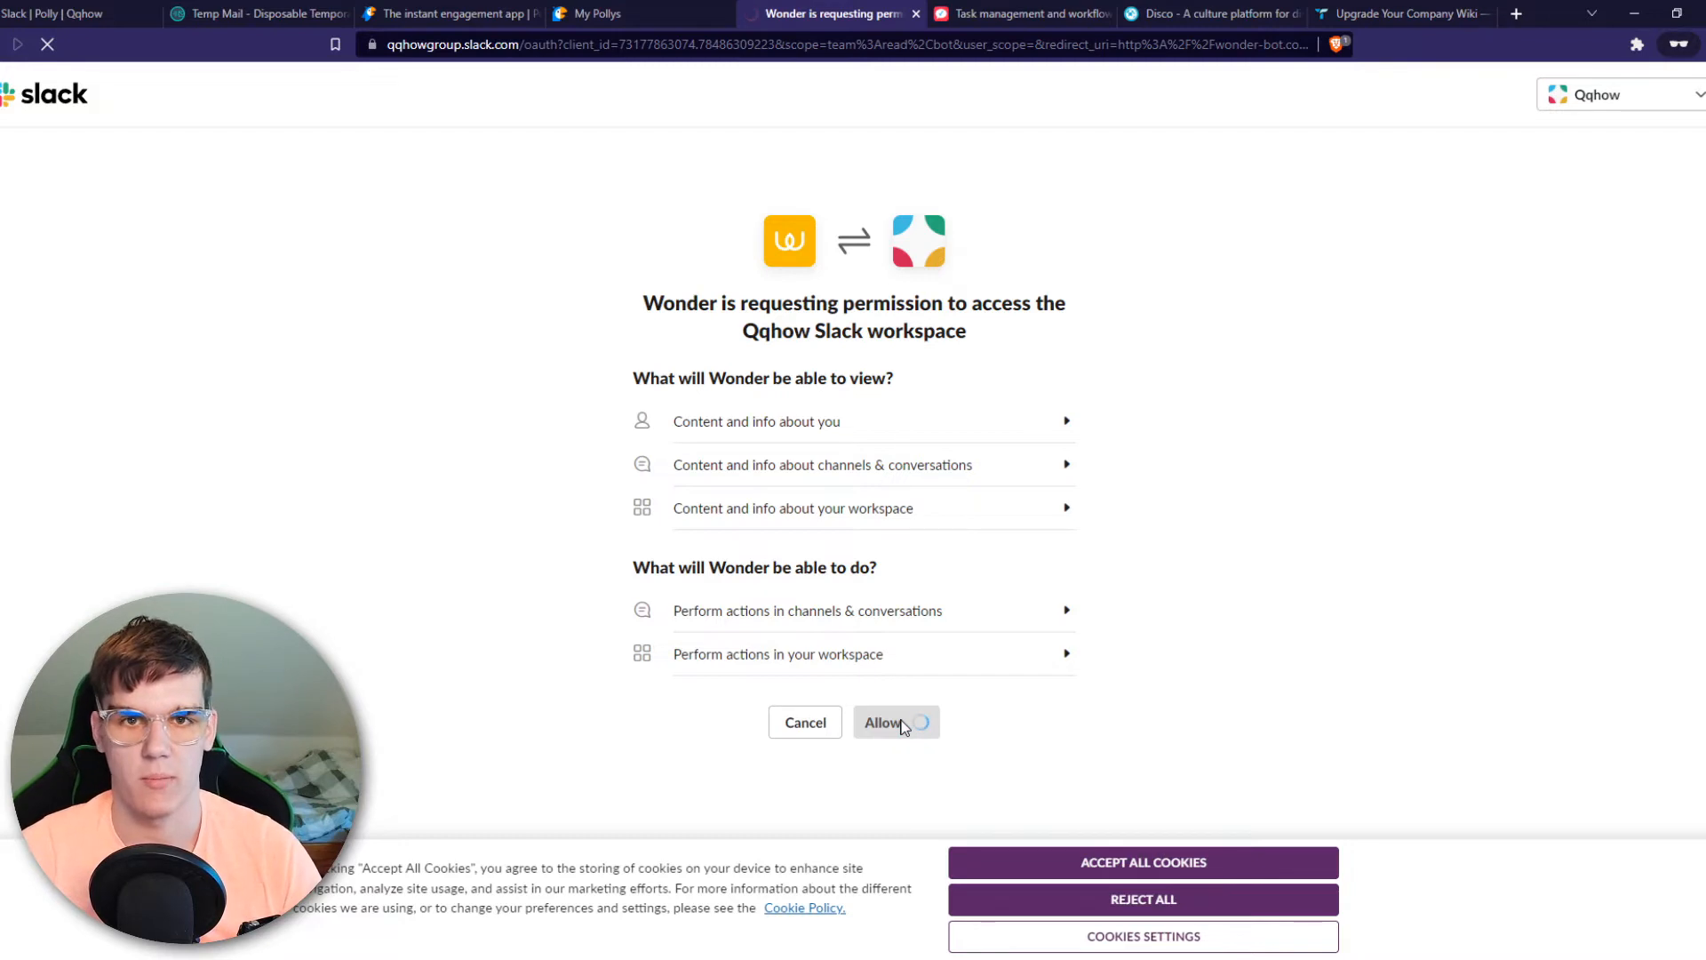
{"action": "left_click", "coordinate": [883, 722]}
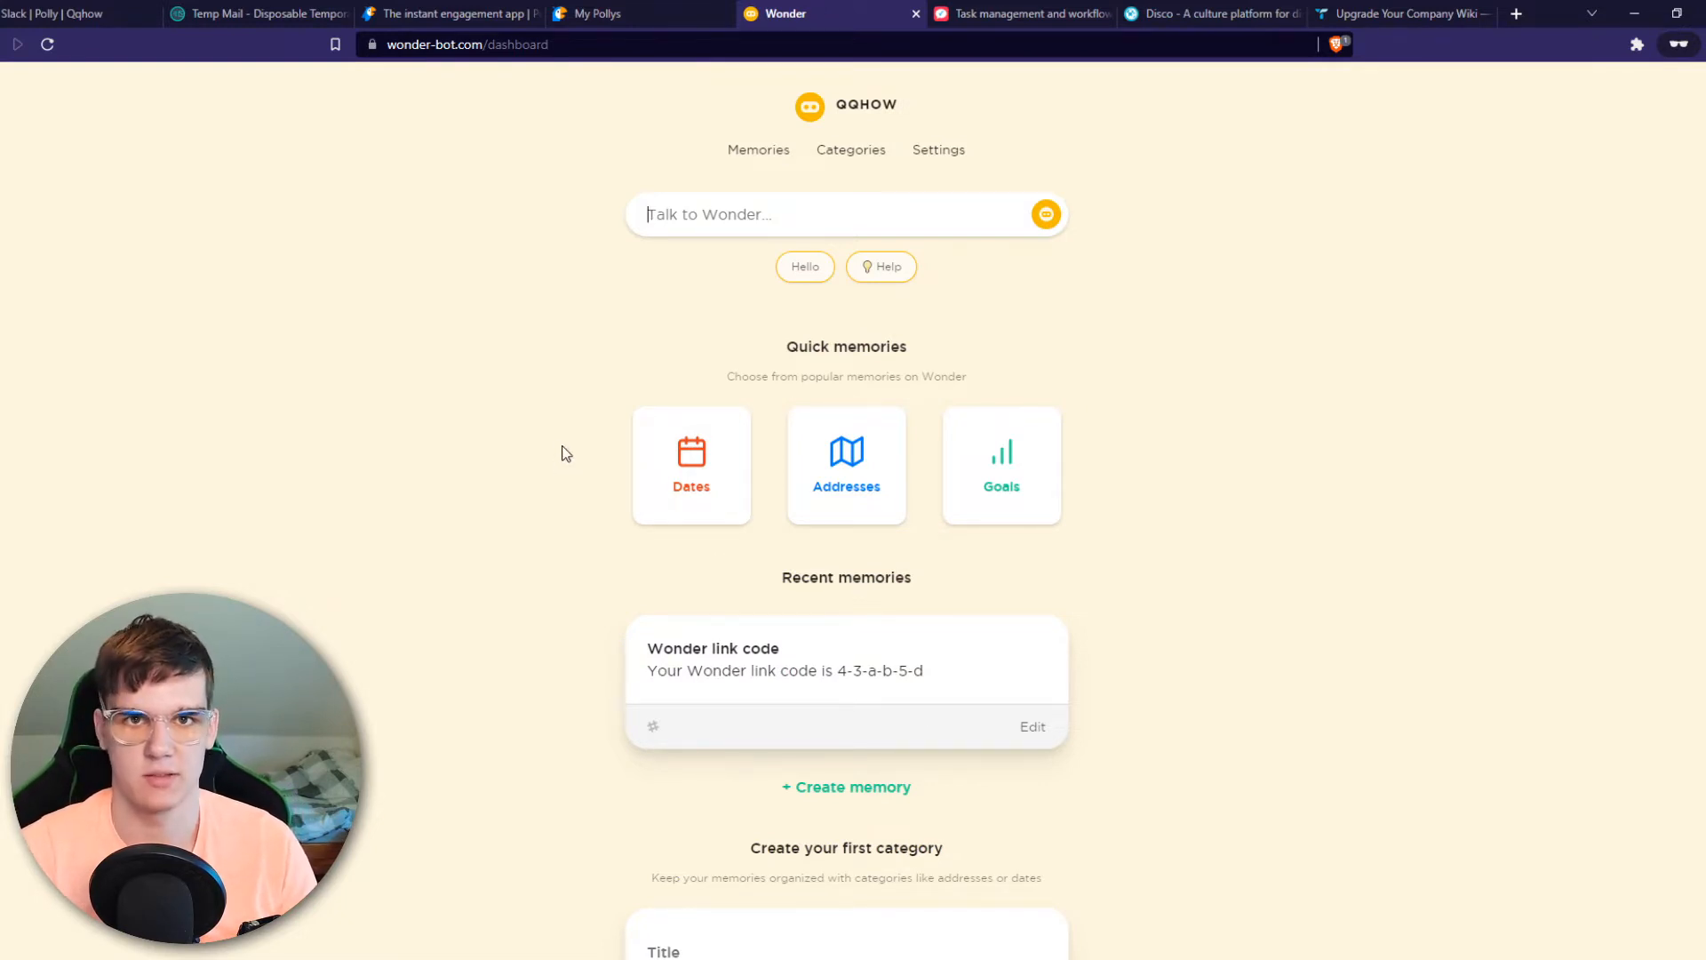
{"action": "left_click", "coordinate": [66, 14]}
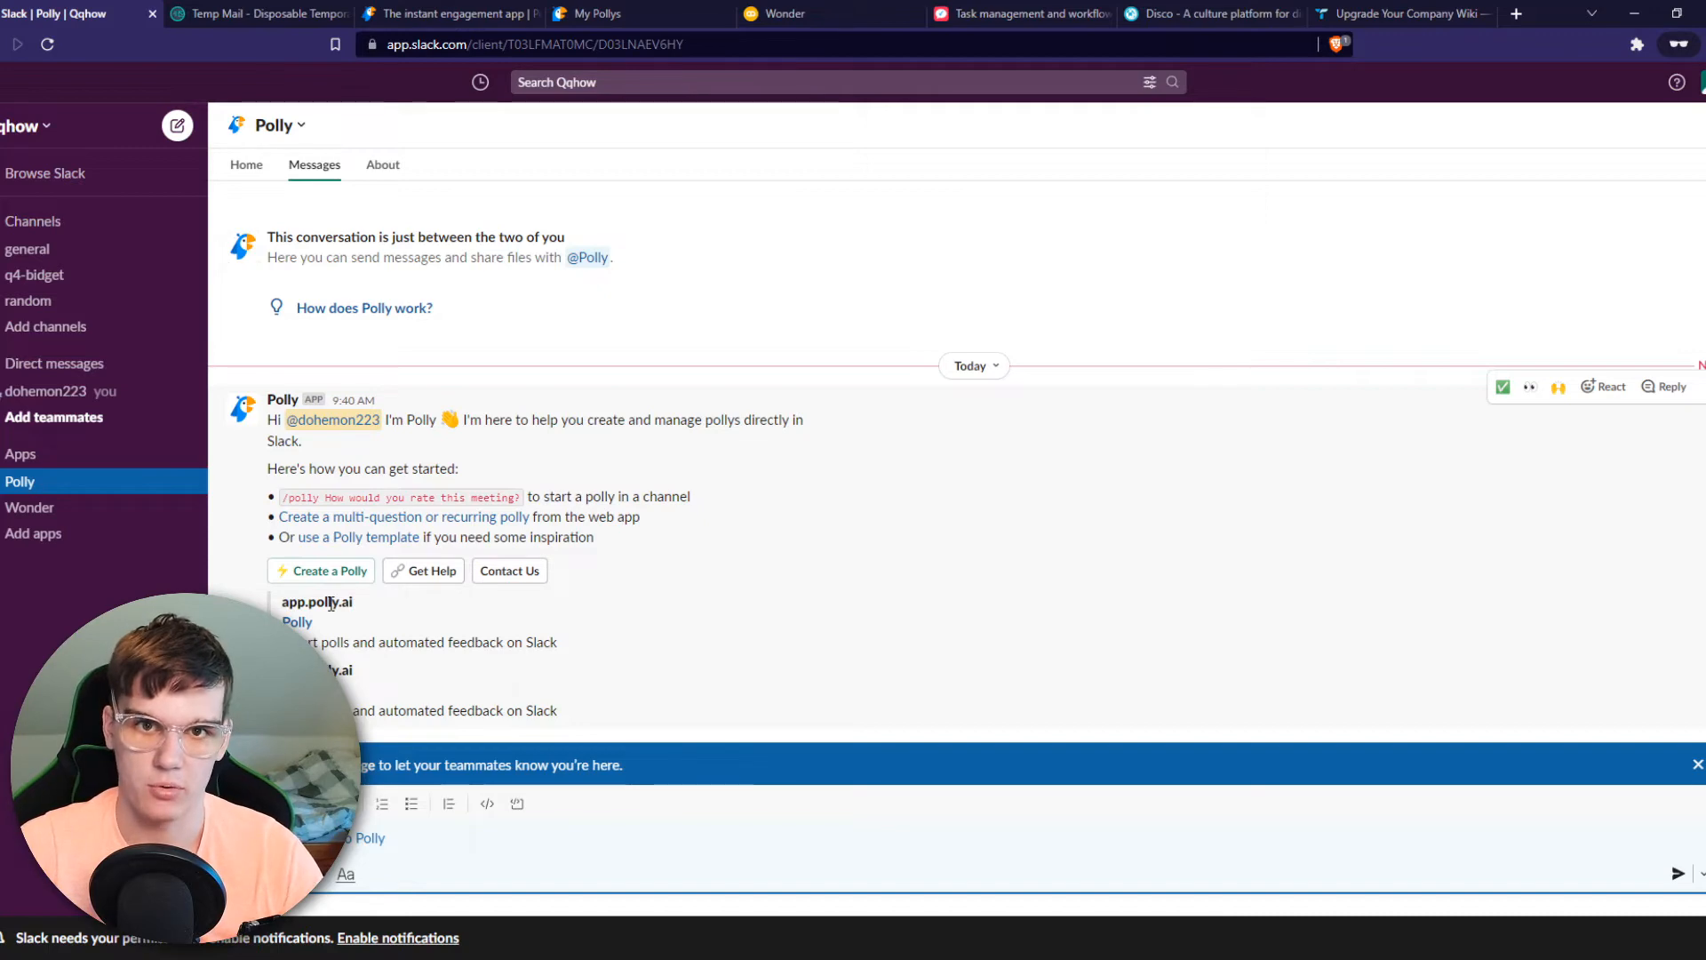
Return from Polly's welcome conversation to the Qqhow Wonder dashboard
{"action": "left_click", "coordinate": [792, 14]}
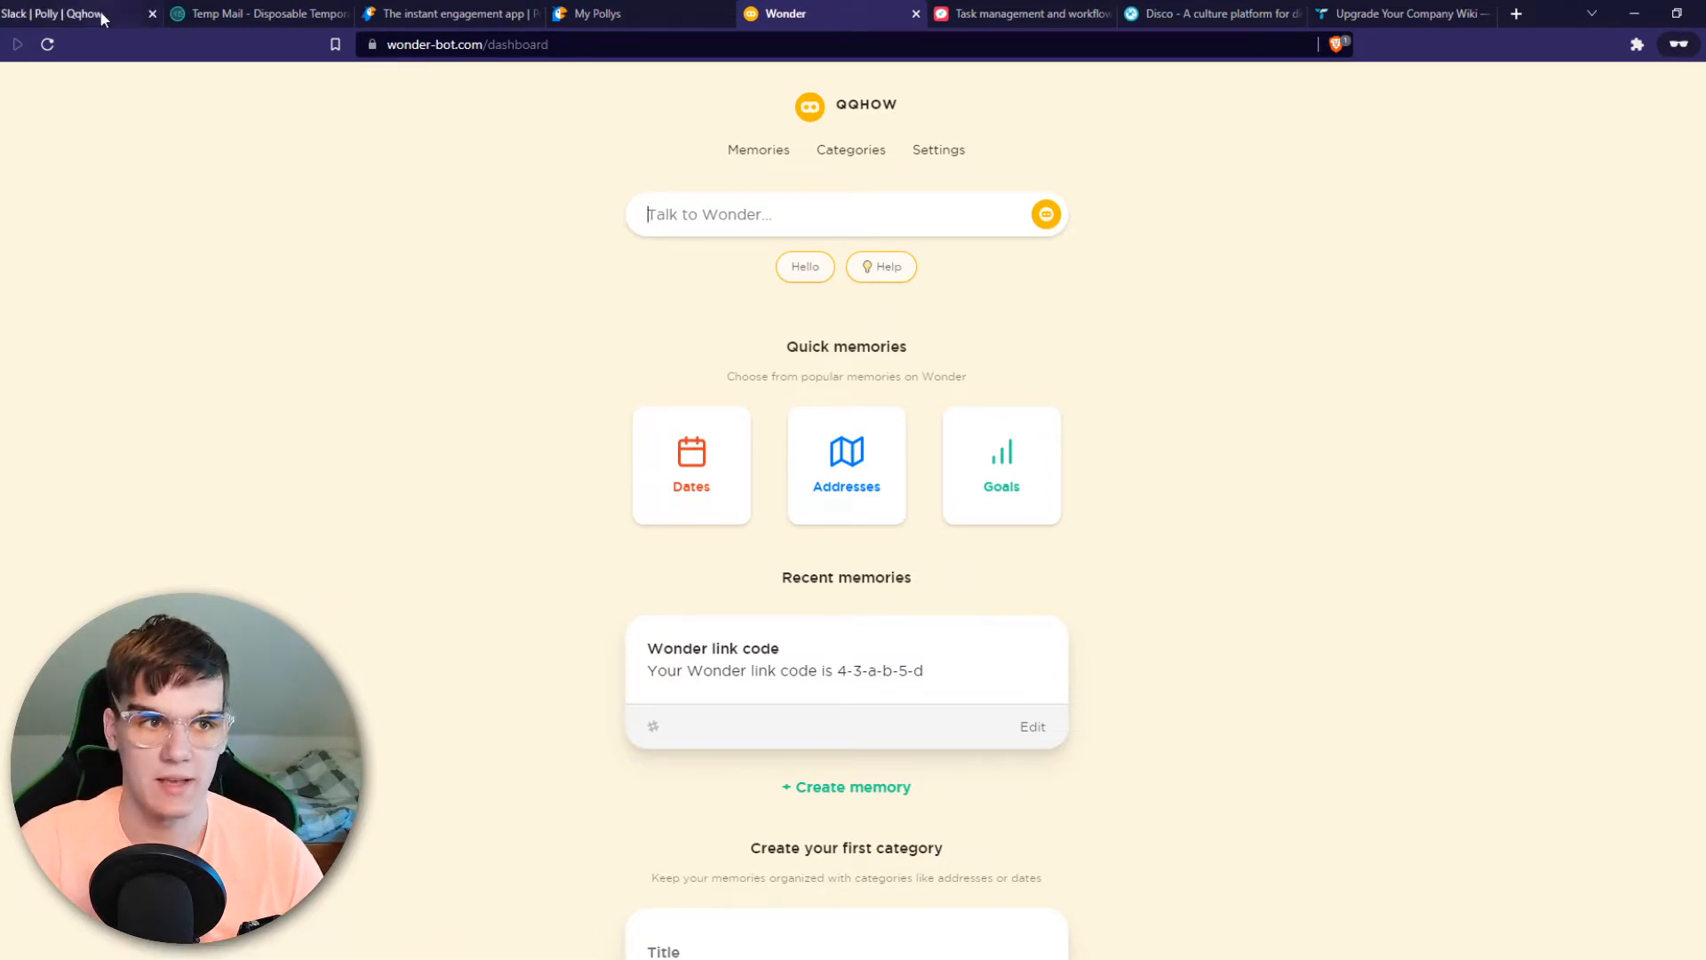
Browse Kyber's Stripe Dashboard task page, highlighting its tagline, and choose Add Kyber to Stripe
{"action": "left_click", "coordinate": [1016, 13]}
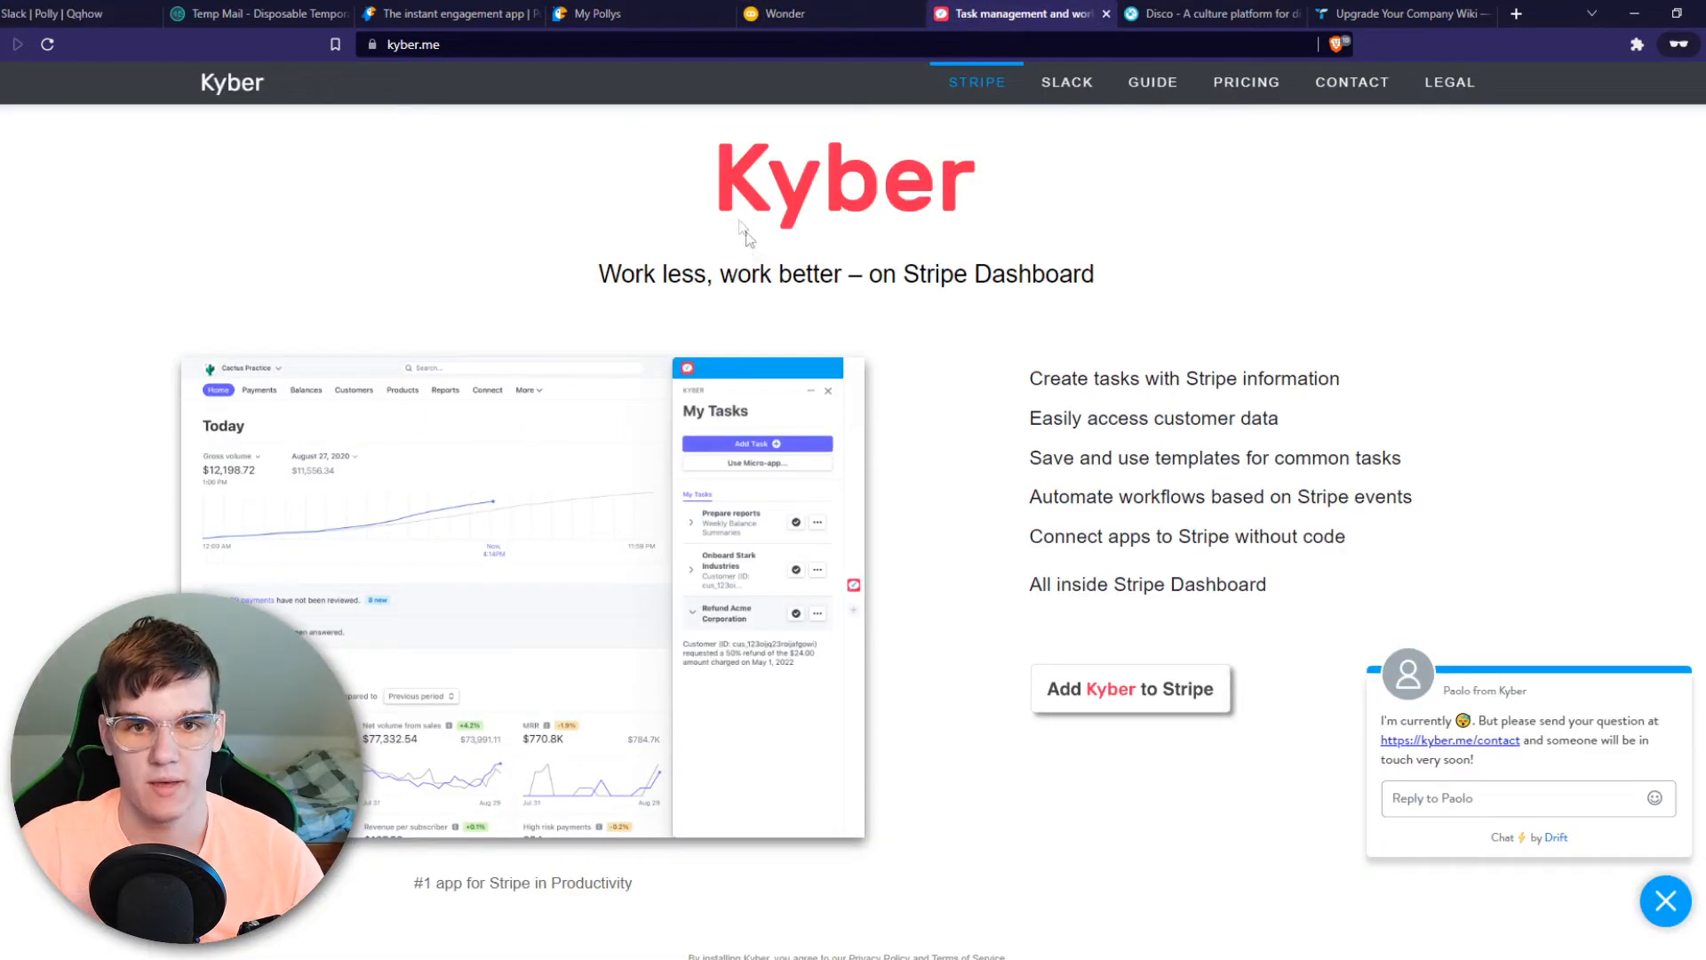
{"action": "left_click_drag", "start_coordinate": [599, 274], "coordinate": [842, 273]}
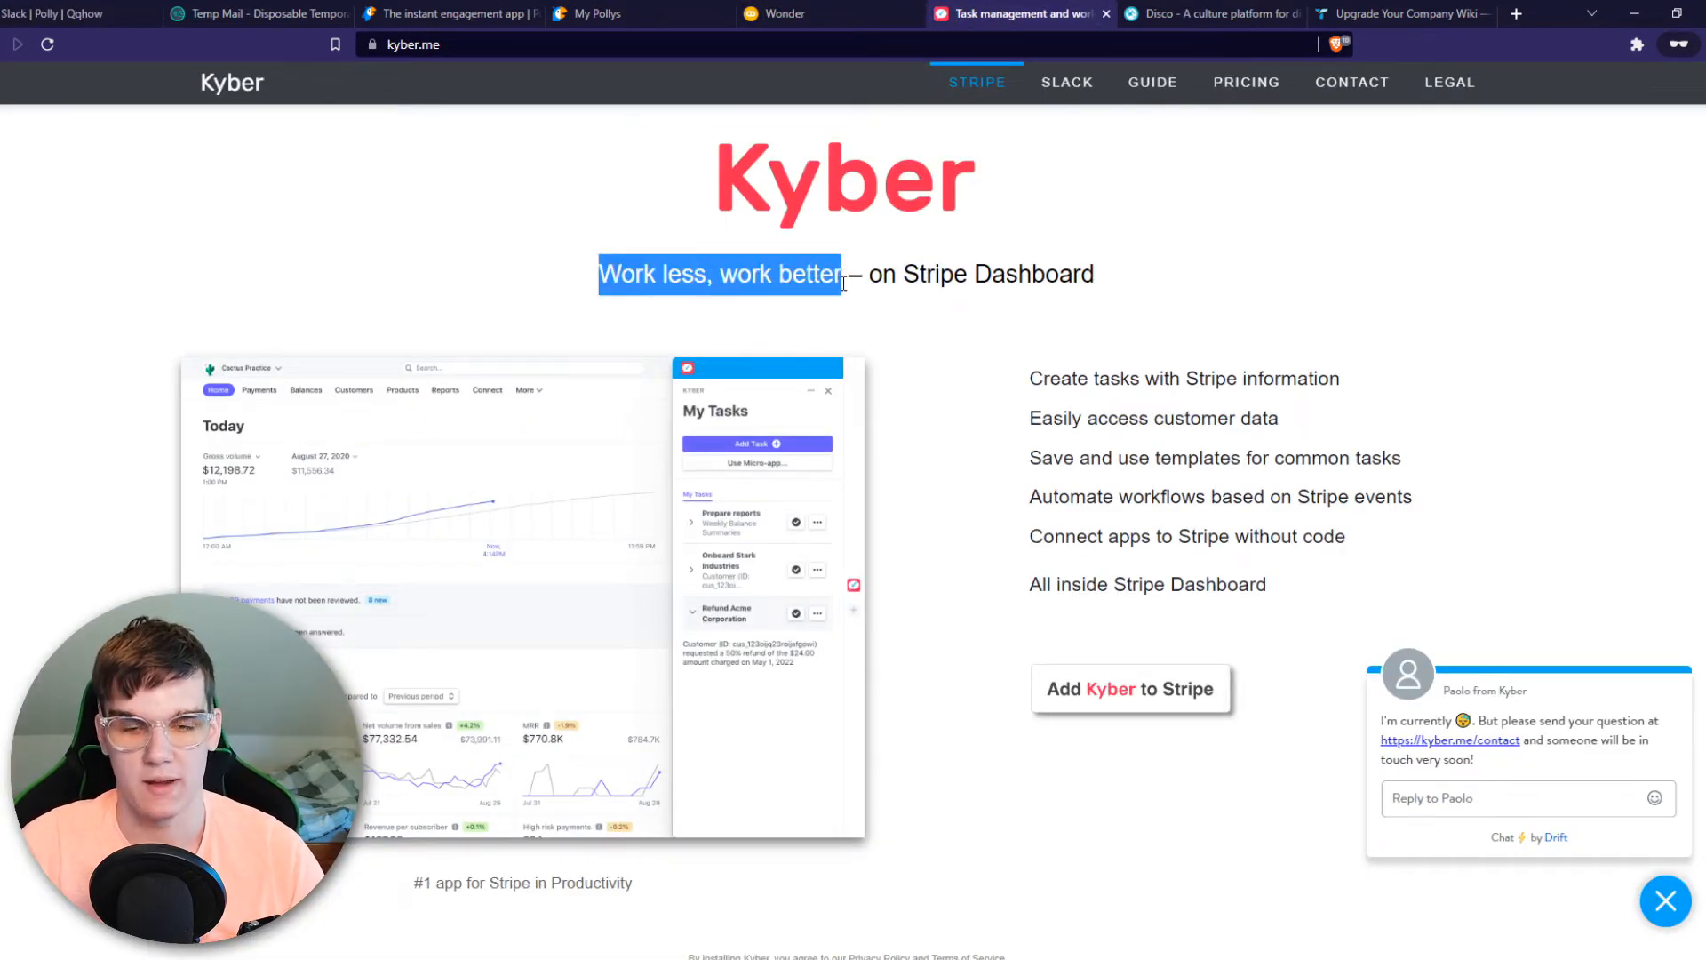
{"action": "left_click", "coordinate": [496, 273]}
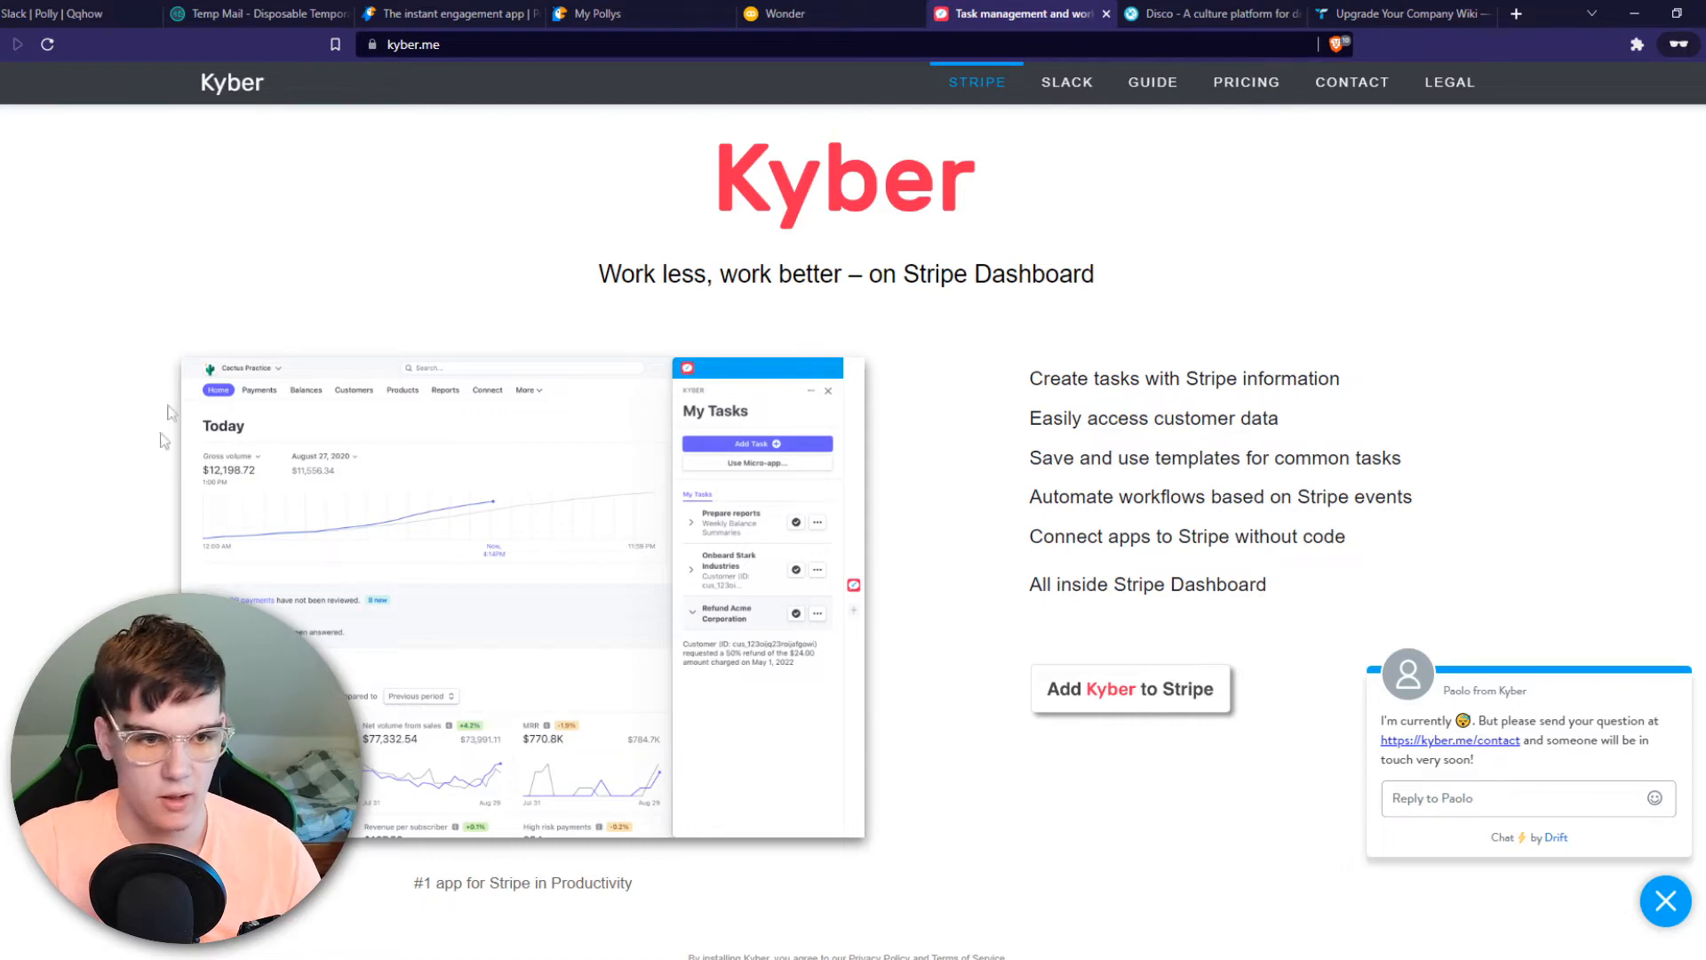
{"action": "left_click", "coordinate": [1131, 688]}
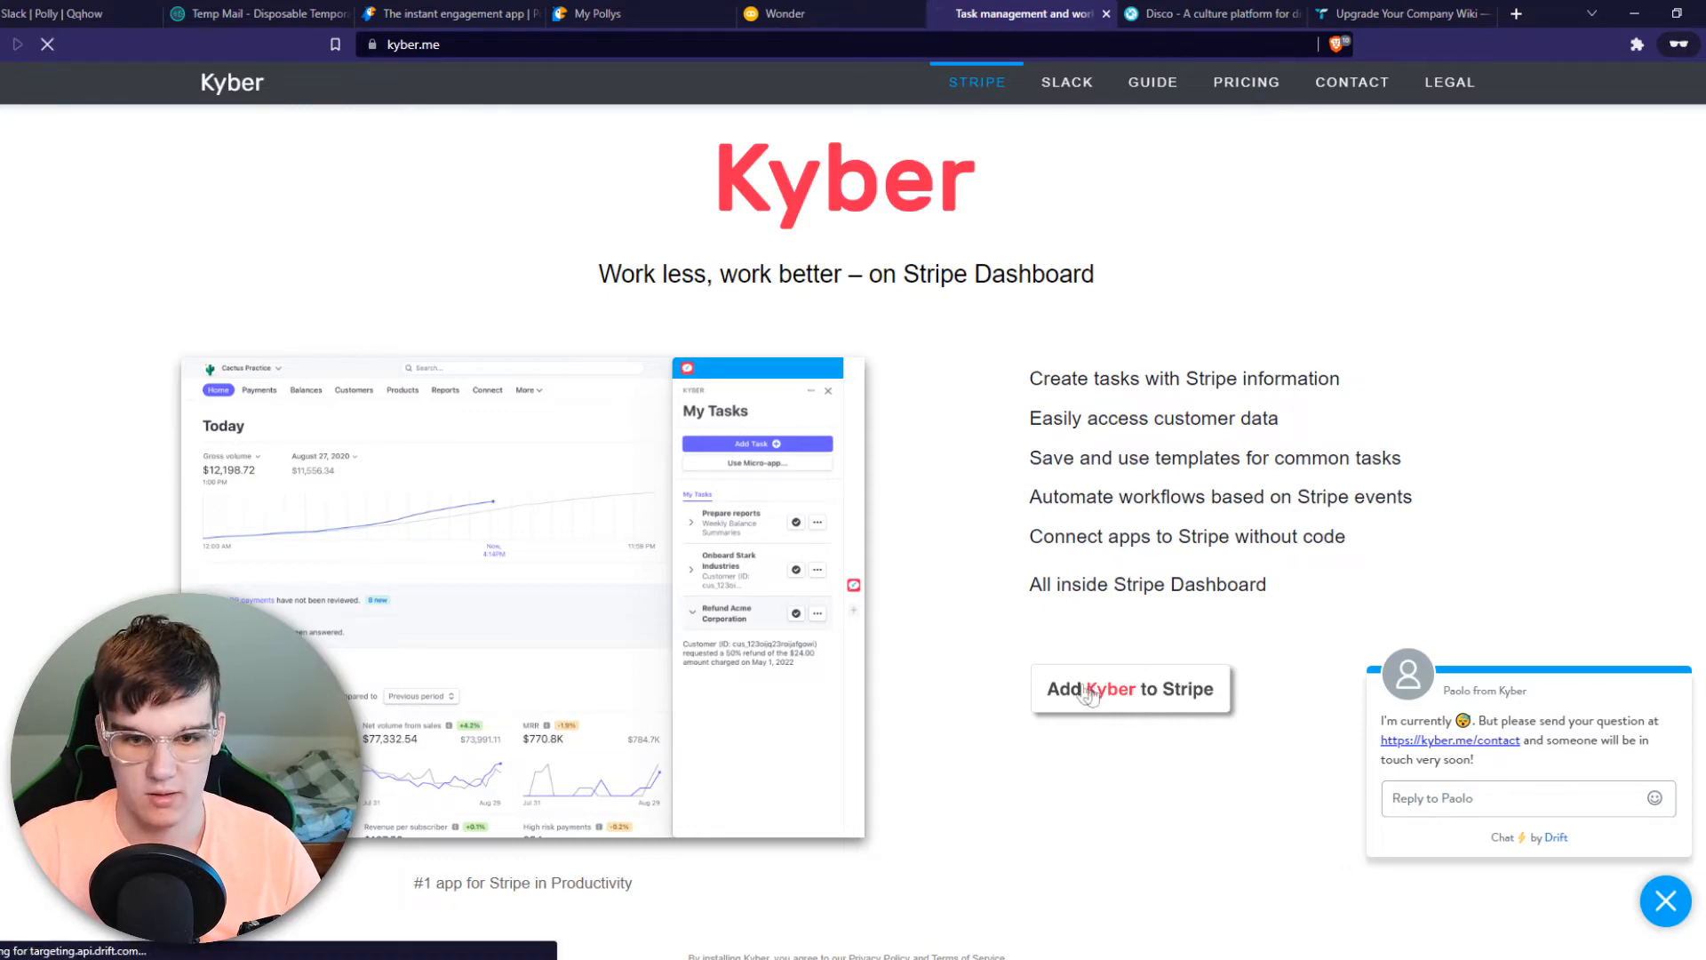
{"action": "left_click", "coordinate": [1130, 690]}
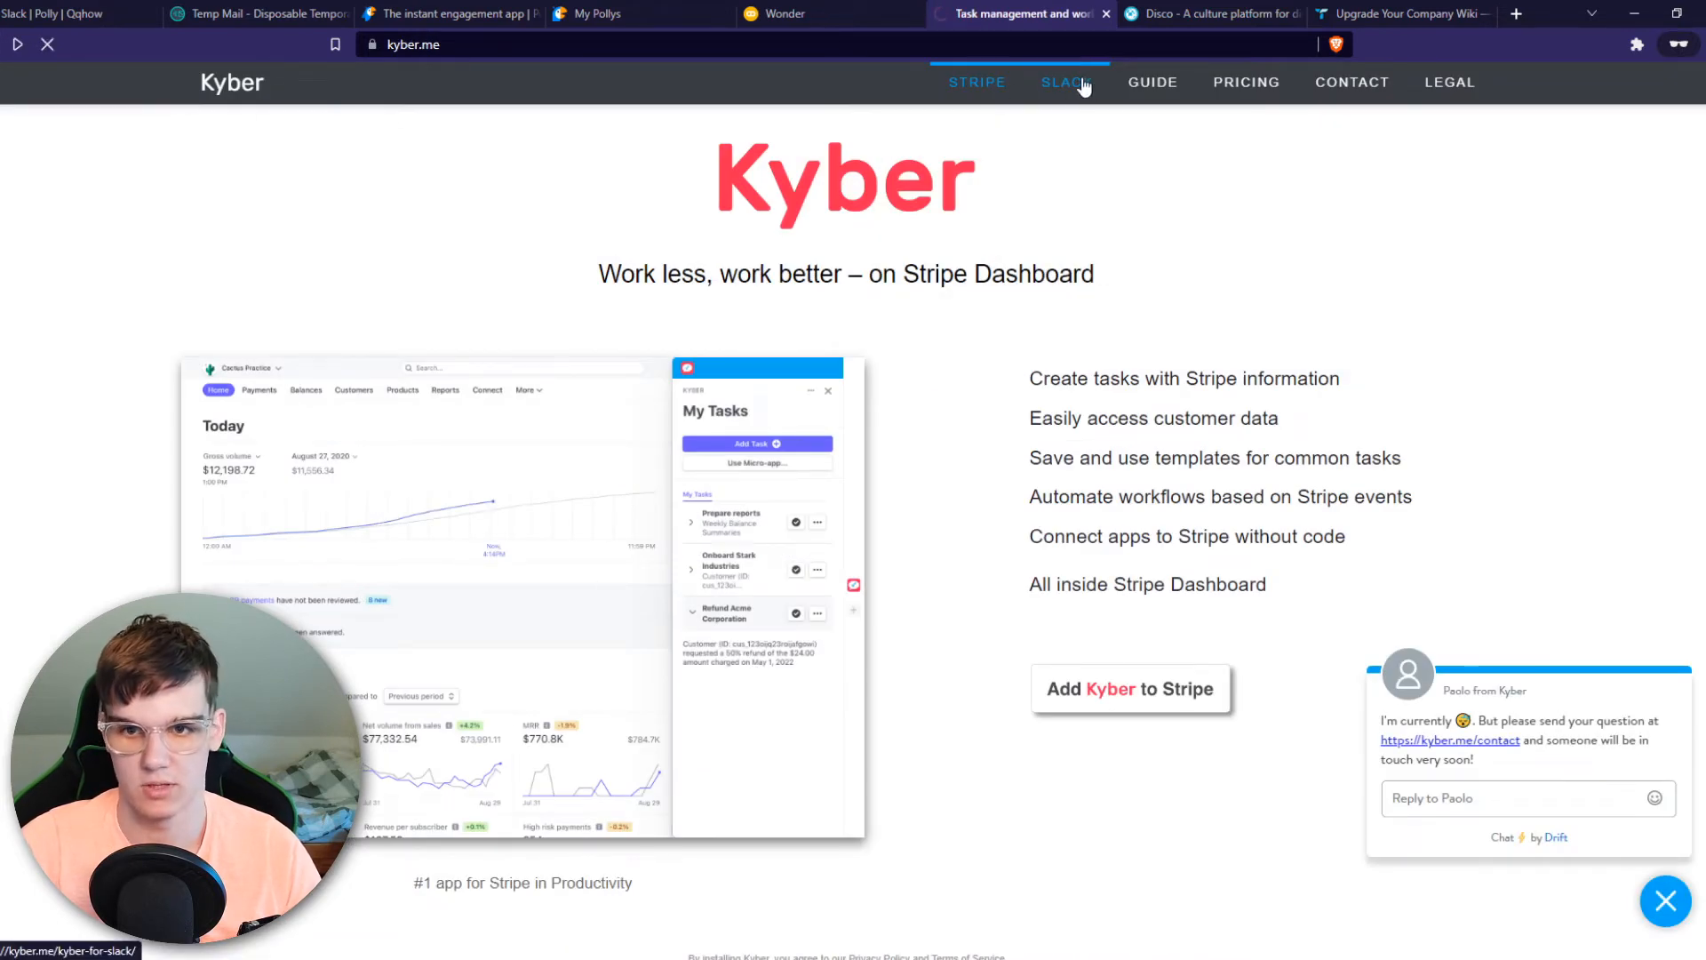
Read the Kyber for Slack apps page, then move on to Disco's culture platform site
{"action": "left_click", "coordinate": [1065, 82]}
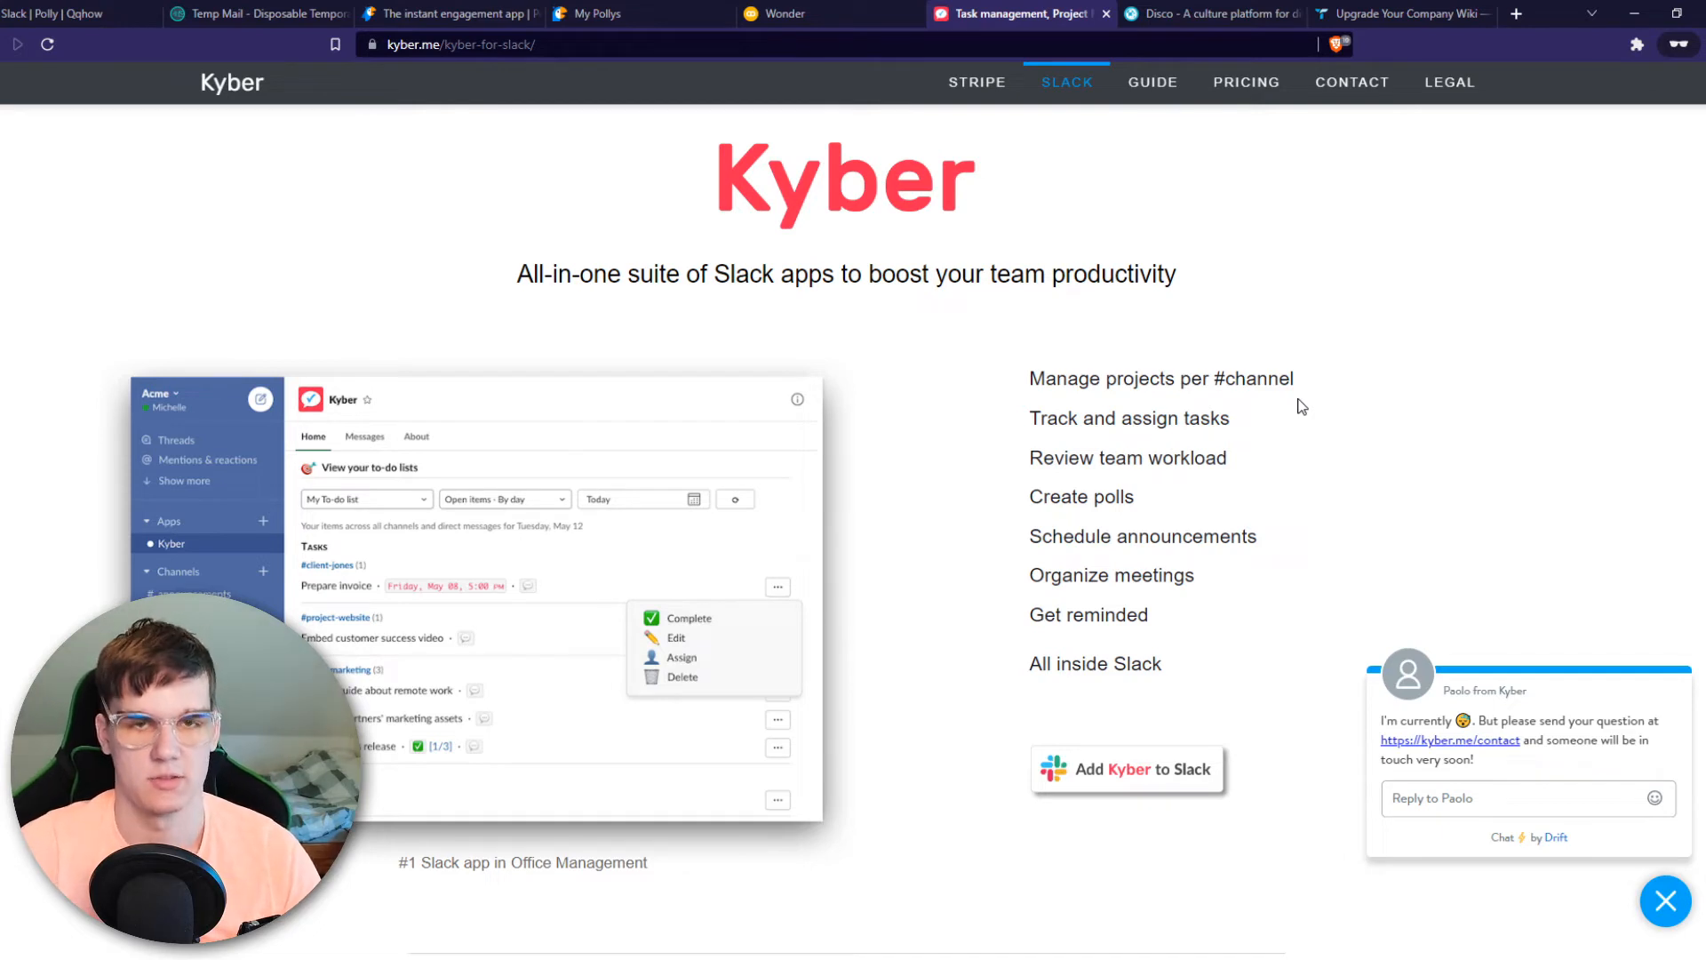
{"action": "left_click", "coordinate": [77, 13]}
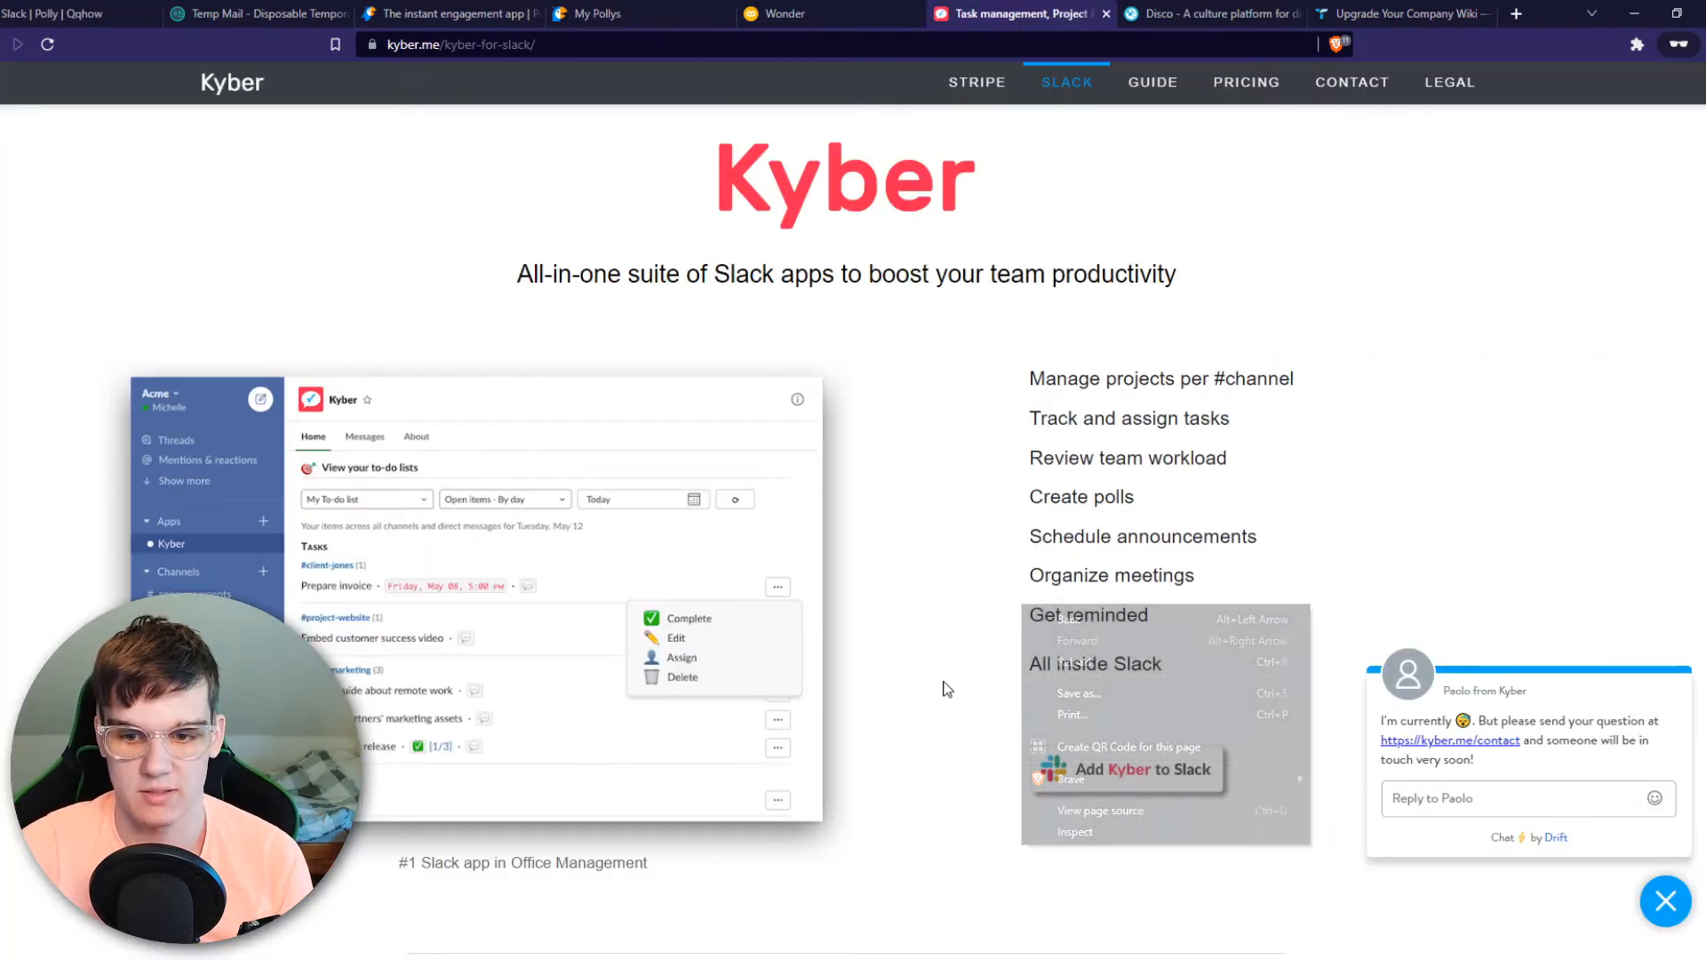
{"action": "left_click", "coordinate": [631, 32]}
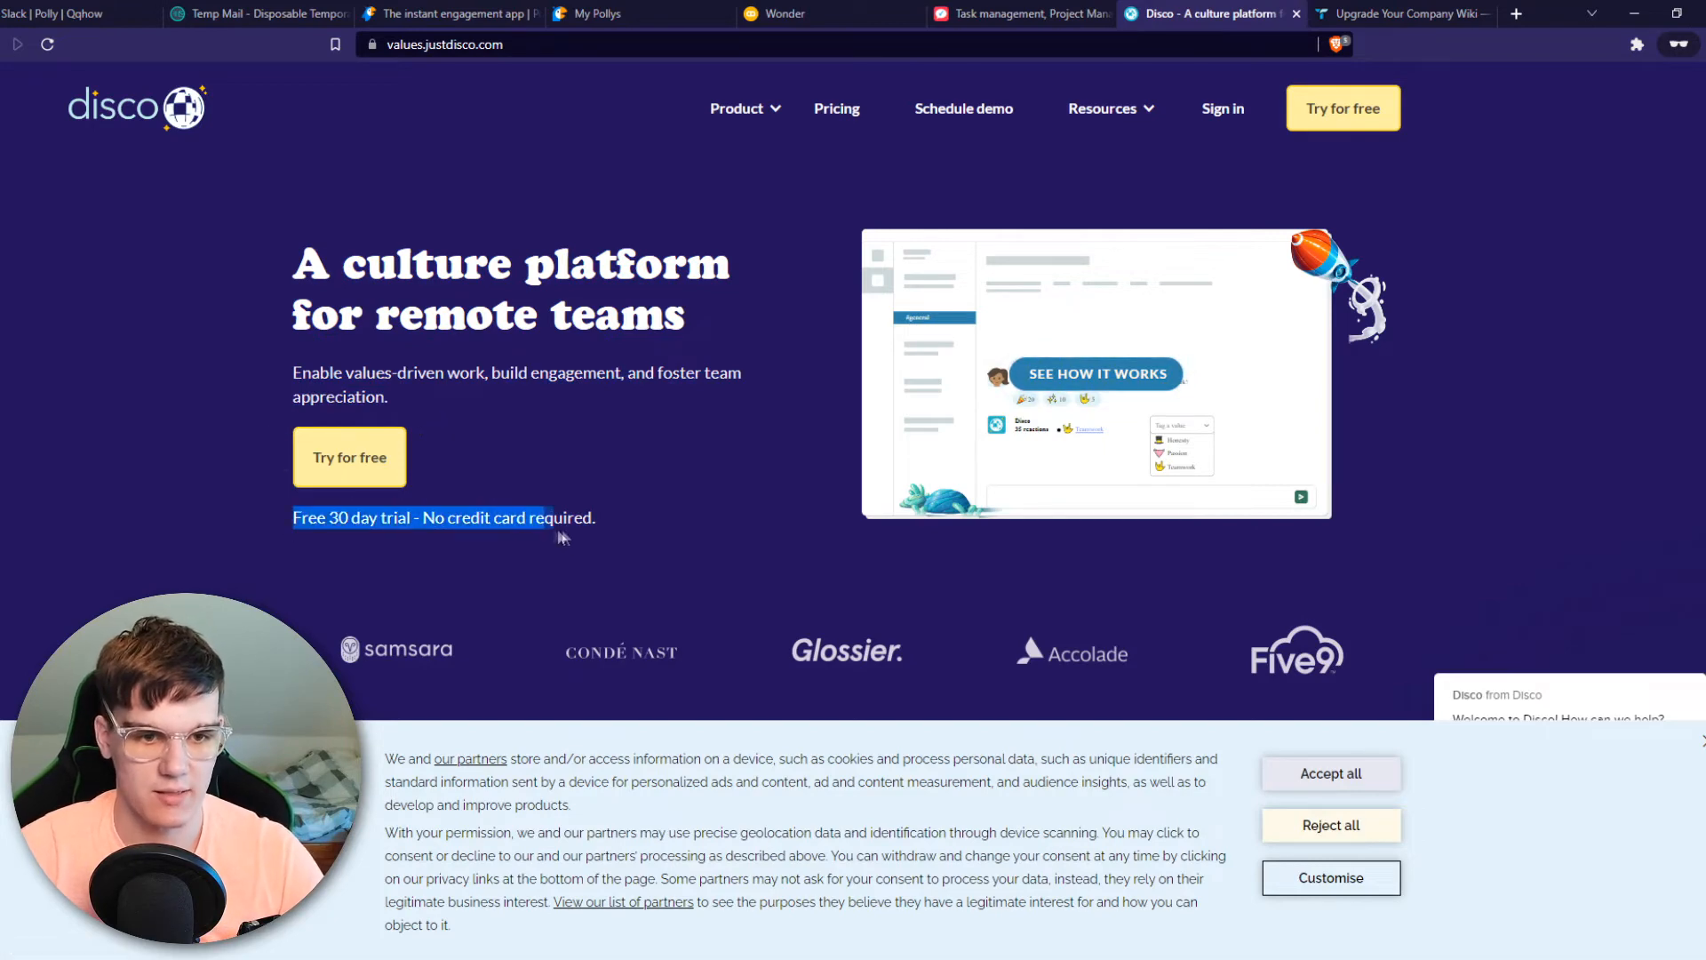
{"action": "mouse_move", "coordinate": [830, 559]}
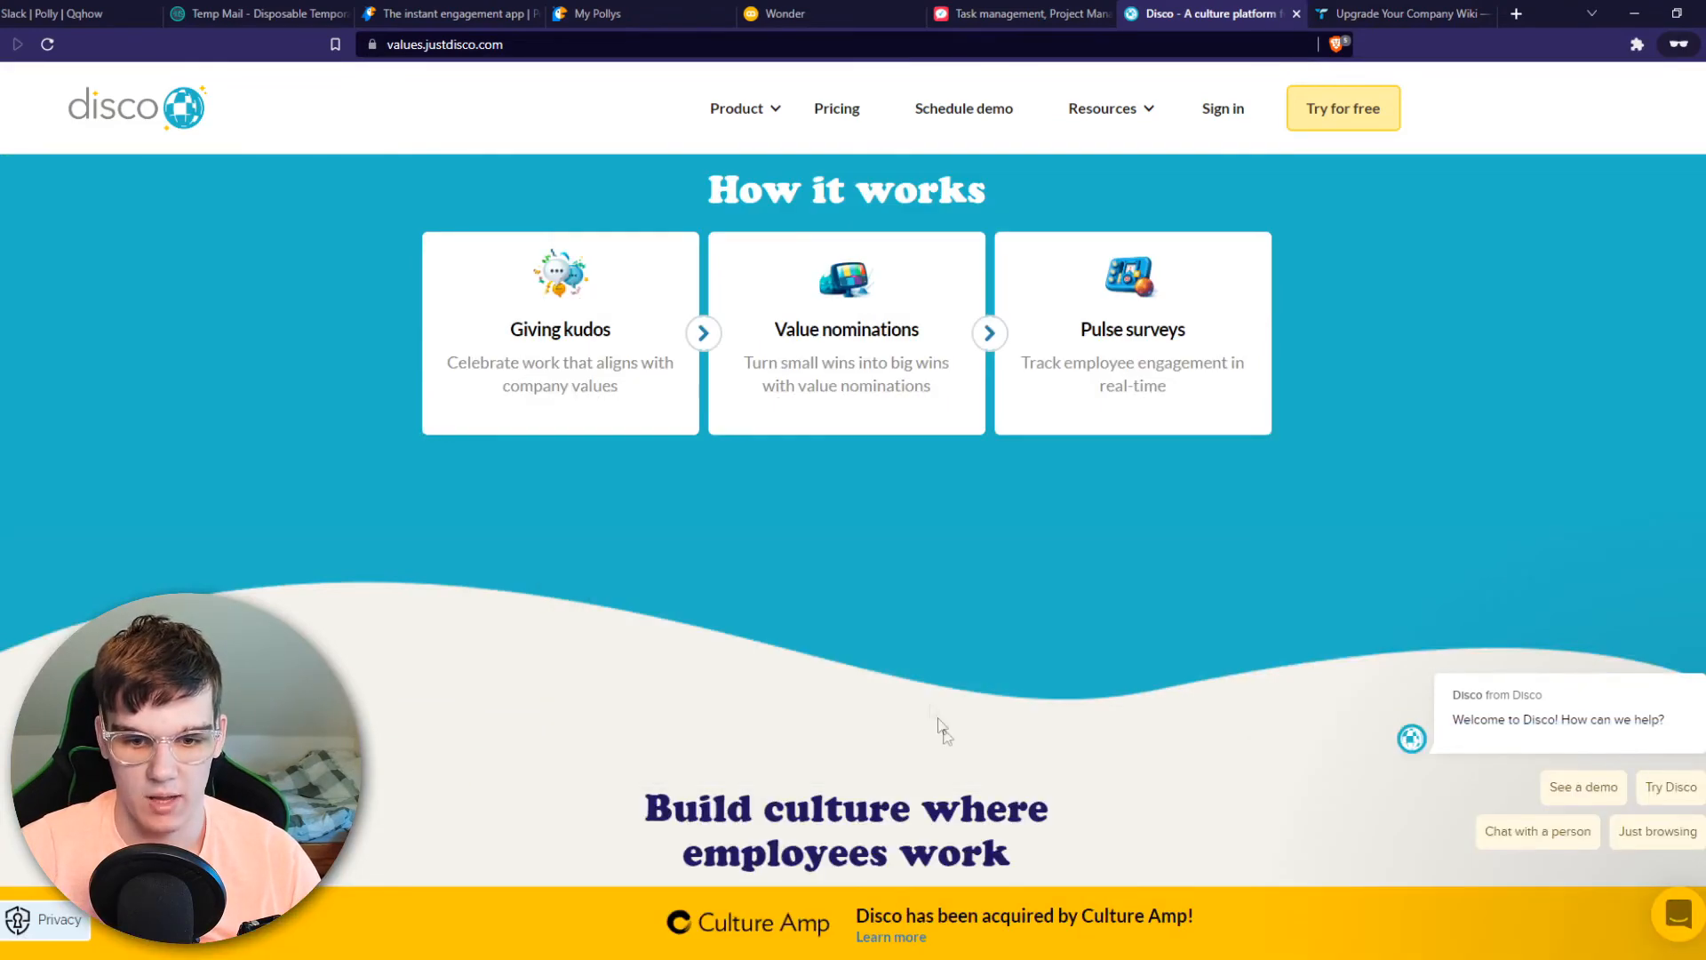
Scroll through Disco's How it works section on kudos, nominations and surveys, then return to Slack
{"action": "scroll", "scroll_direction": "up", "scroll_amount": 3}
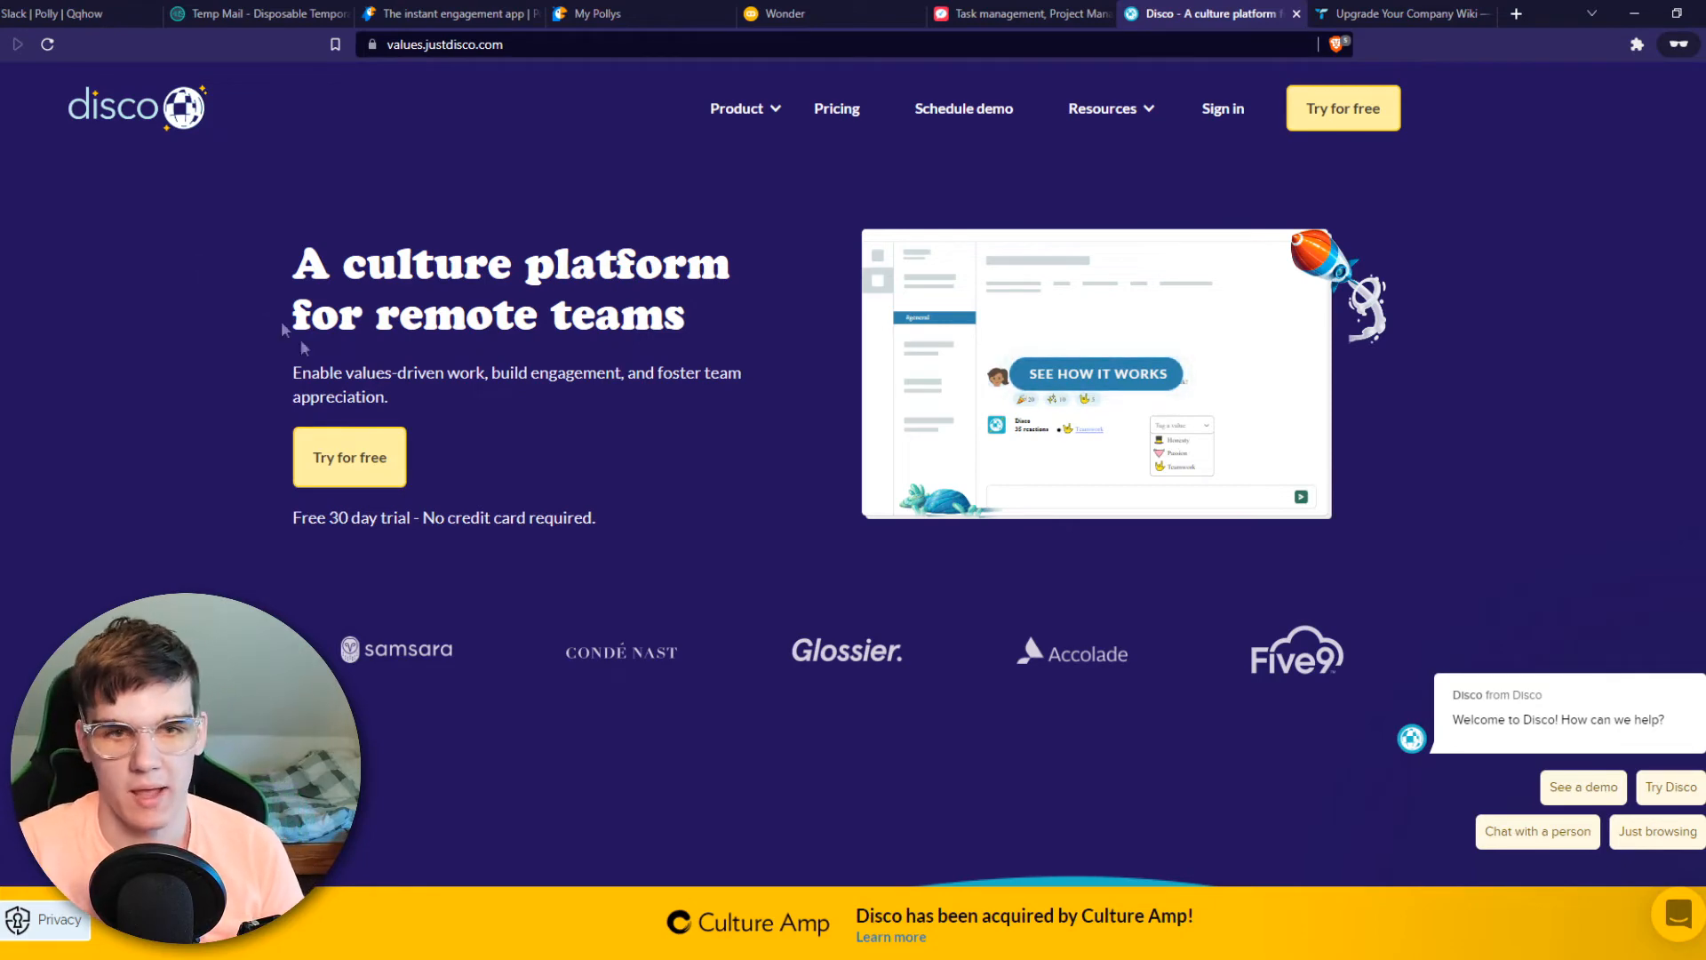
{"action": "left_click", "coordinate": [66, 12]}
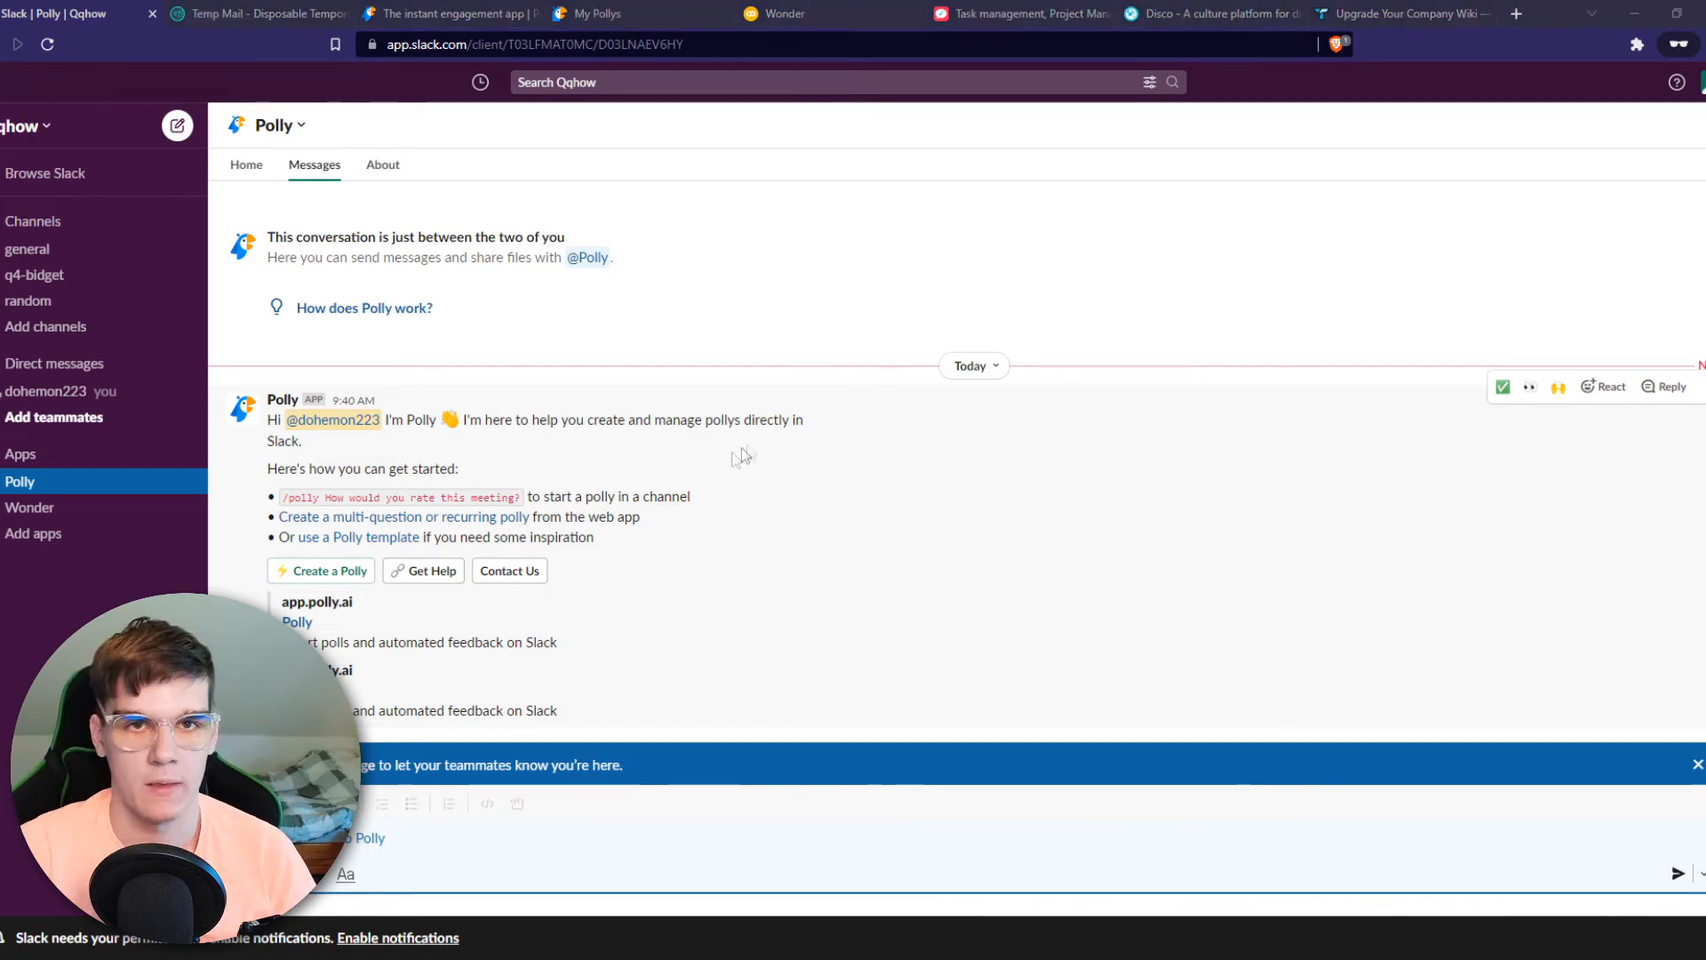
{"action": "mouse_move", "coordinate": [809, 517]}
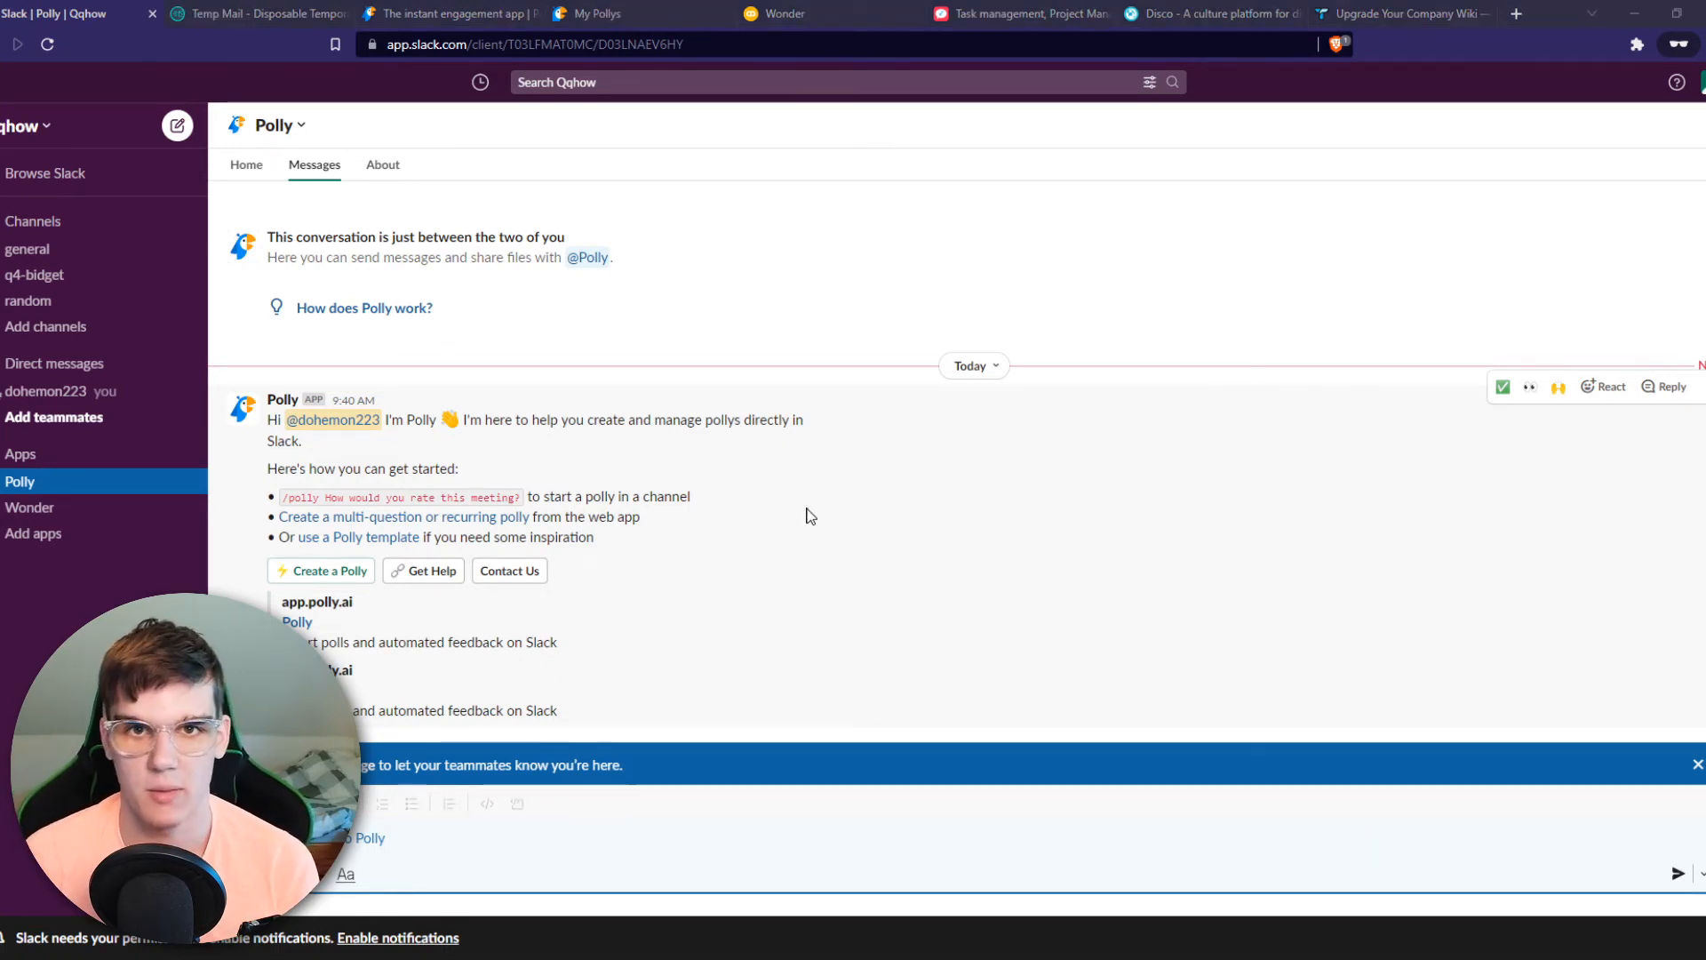
{"action": "mouse_move", "coordinate": [837, 545]}
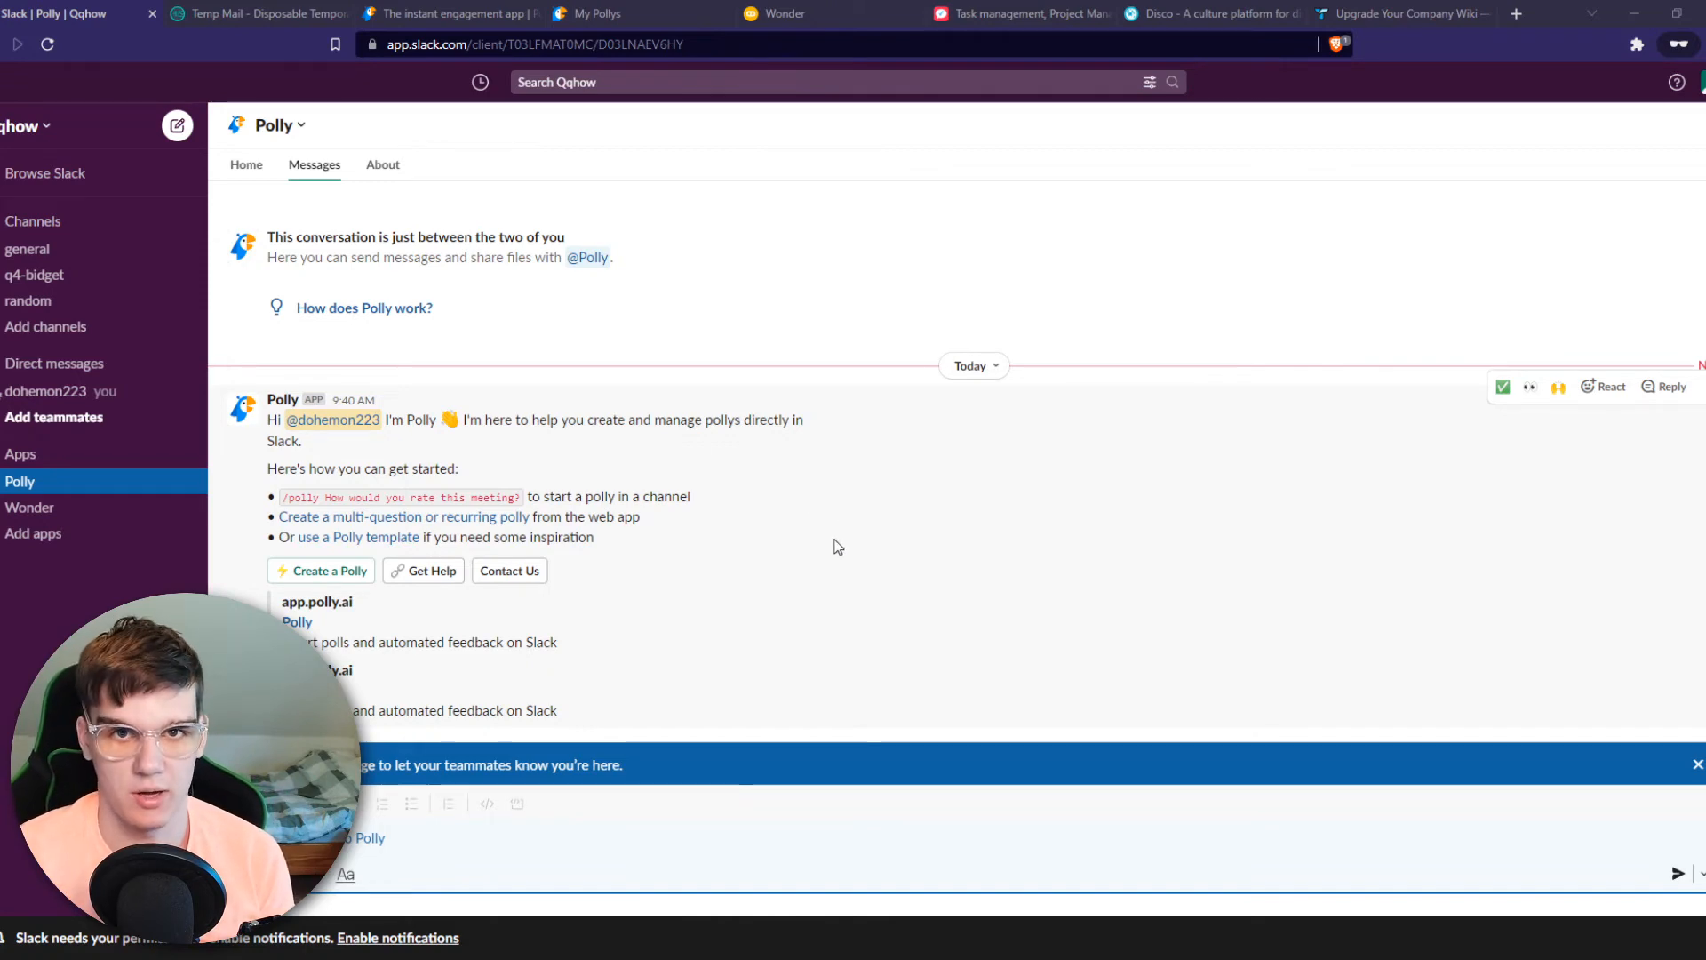
Leave the Polly welcome conversation and bring up the Tettra knowledge base website
{"action": "left_click", "coordinate": [1404, 12]}
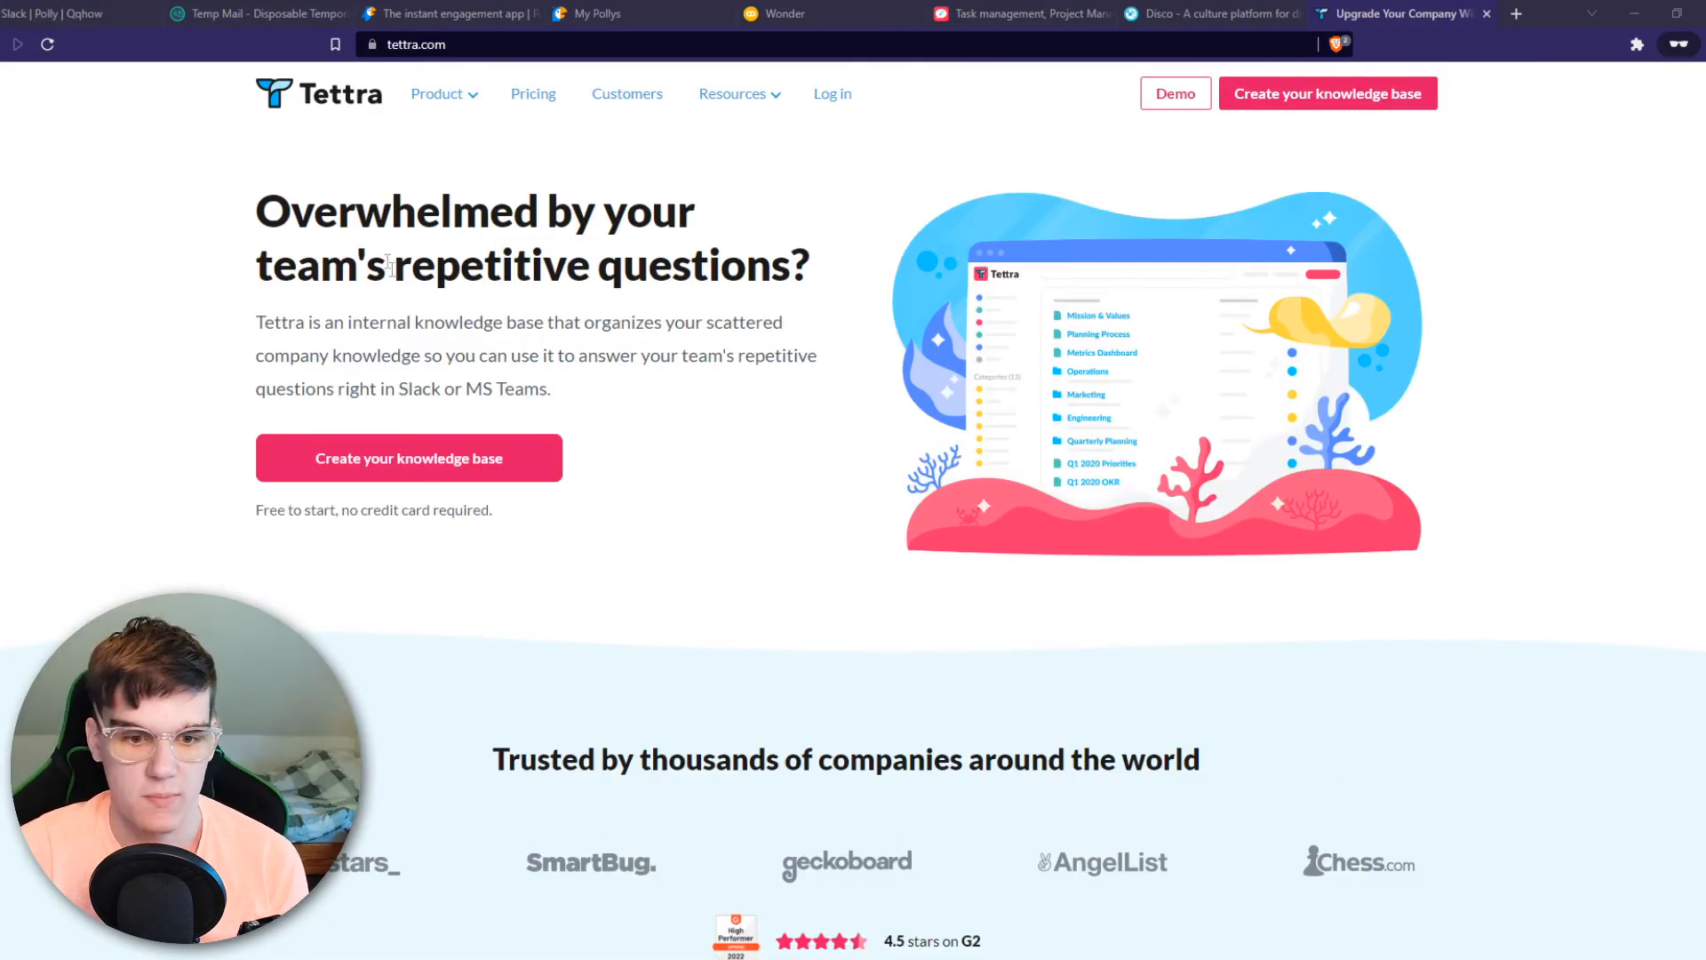
{"action": "scroll", "scroll_direction": "down", "scroll_amount": 3}
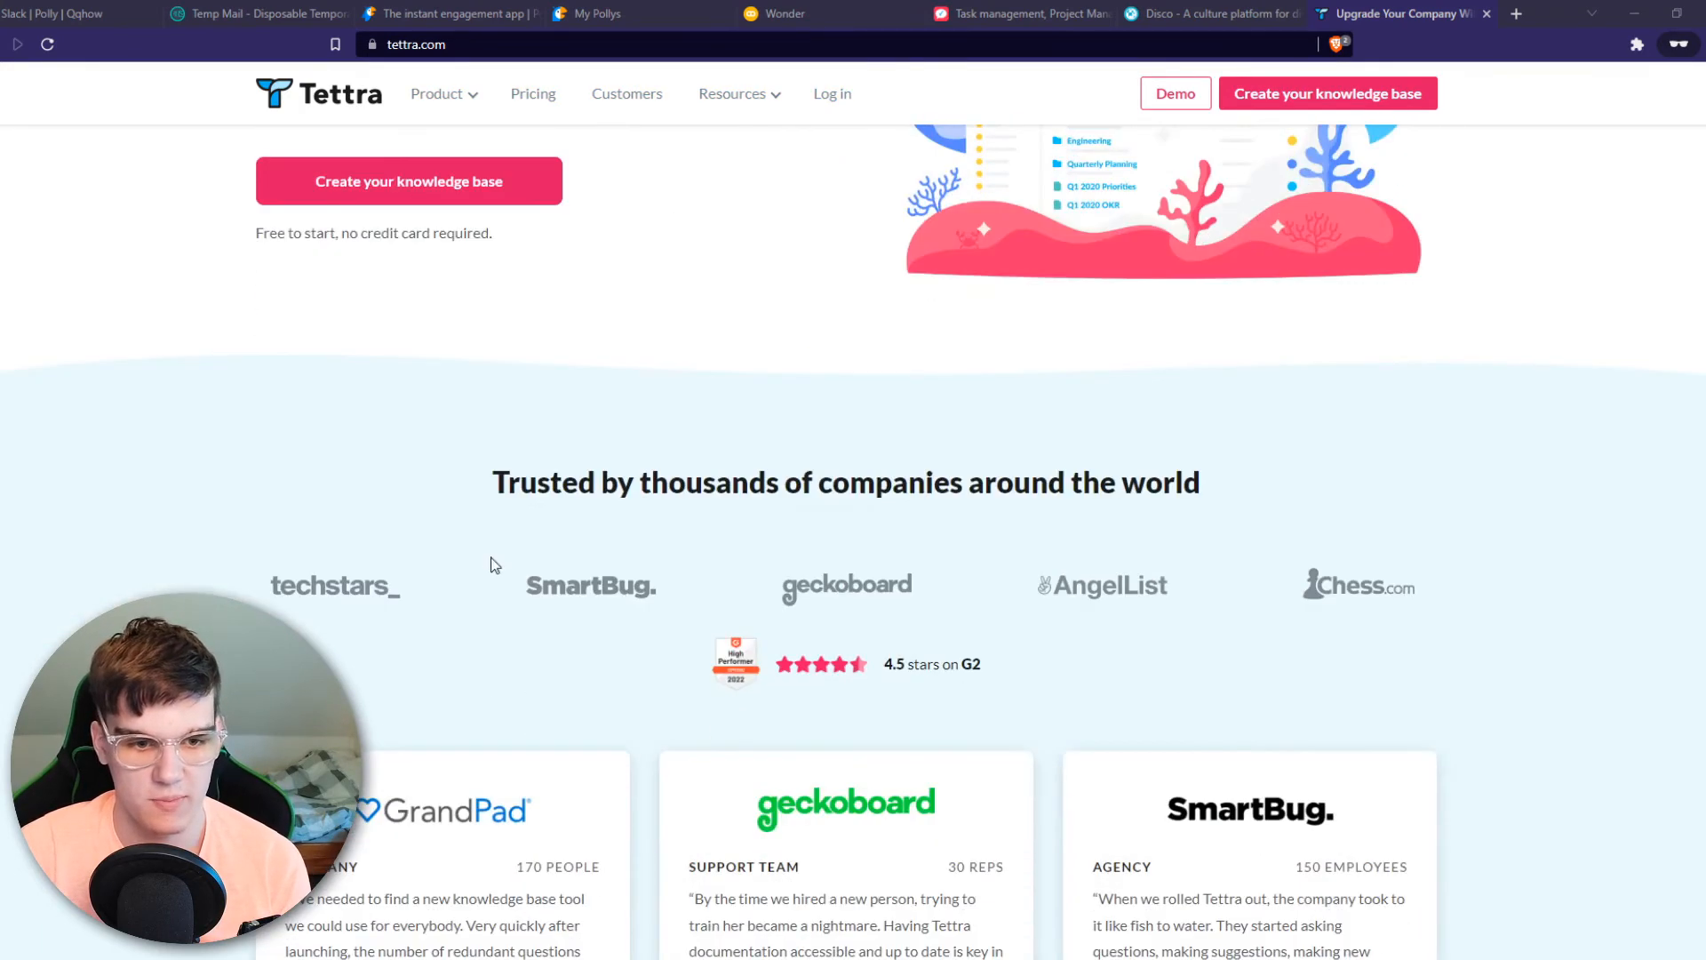
{"action": "left_click", "coordinate": [437, 94]}
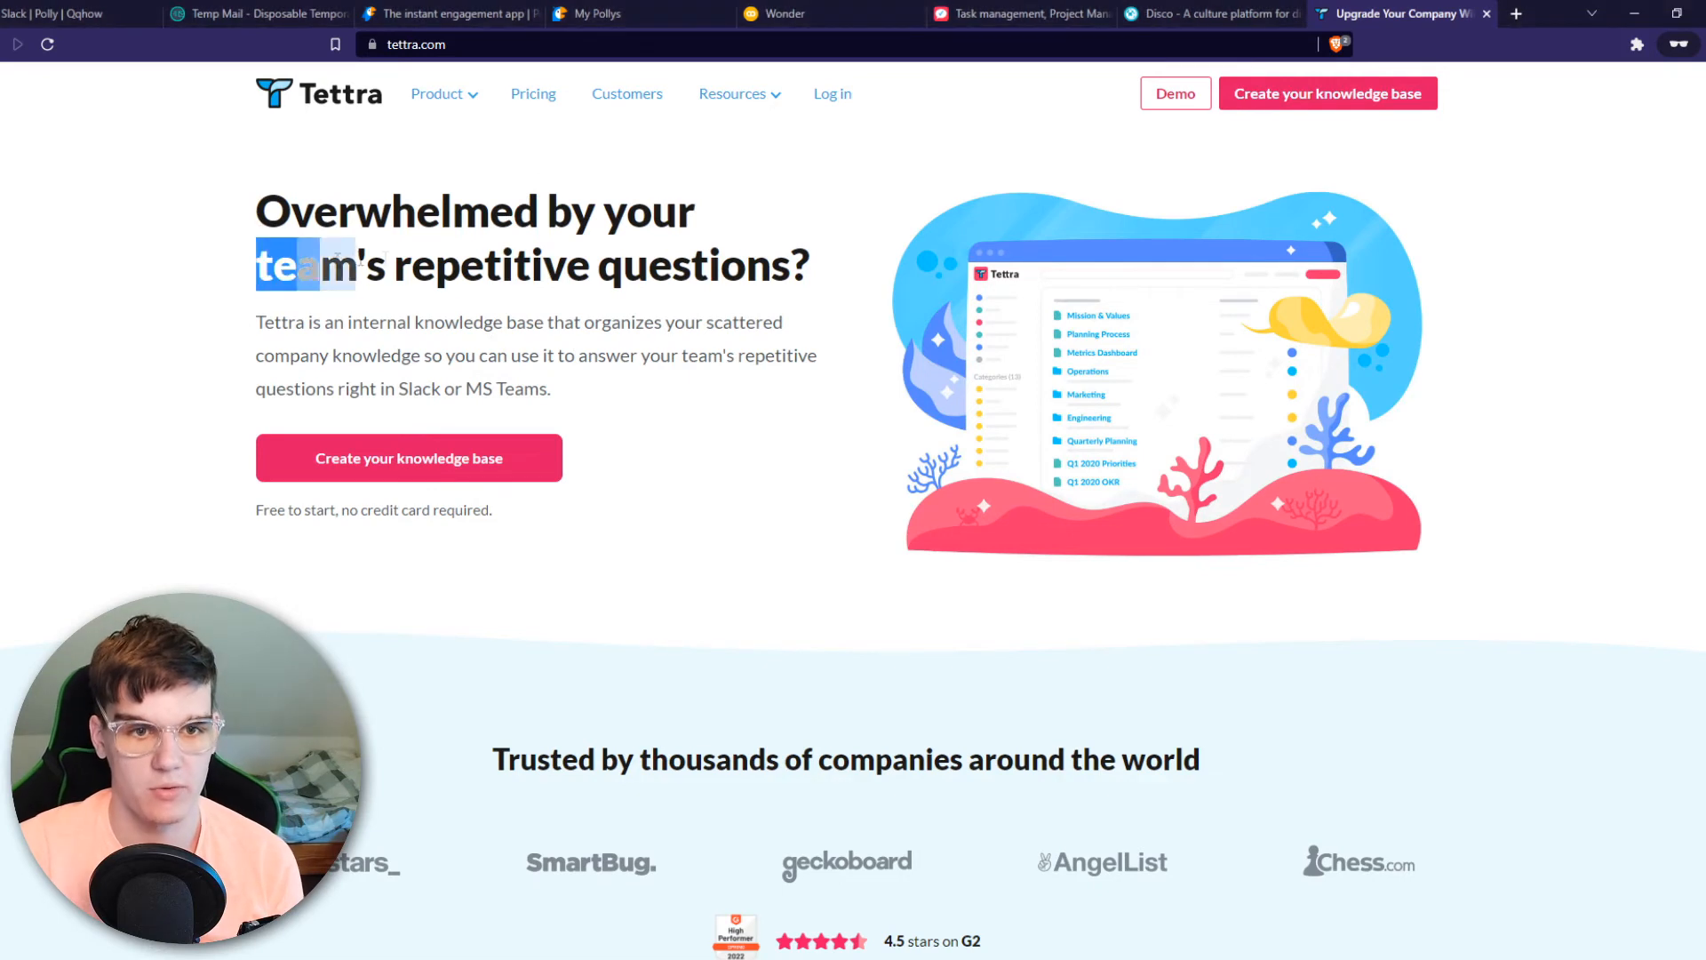
{"action": "left_click_drag", "start_coordinate": [370, 265], "coordinate": [810, 265]}
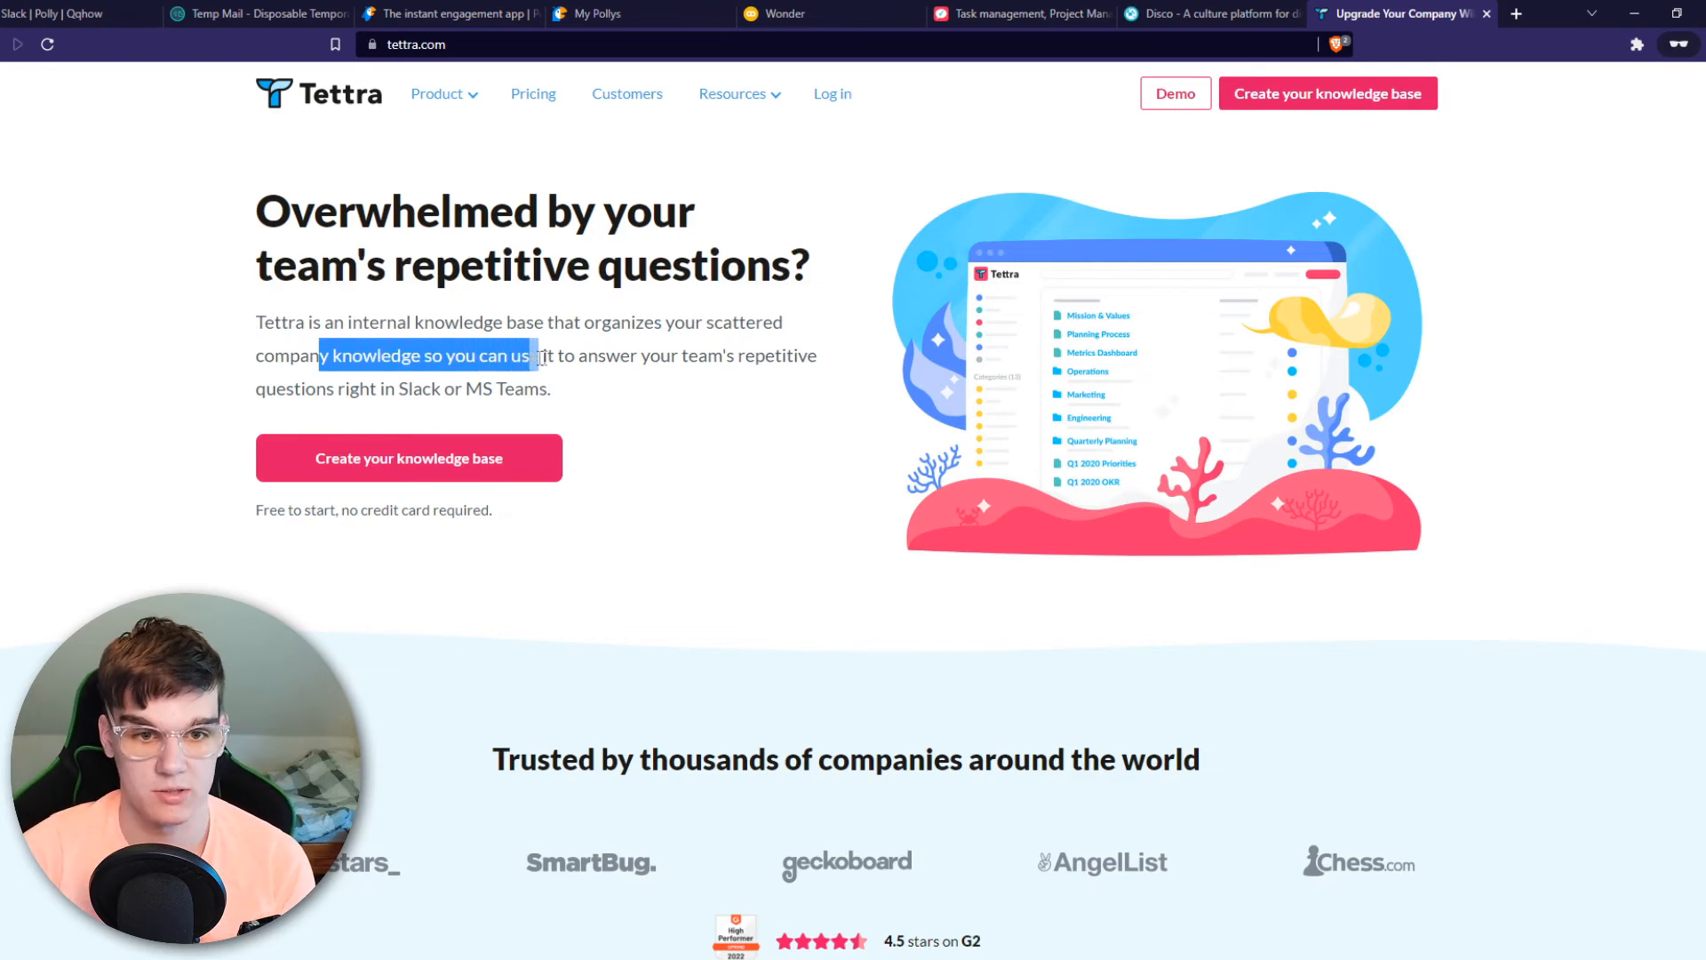
{"action": "left_click_drag", "start_coordinate": [532, 355], "coordinate": [551, 390]}
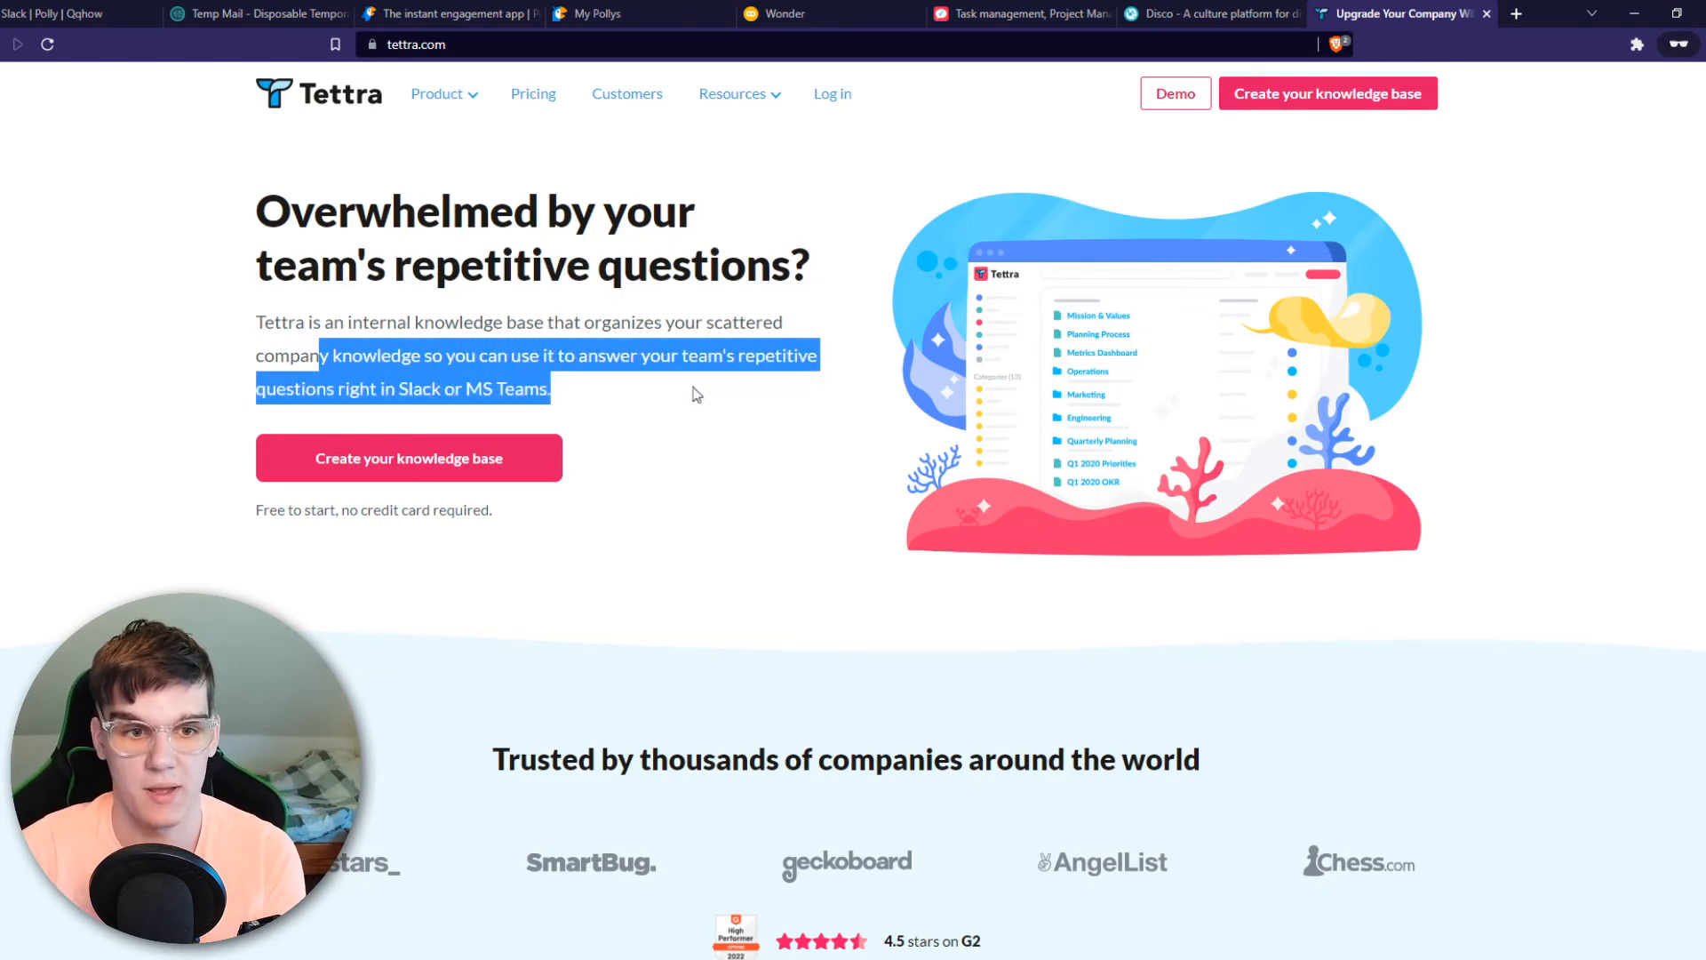
{"action": "left_click", "coordinate": [666, 394]}
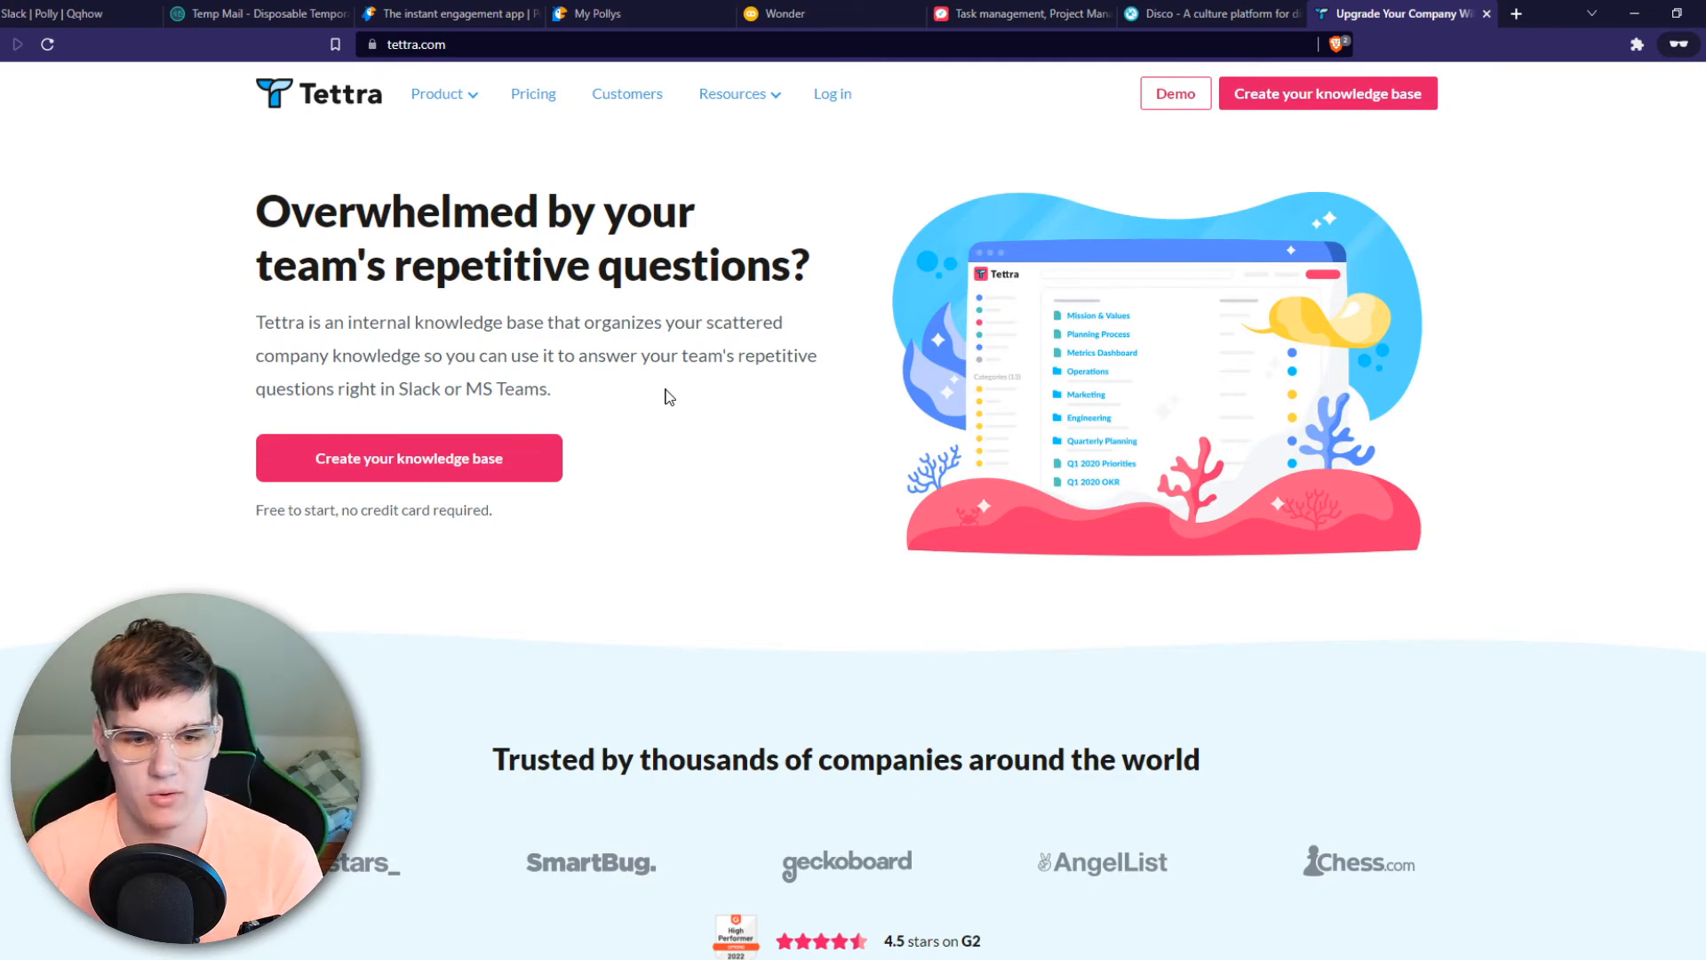
Scroll through Tettra's 'How Tettra is different' section on answering questions inside Slack
{"action": "scroll", "scroll_direction": "down", "scroll_amount": 3}
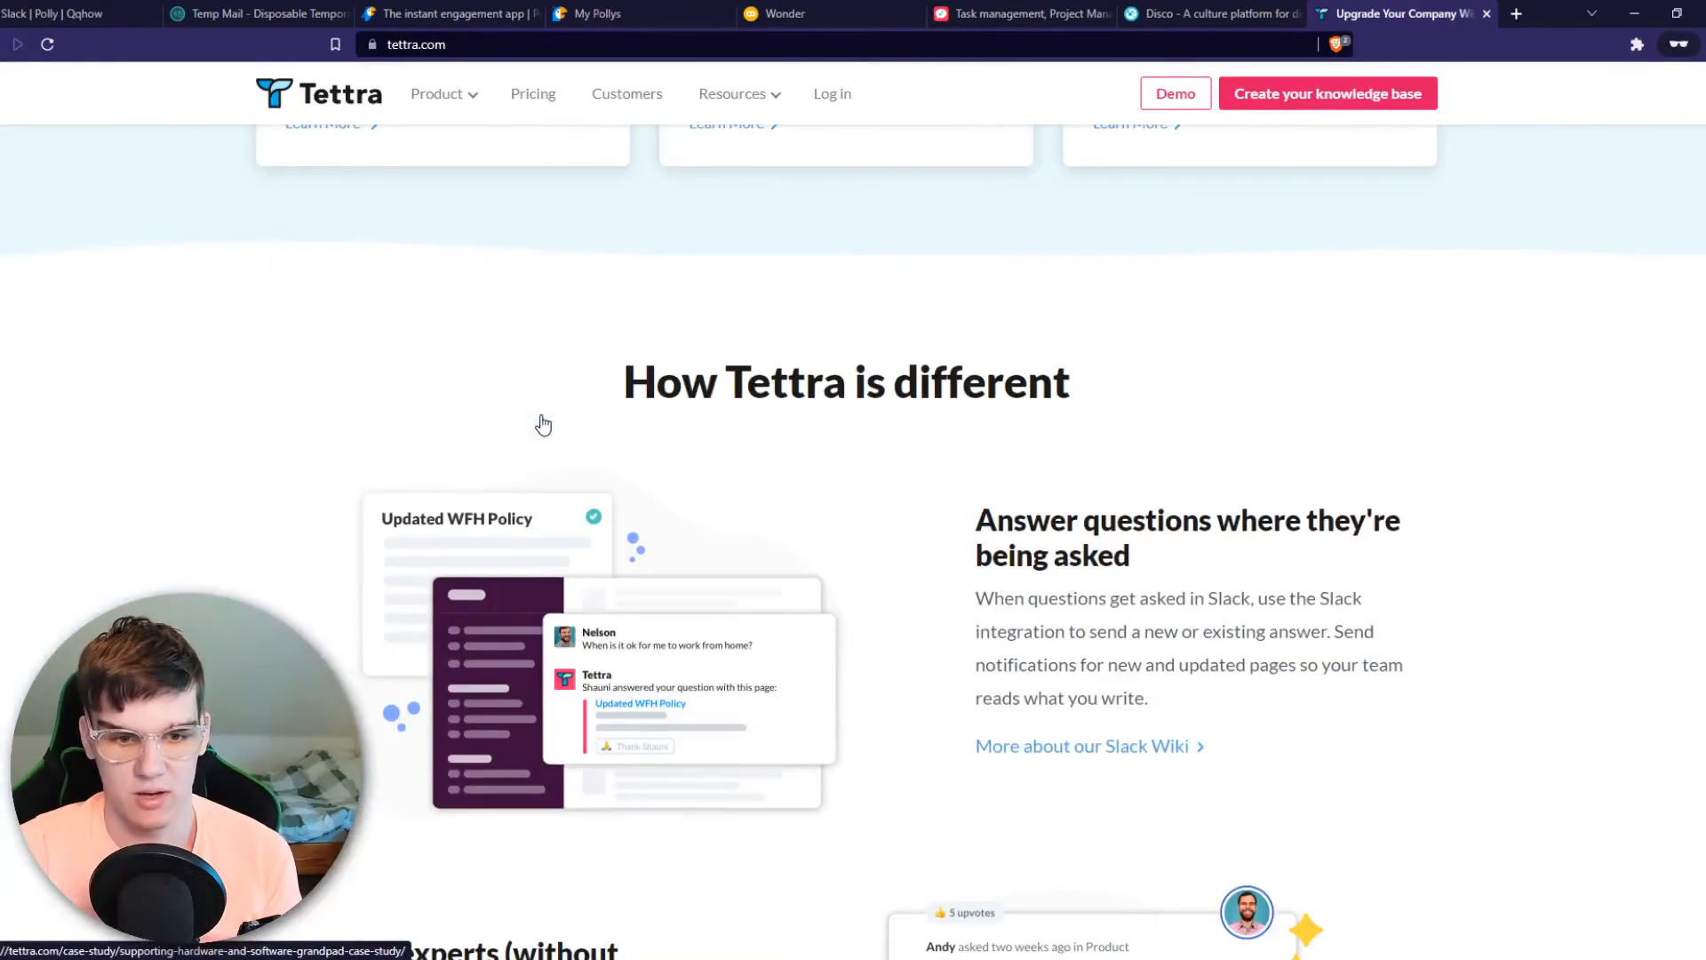
{"action": "scroll", "scroll_direction": "down", "scroll_amount": 3}
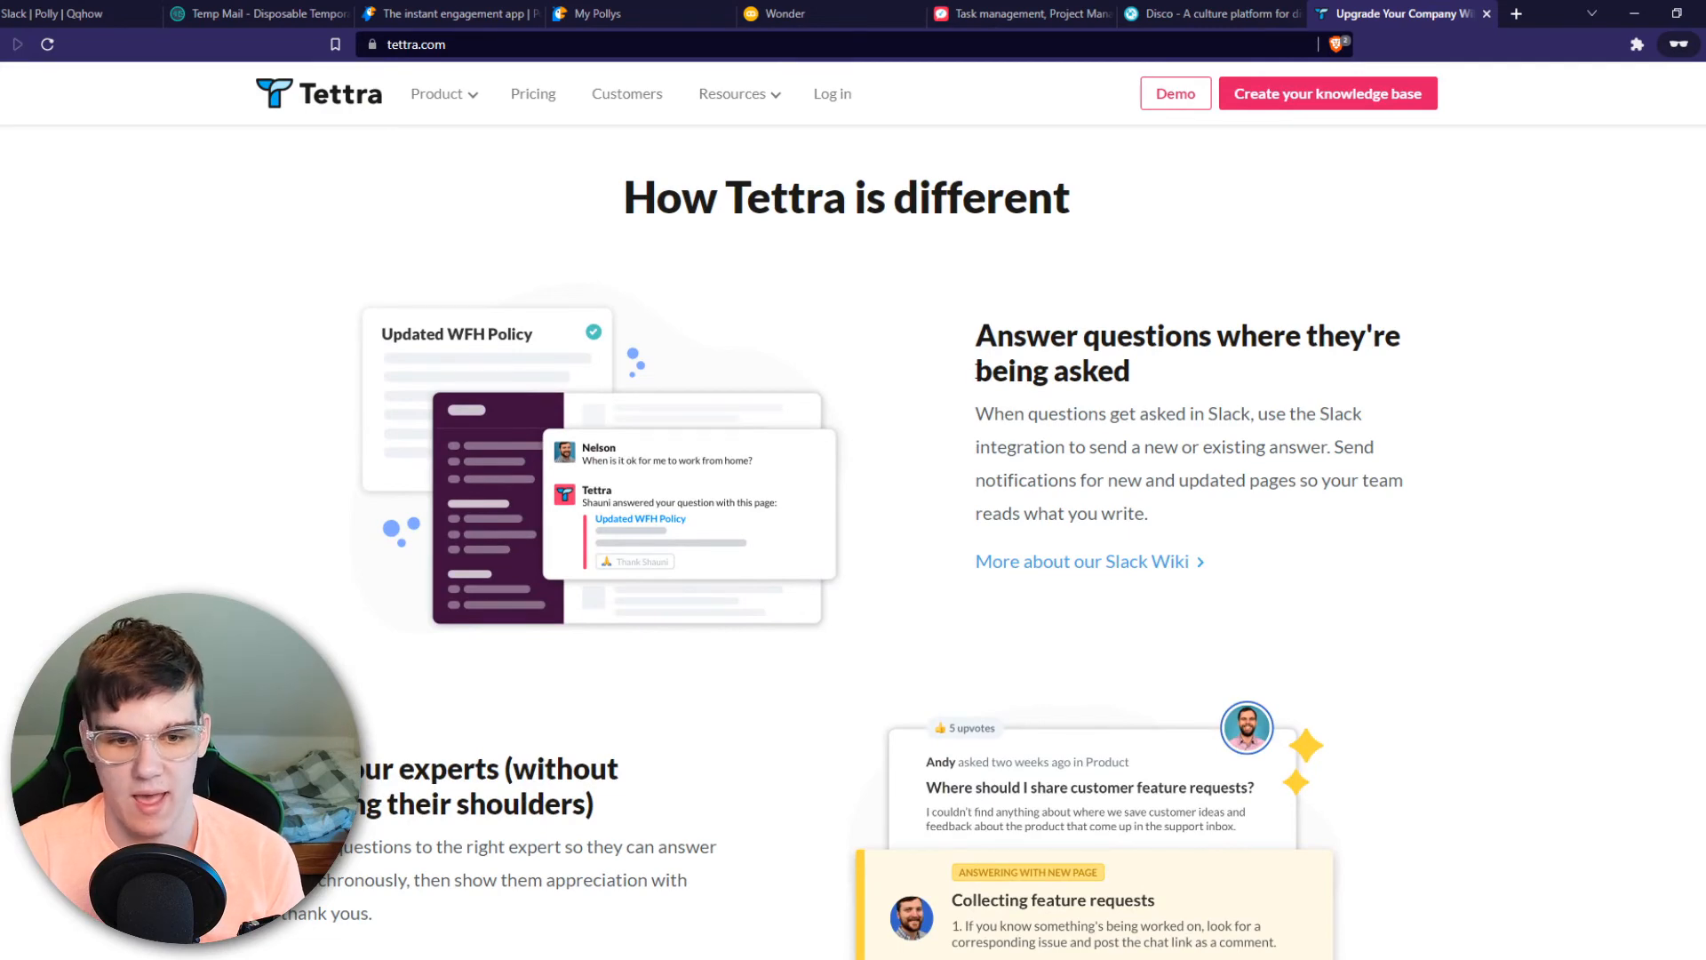
{"action": "scroll", "scroll_direction": "down", "scroll_amount": 3}
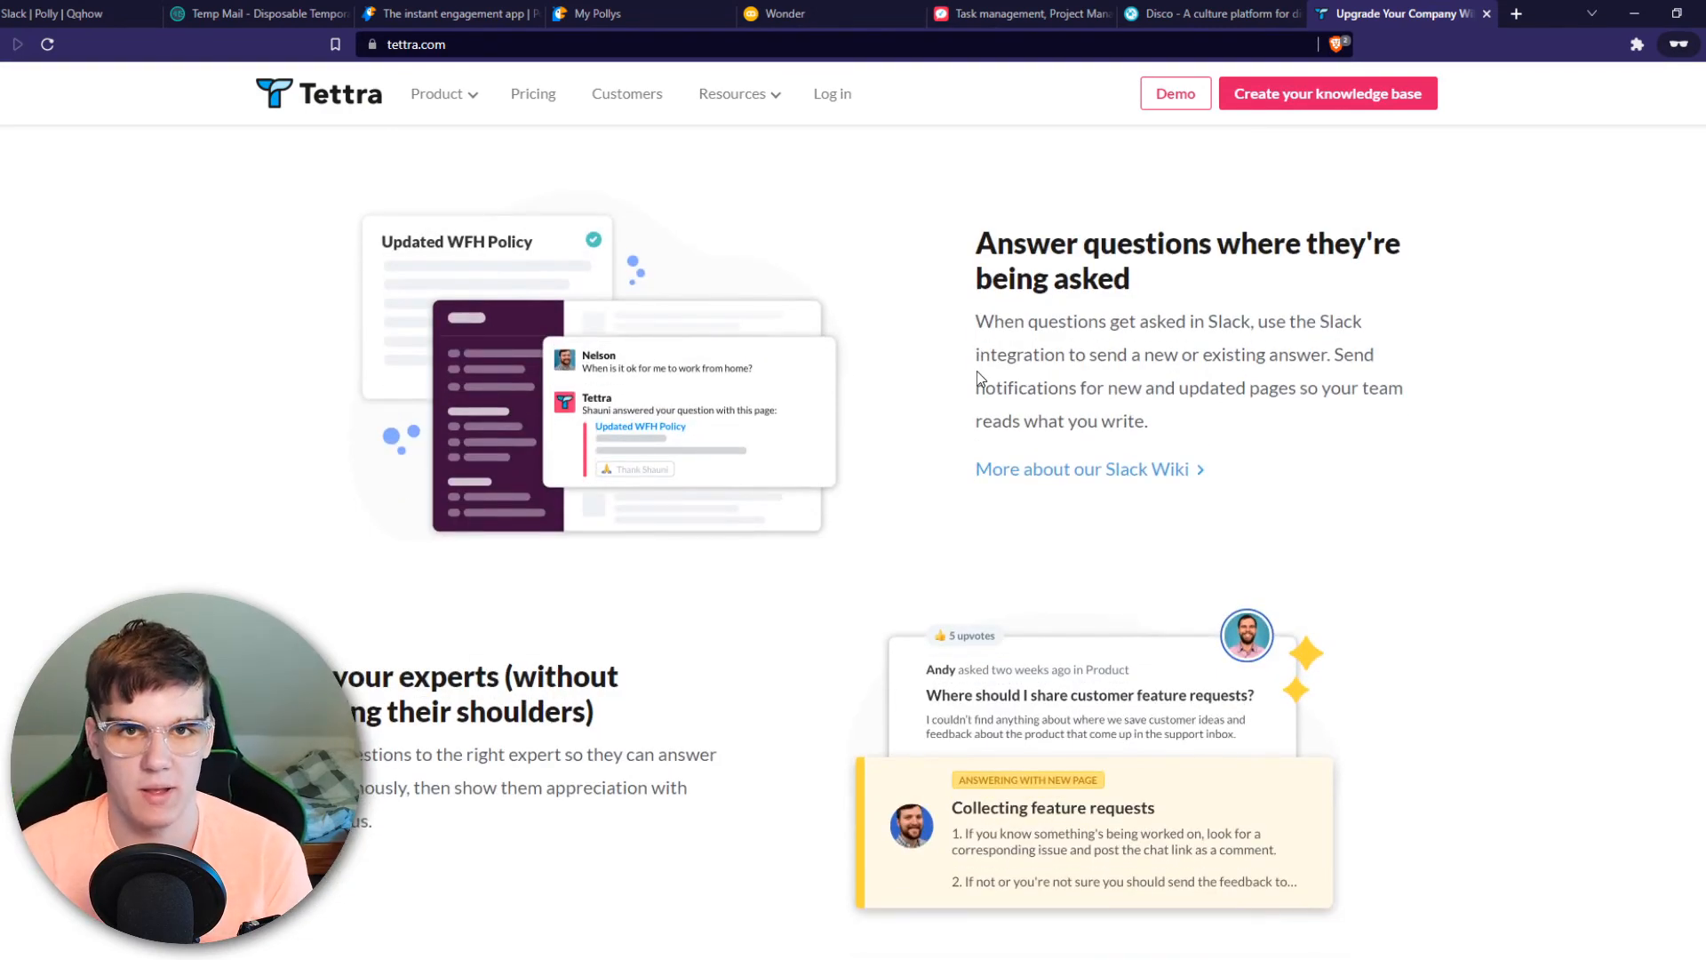
Toggle between the Tettra site and Slack, ending on the Polly conversation in Slack
{"action": "left_click", "coordinate": [60, 12]}
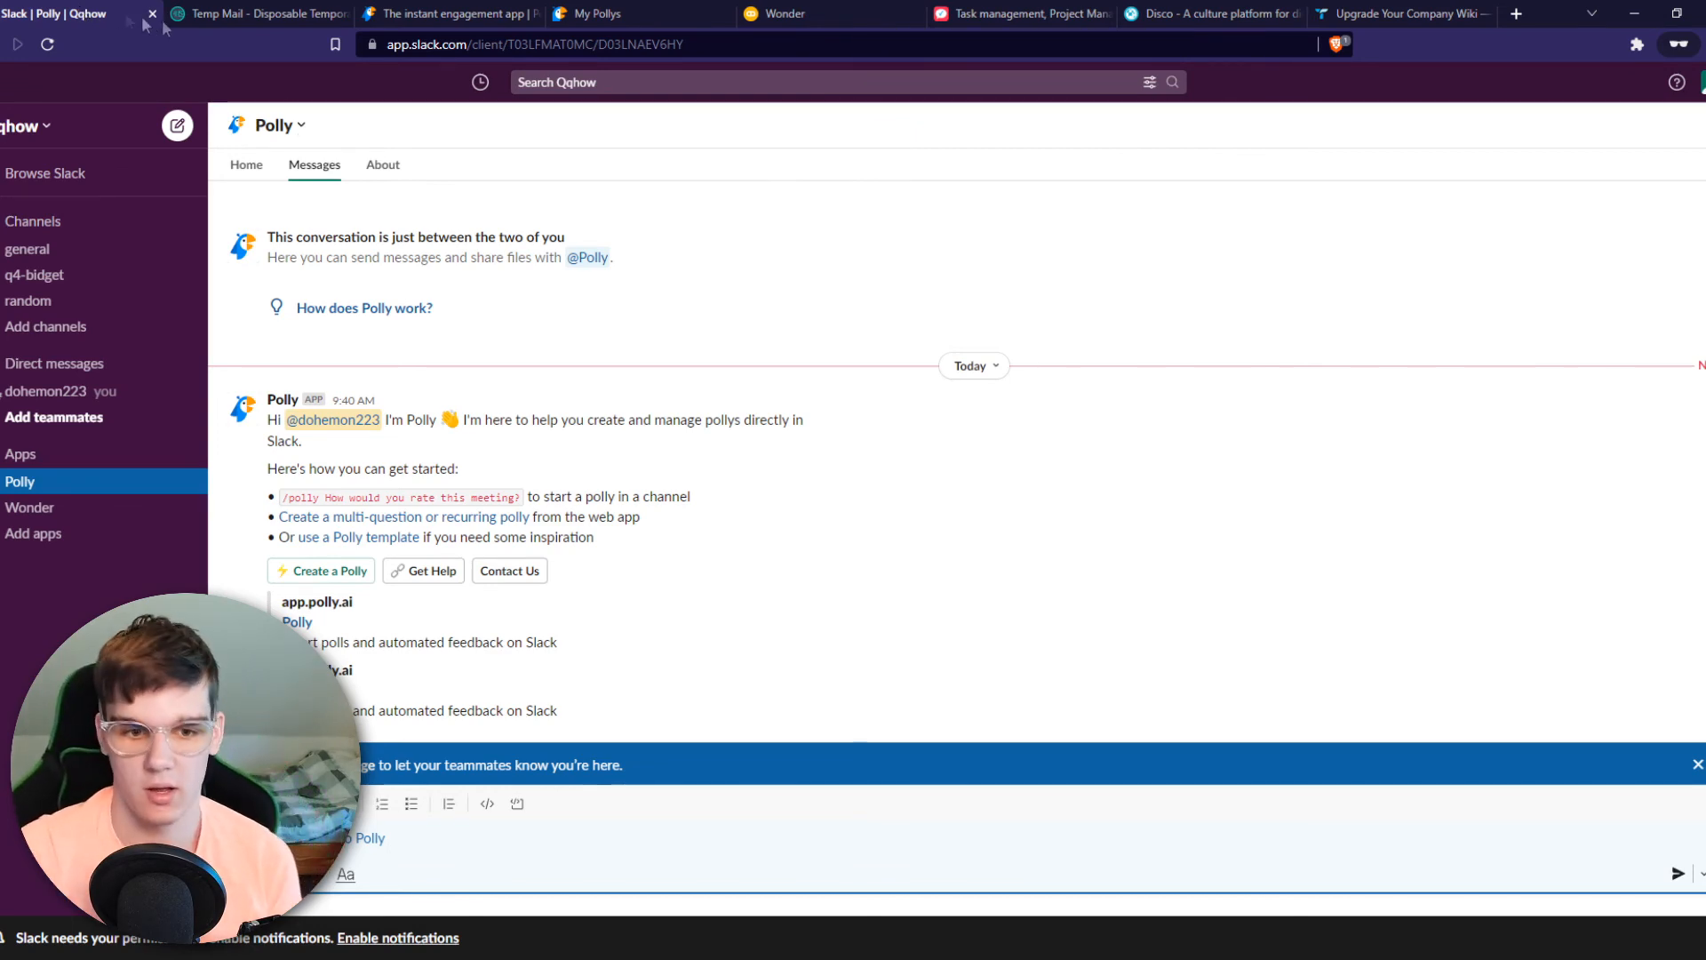
{"action": "left_click", "coordinate": [1404, 12]}
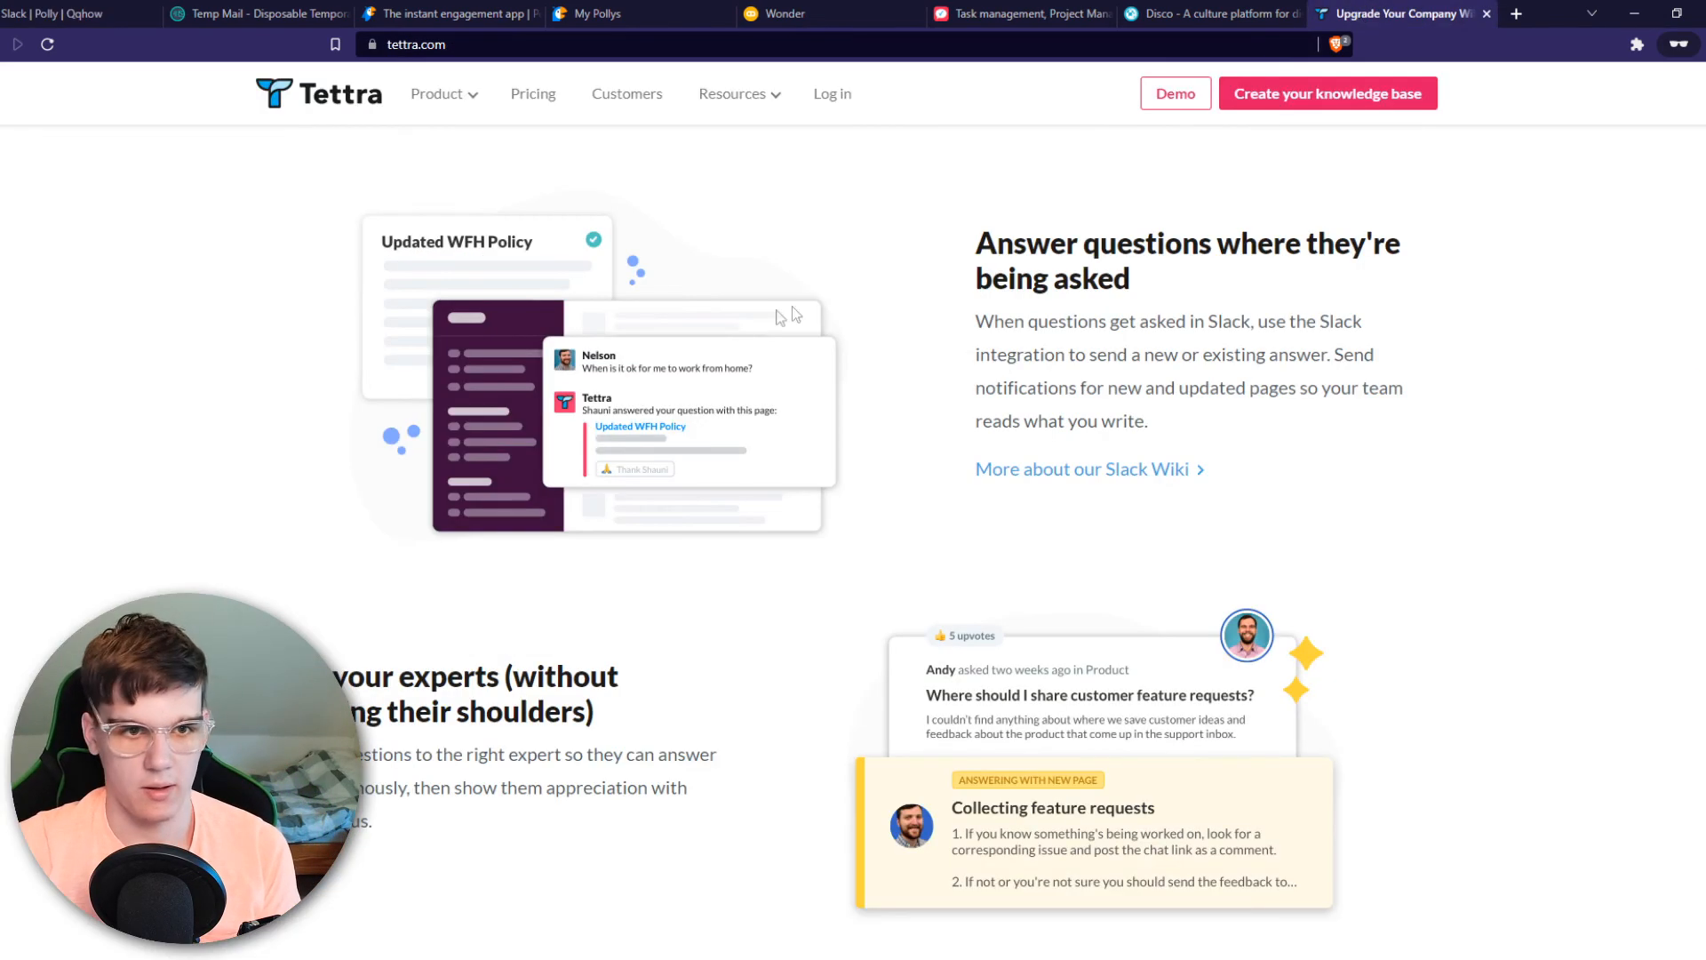
{"action": "left_click", "coordinate": [61, 12]}
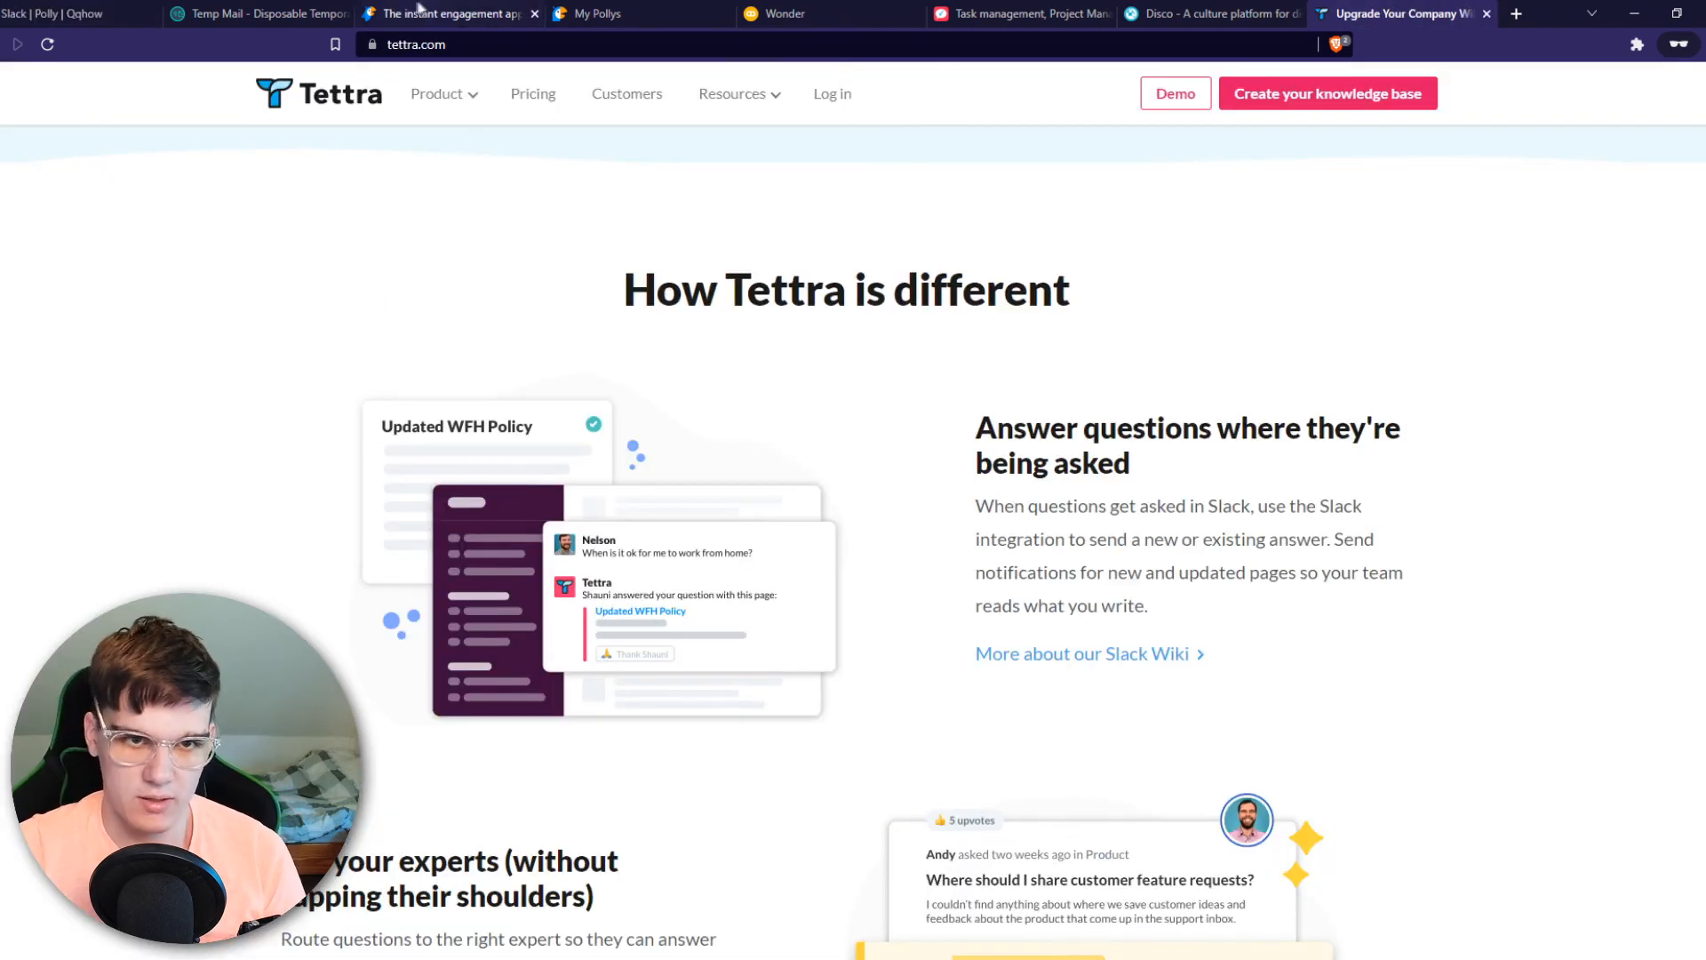
{"action": "left_click", "coordinate": [61, 13]}
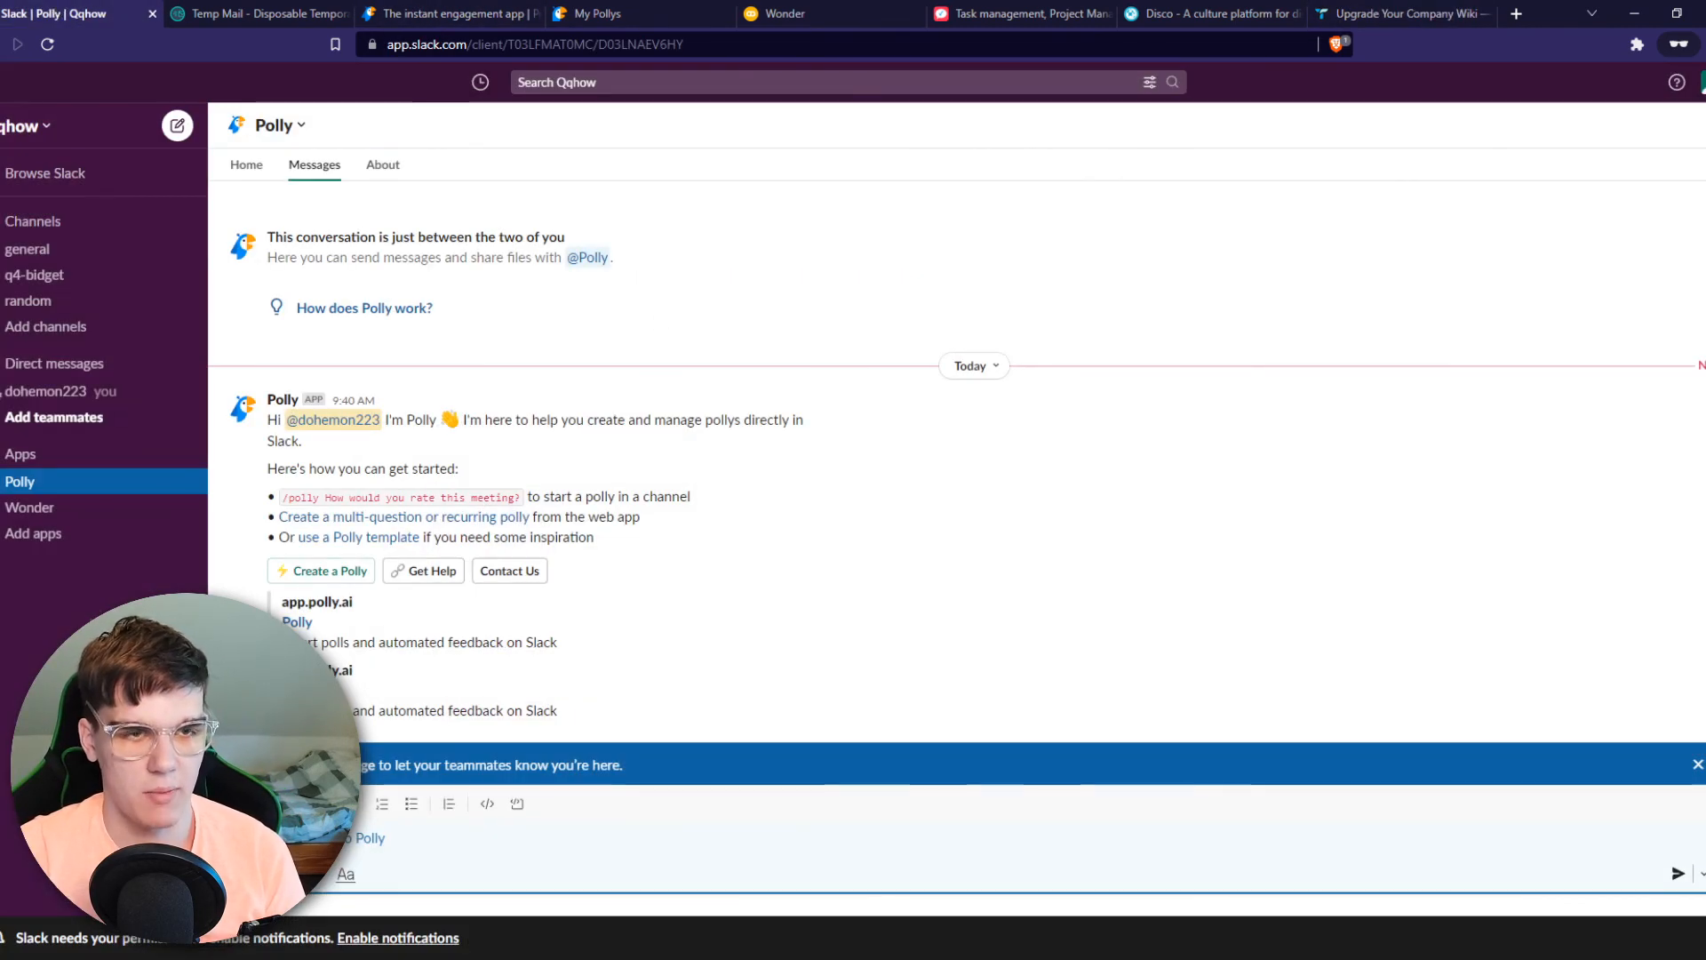